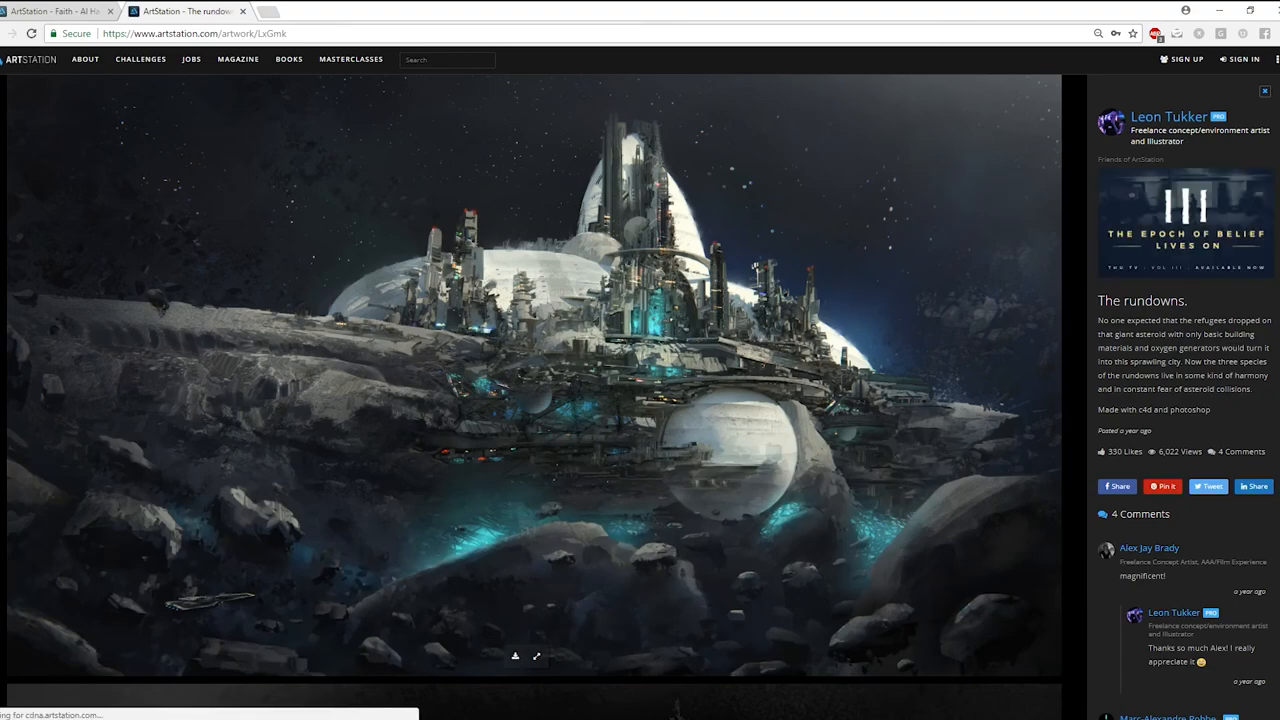
Step: Scroll down through The rundowns artwork images
{"action": "scroll", "scroll_direction": "down", "scroll_amount": 3}
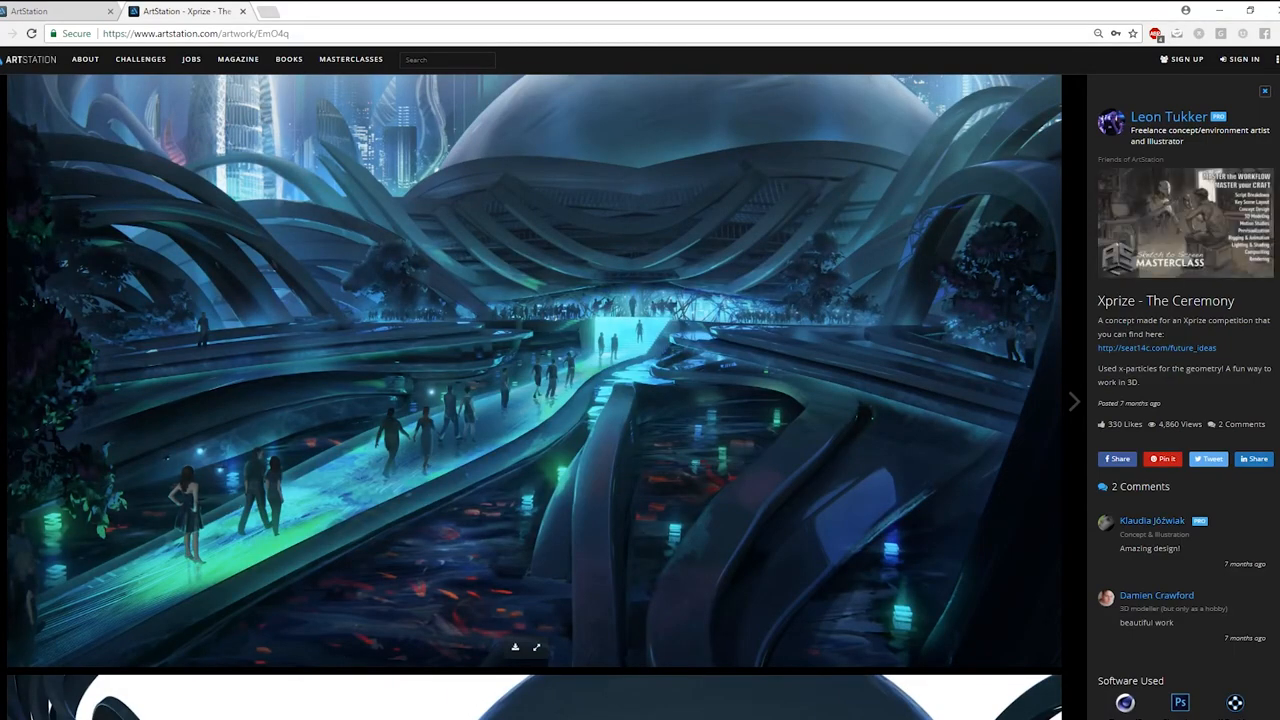
Step: Finish viewing Xprize - The Ceremony and advance to Faith - Shiyan District
{"action": "scroll", "scroll_direction": "down", "scroll_amount": 3}
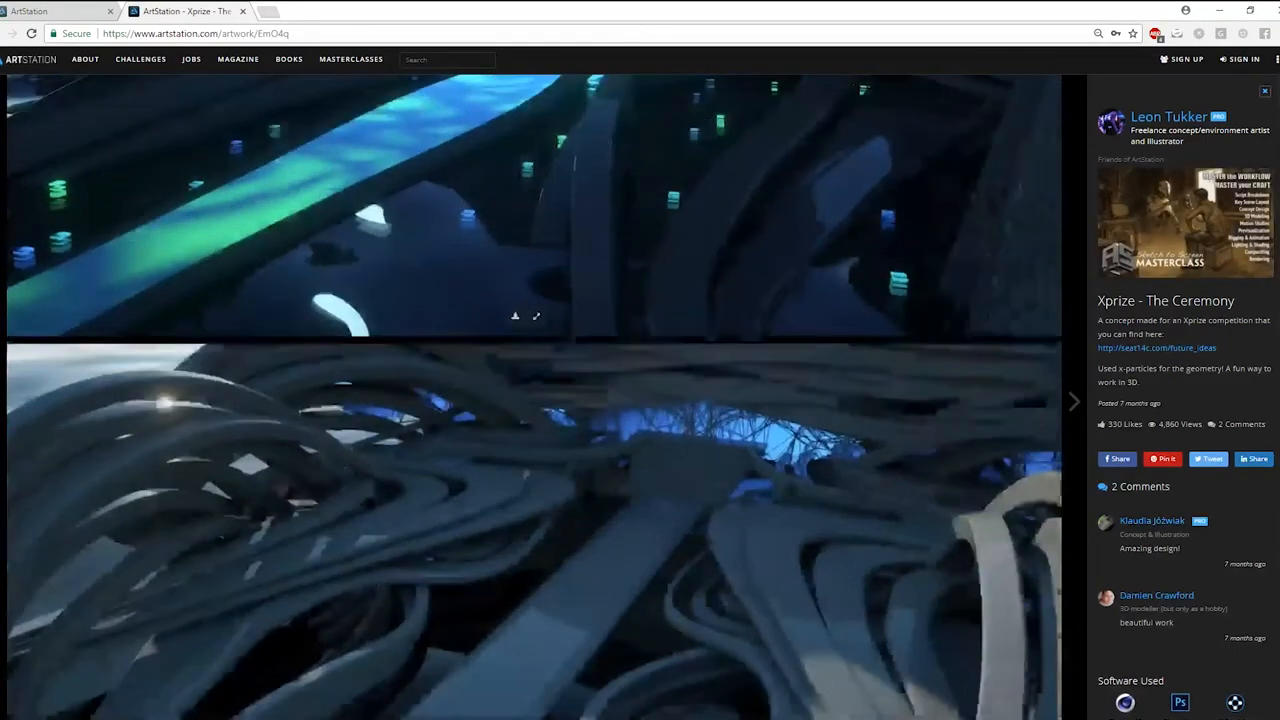
{"action": "scroll", "scroll_direction": "down", "scroll_amount": 3}
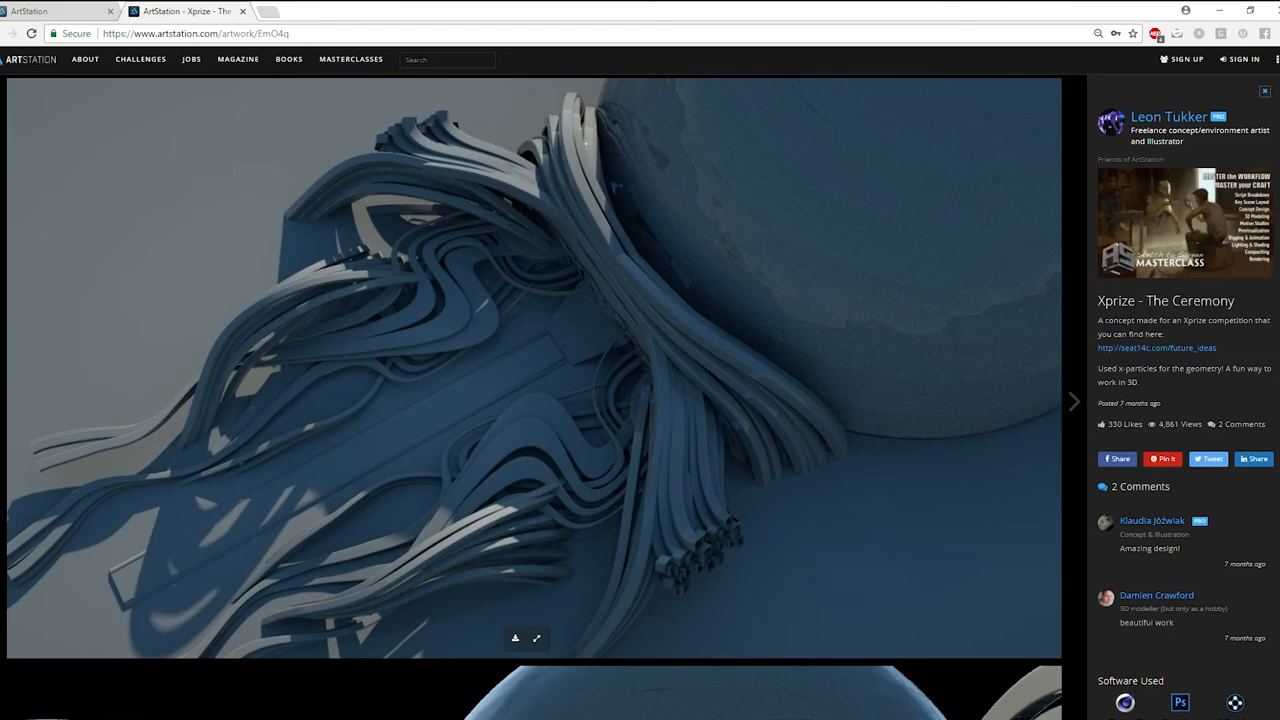
{"action": "left_click", "coordinate": [1076, 400]}
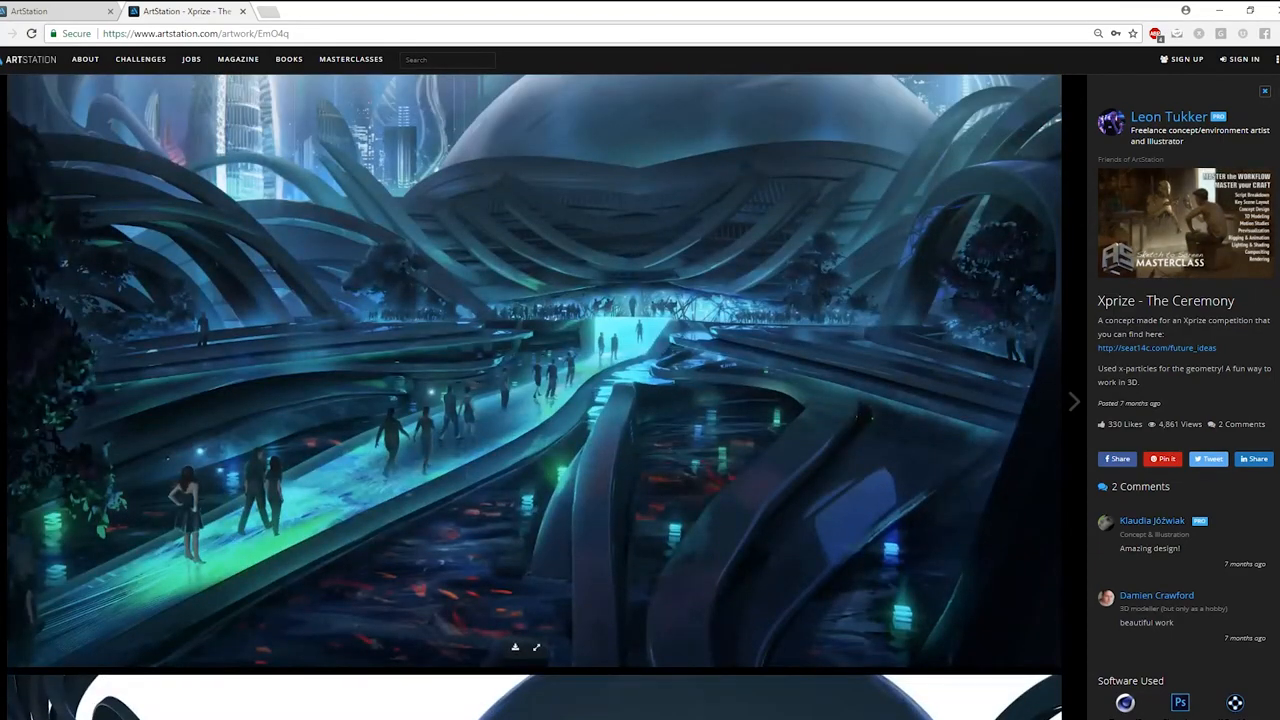
{"action": "left_click", "coordinate": [1074, 400]}
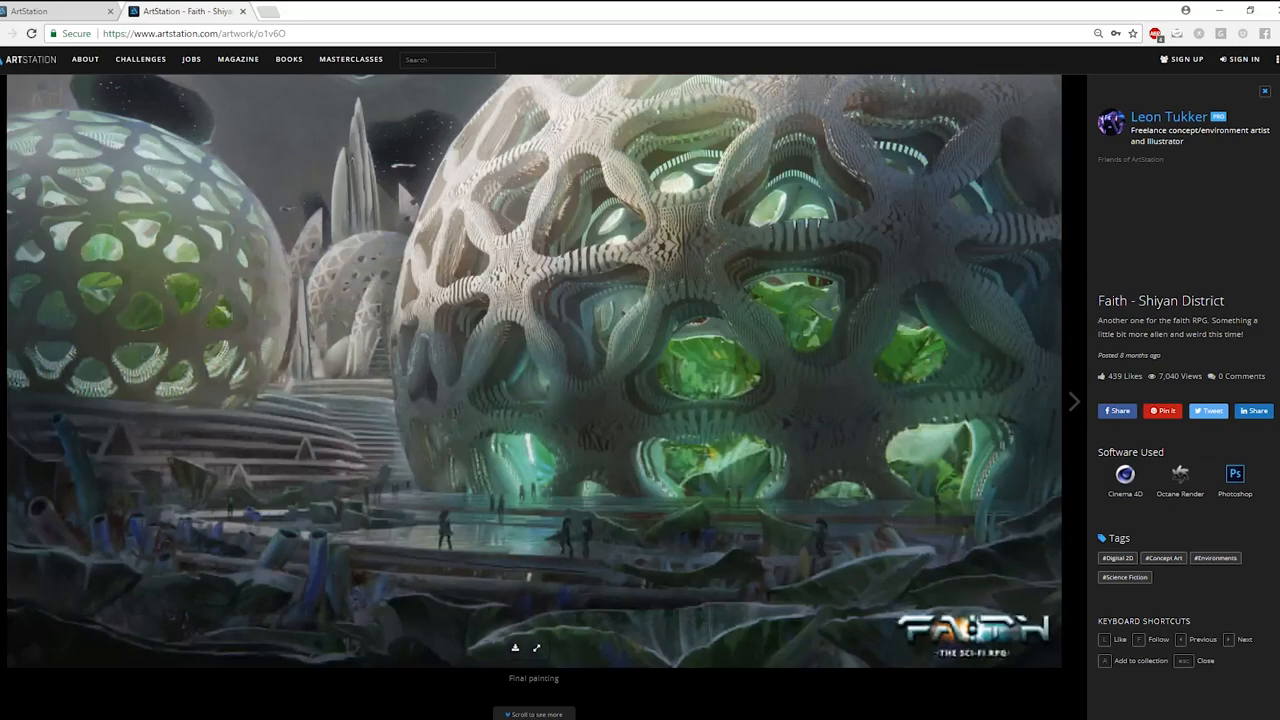
Step: Browse the Faith - Shiyan District images and advance to Factory of the future - 1930
{"action": "scroll", "scroll_direction": "down", "scroll_amount": 3}
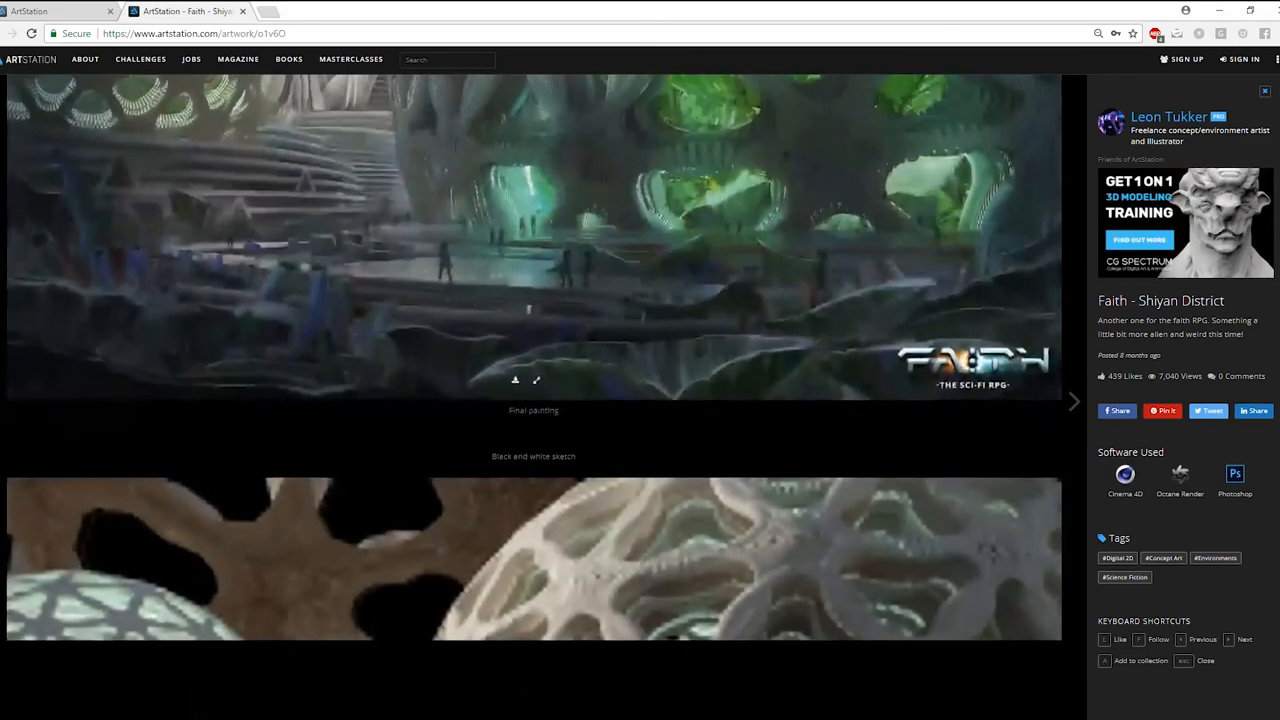
{"action": "scroll", "scroll_direction": "down", "scroll_amount": 3}
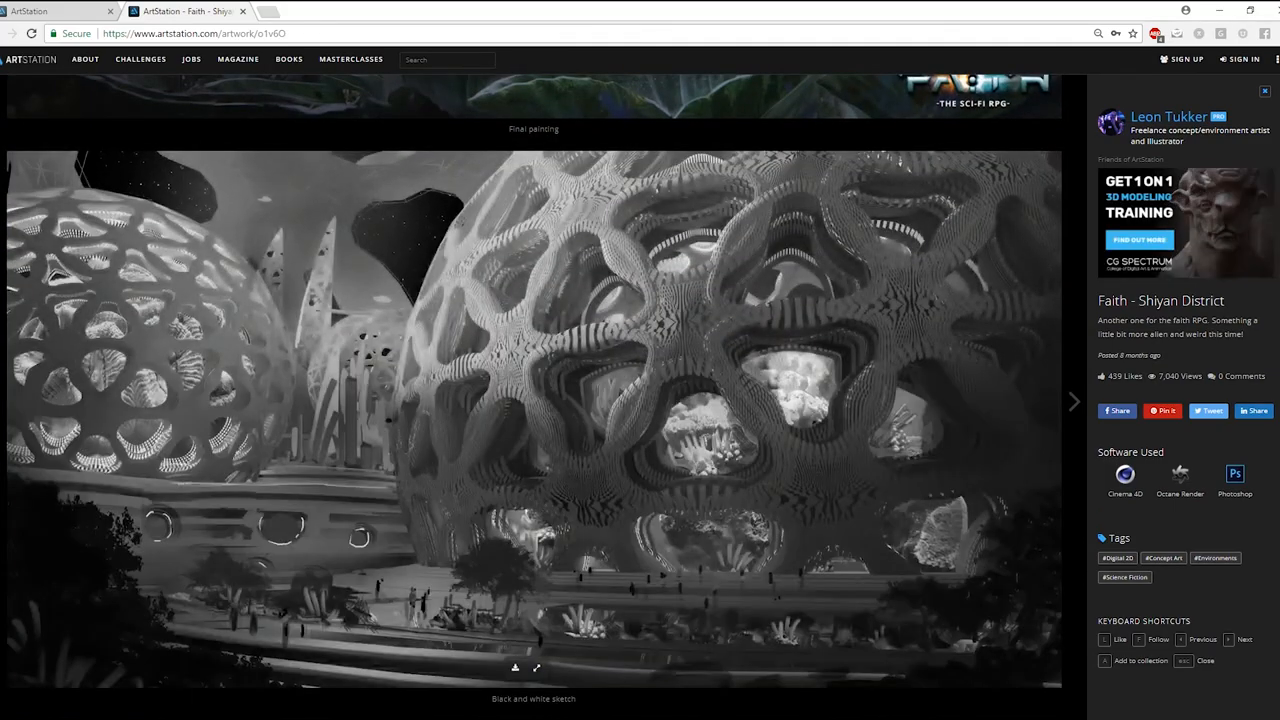
{"action": "scroll", "scroll_direction": "down", "scroll_amount": 3}
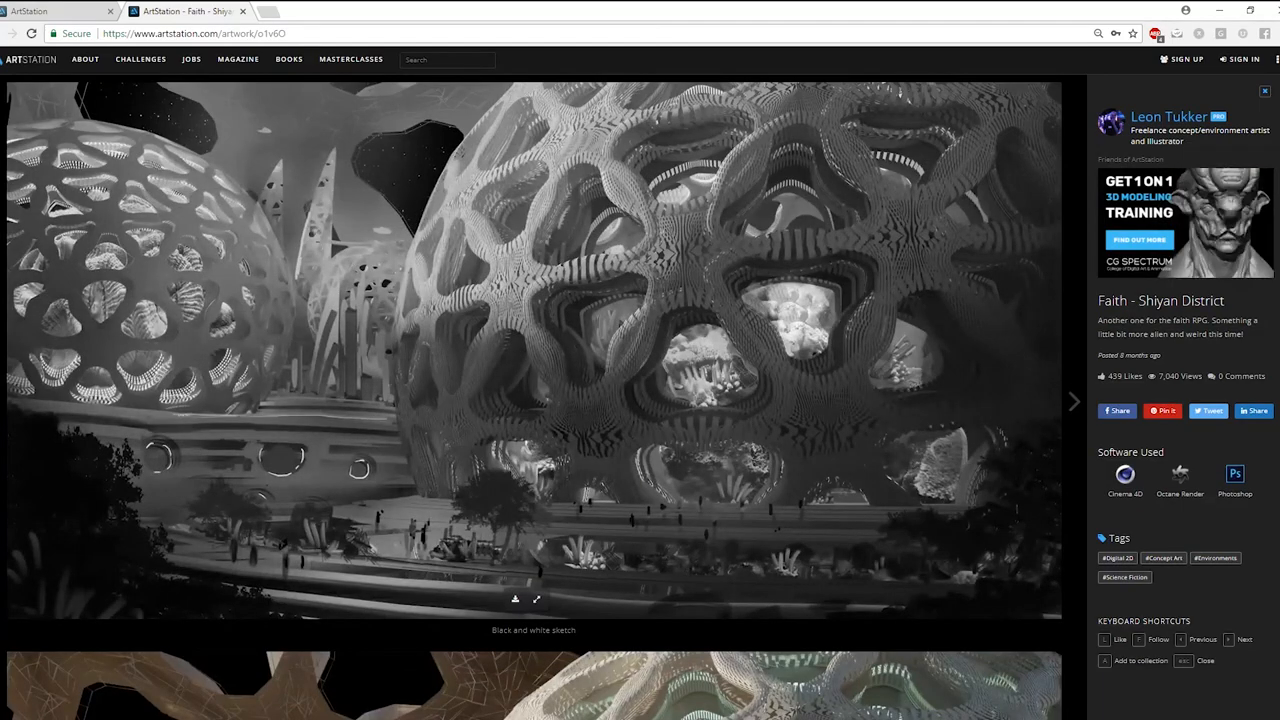
{"action": "scroll", "scroll_direction": "down", "scroll_amount": 3}
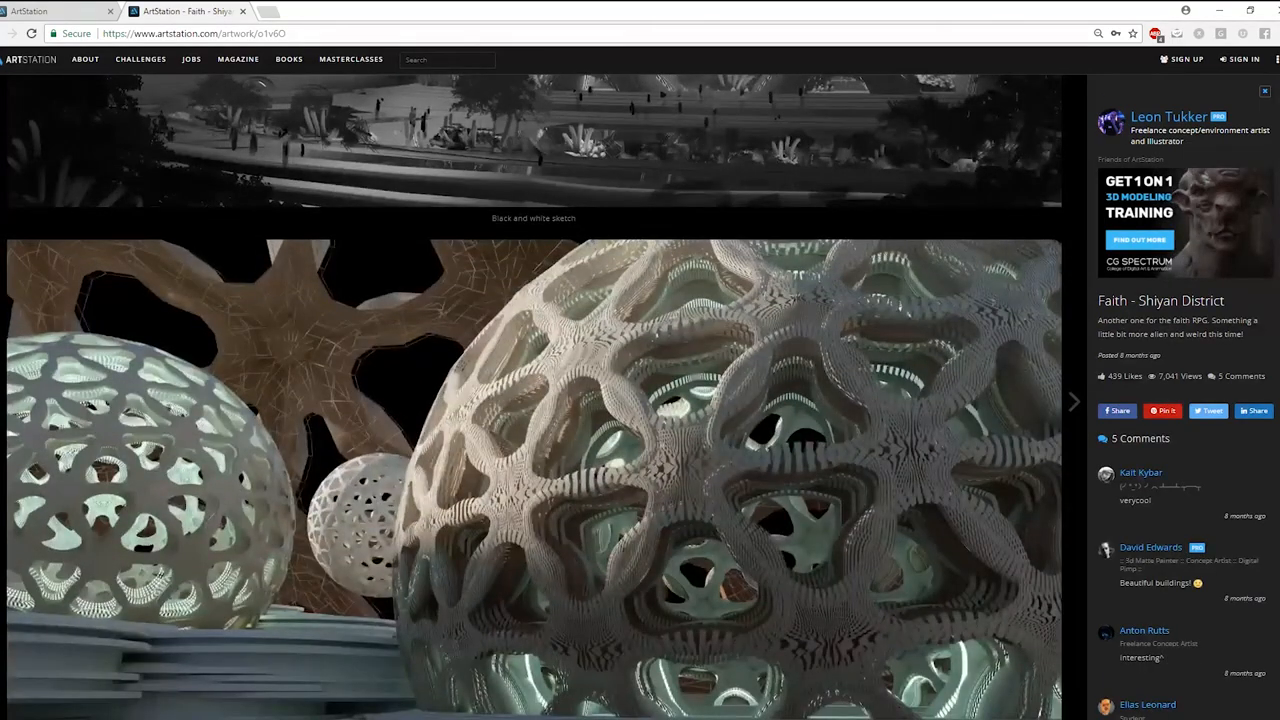
{"action": "scroll", "scroll_direction": "down", "scroll_amount": 3}
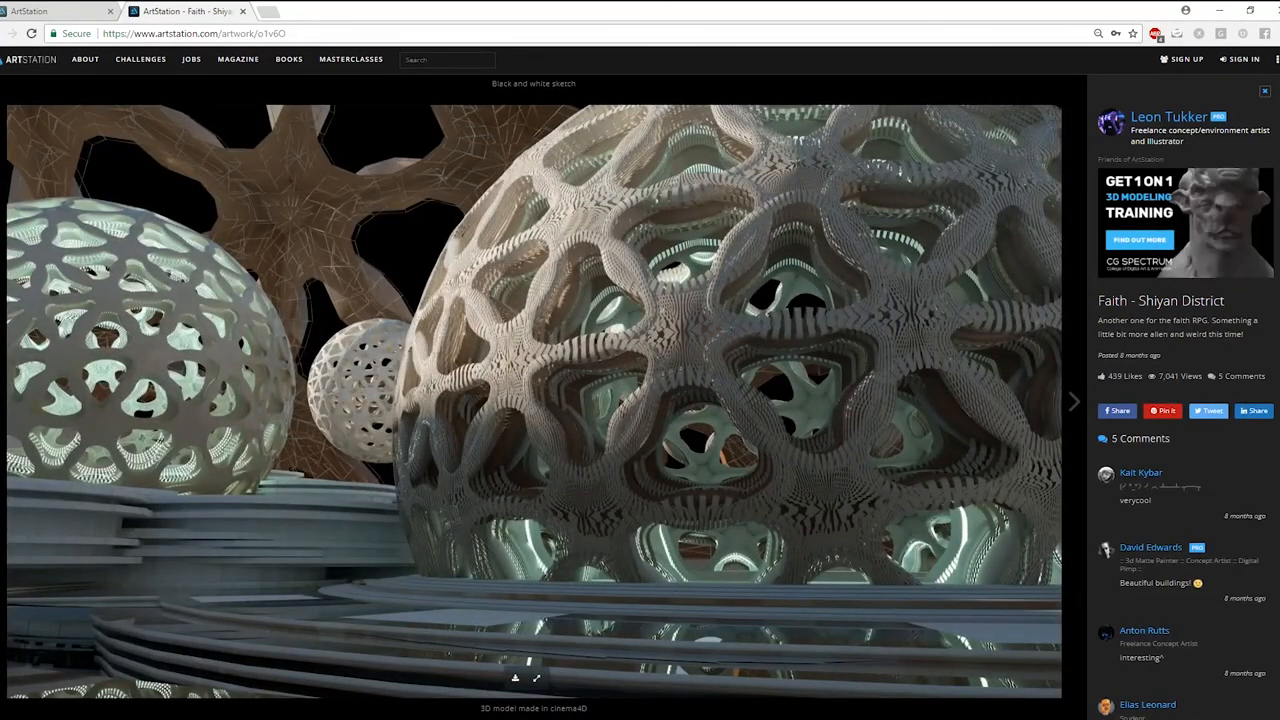
{"action": "left_click", "coordinate": [1074, 400]}
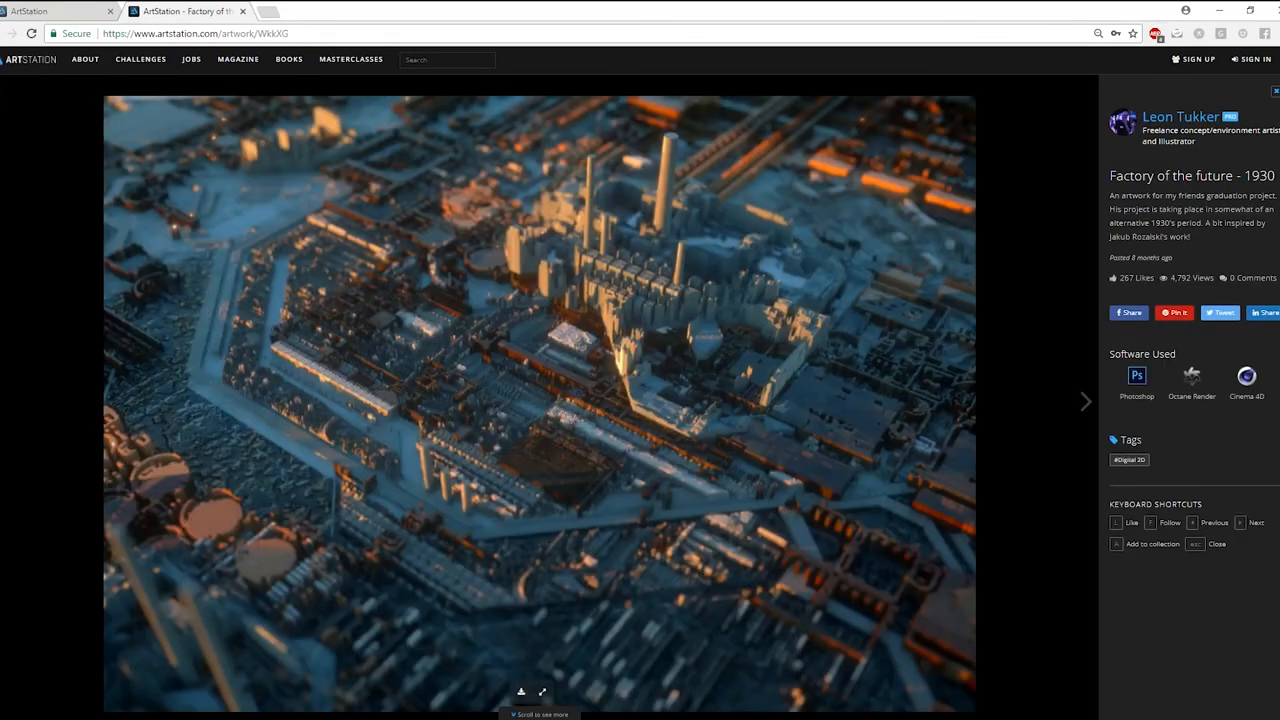
Step: Browse Factory of the future - 1930 and advance to Faith - Taiyang Spacemall
{"action": "scroll", "scroll_direction": "down", "scroll_amount": 3}
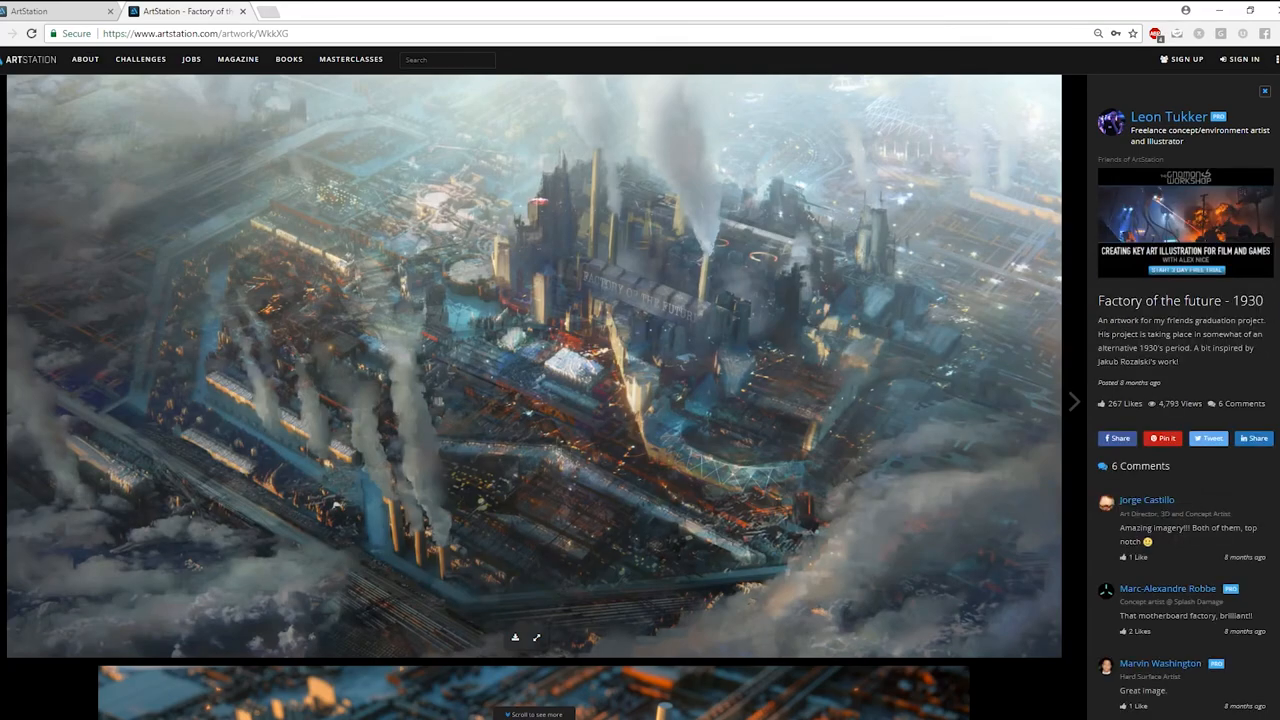
{"action": "scroll", "scroll_direction": "down", "scroll_amount": 3}
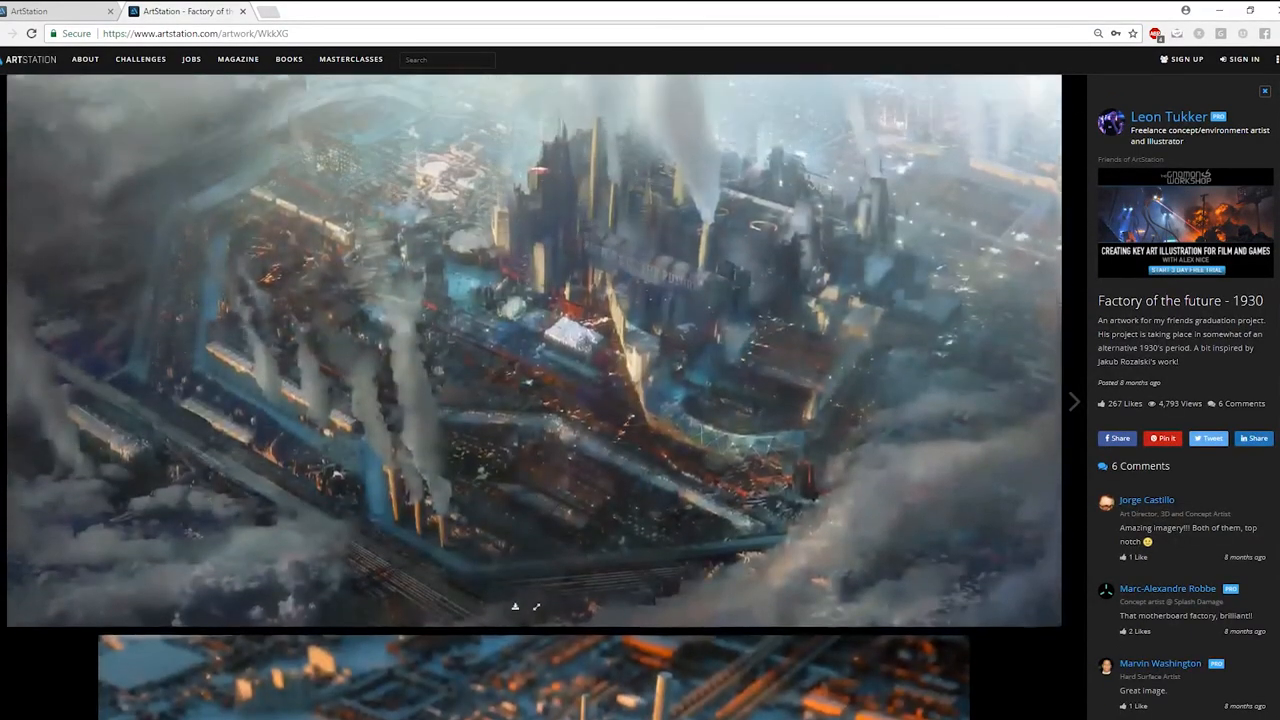
{"action": "left_click", "coordinate": [1072, 400]}
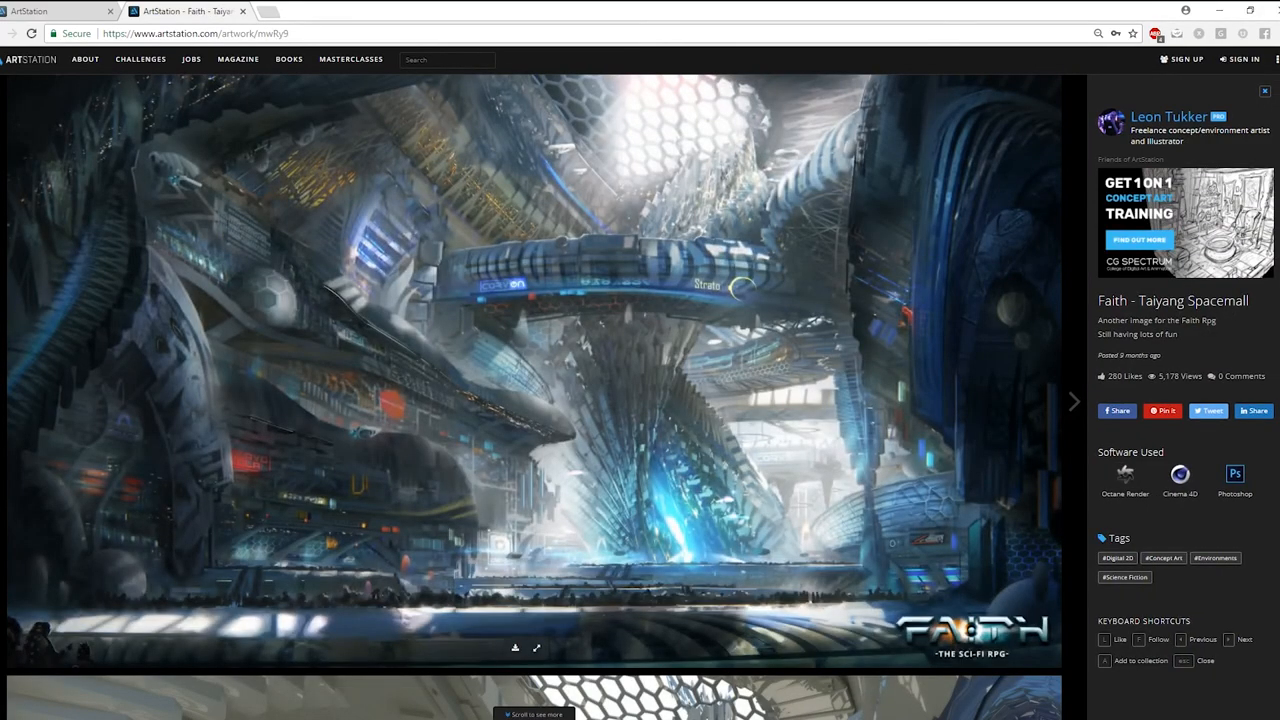
{"action": "scroll", "scroll_direction": "down", "scroll_amount": 3}
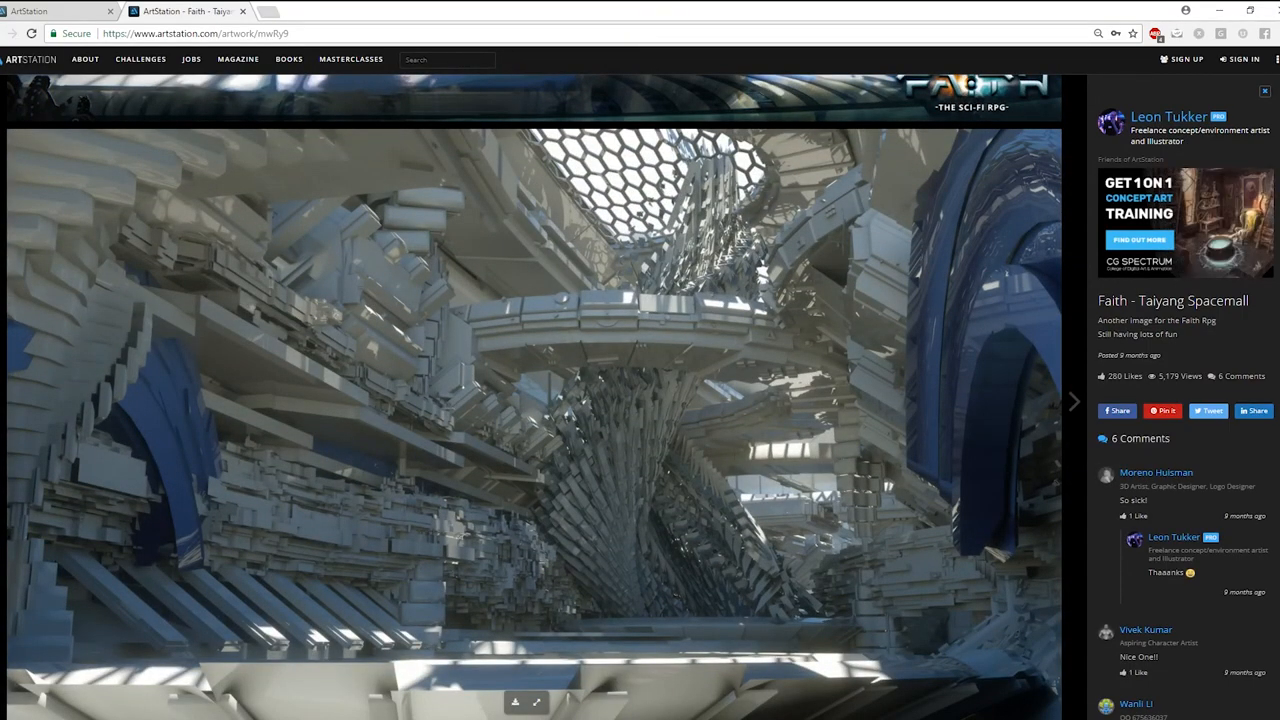
Step: Continue through Dr. Bob to the Planet-paint Twitch stream paintings and its title list
{"action": "left_click", "coordinate": [1072, 400]}
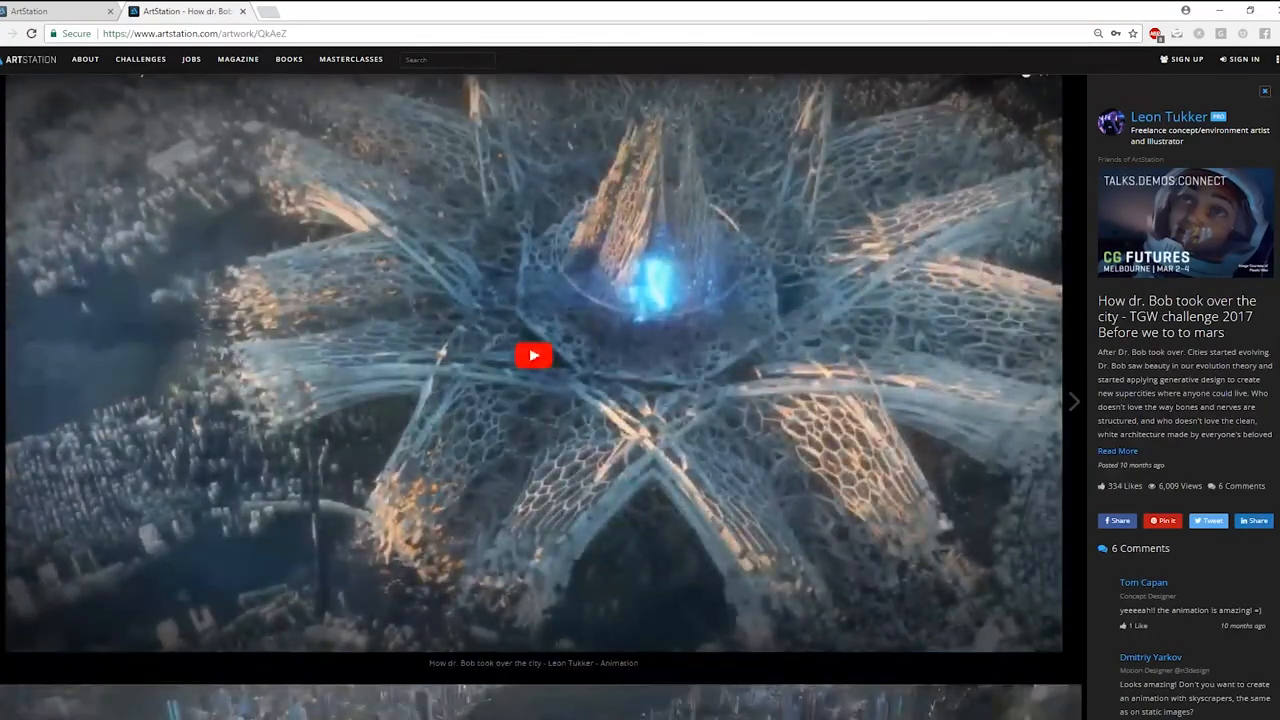
{"action": "left_click", "coordinate": [532, 356]}
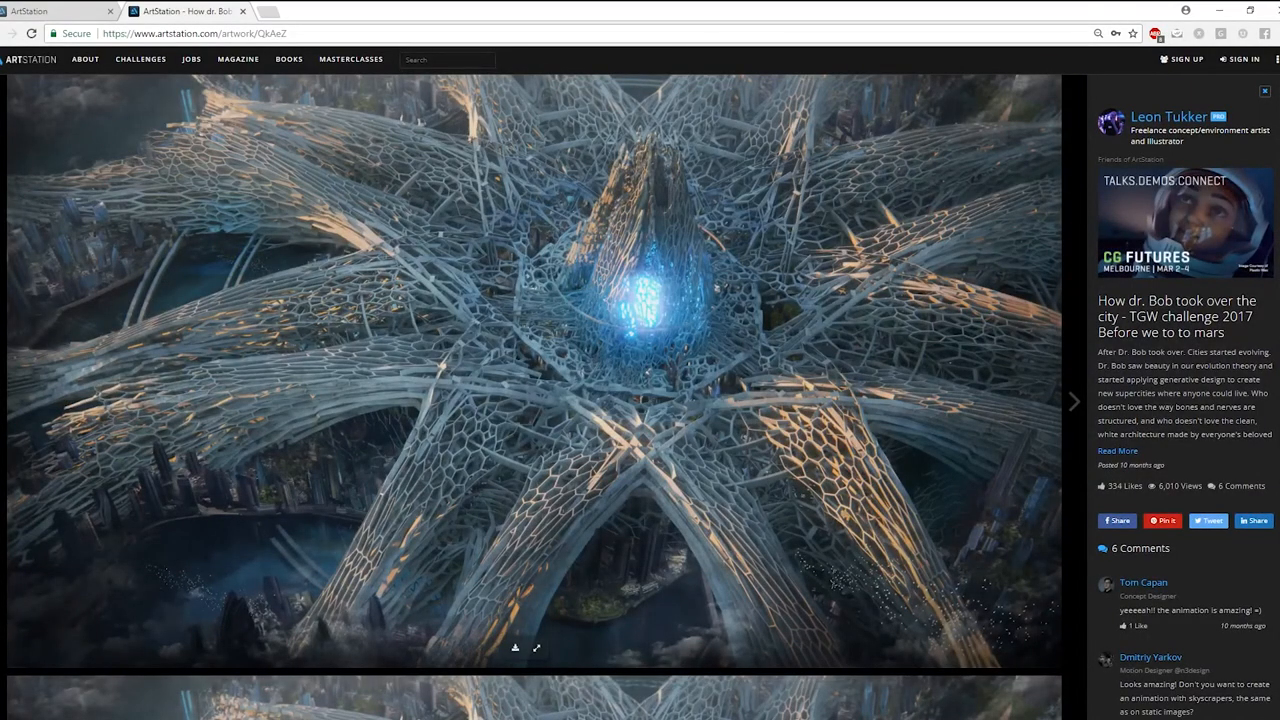
{"action": "scroll", "scroll_direction": "down", "scroll_amount": 3}
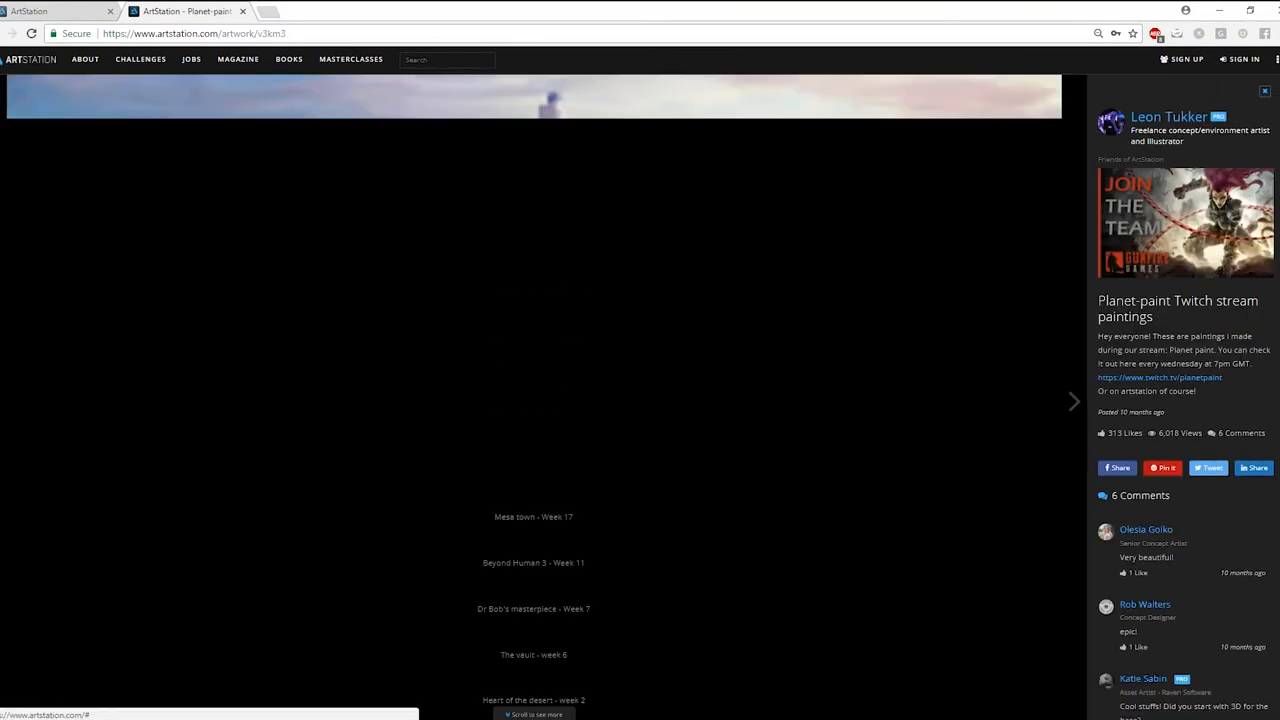
{"action": "left_click", "coordinate": [1074, 400]}
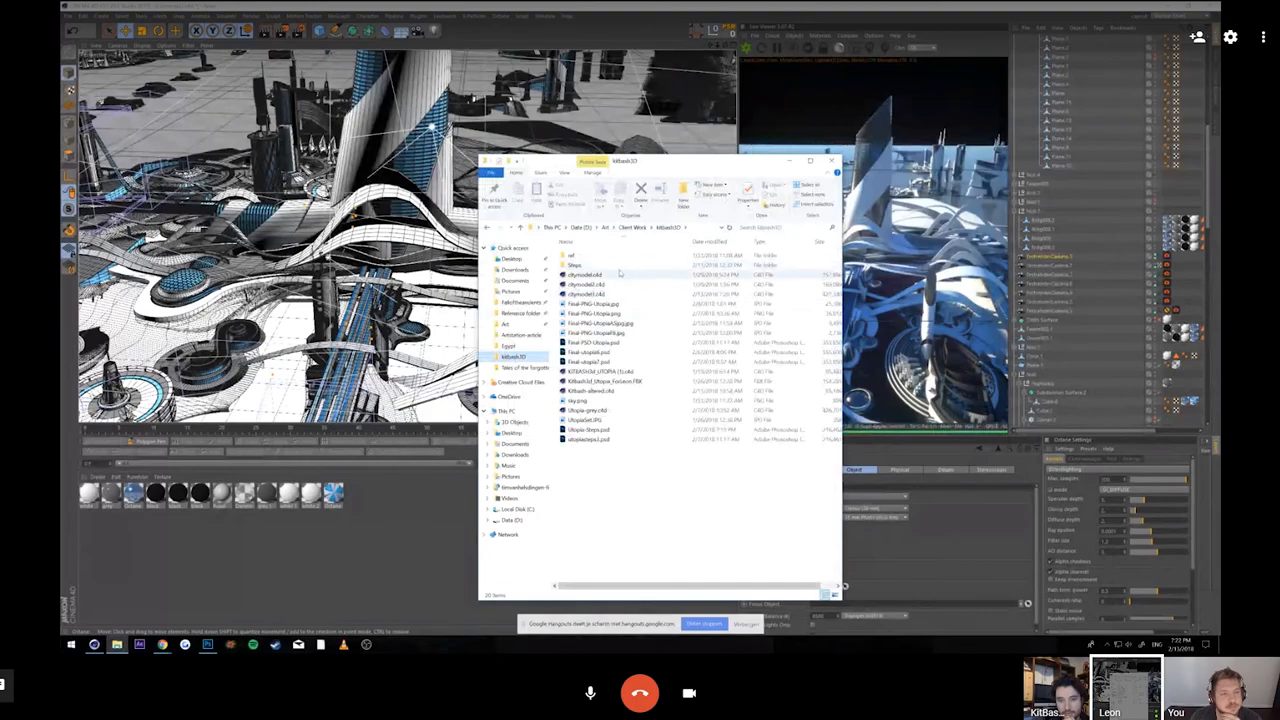
Step: Enter the slides folder and view the pencil concept sketch image
{"action": "double_click", "coordinate": [574, 264]}
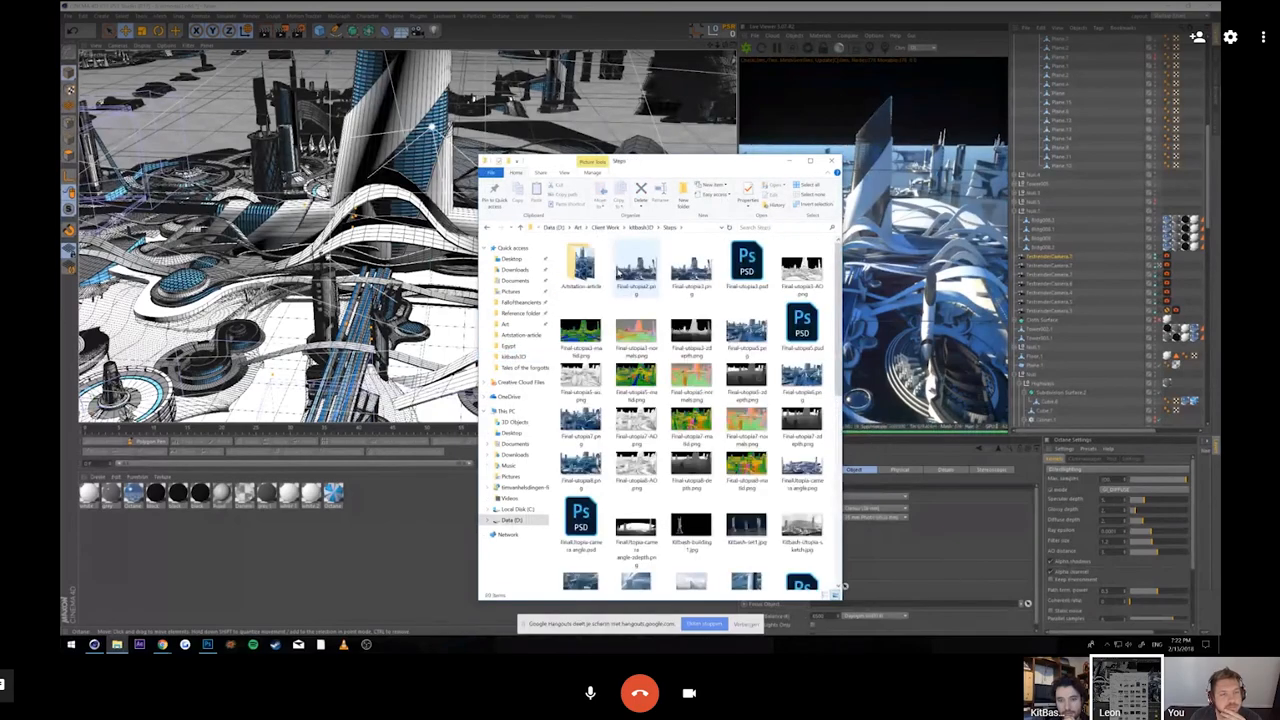
{"action": "left_click", "coordinate": [580, 262]}
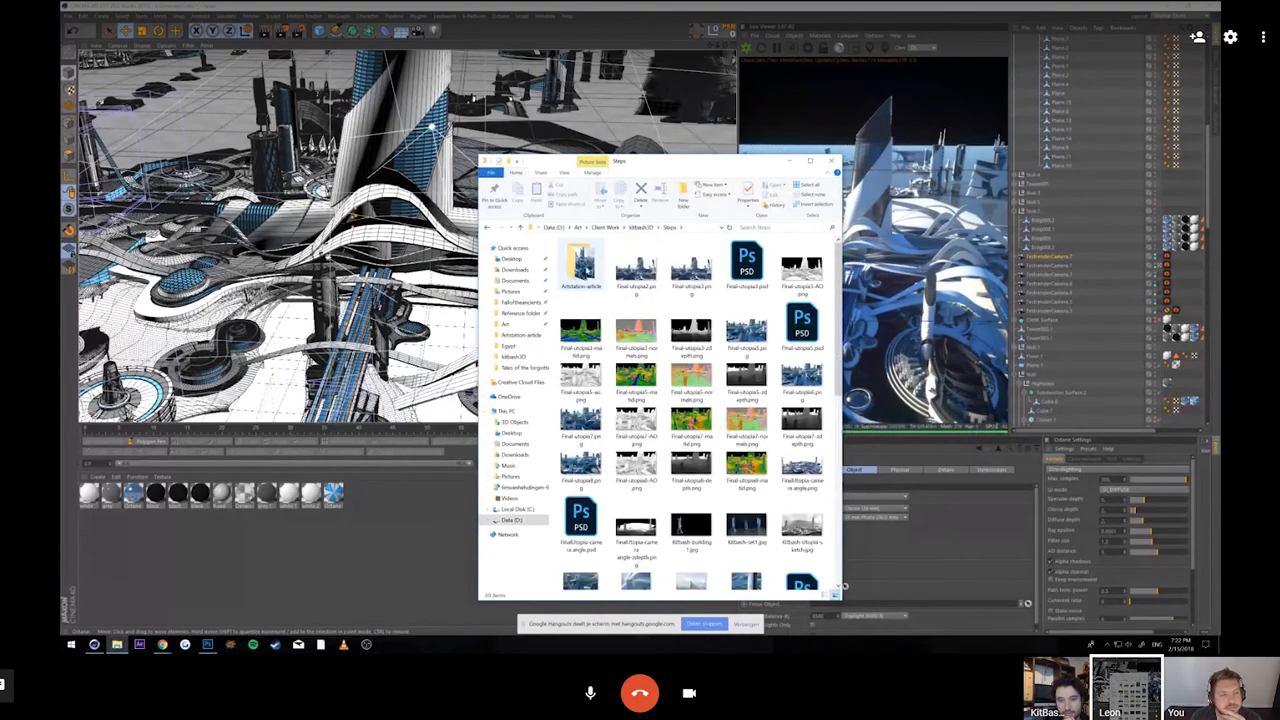
{"action": "double_click", "coordinate": [580, 262]}
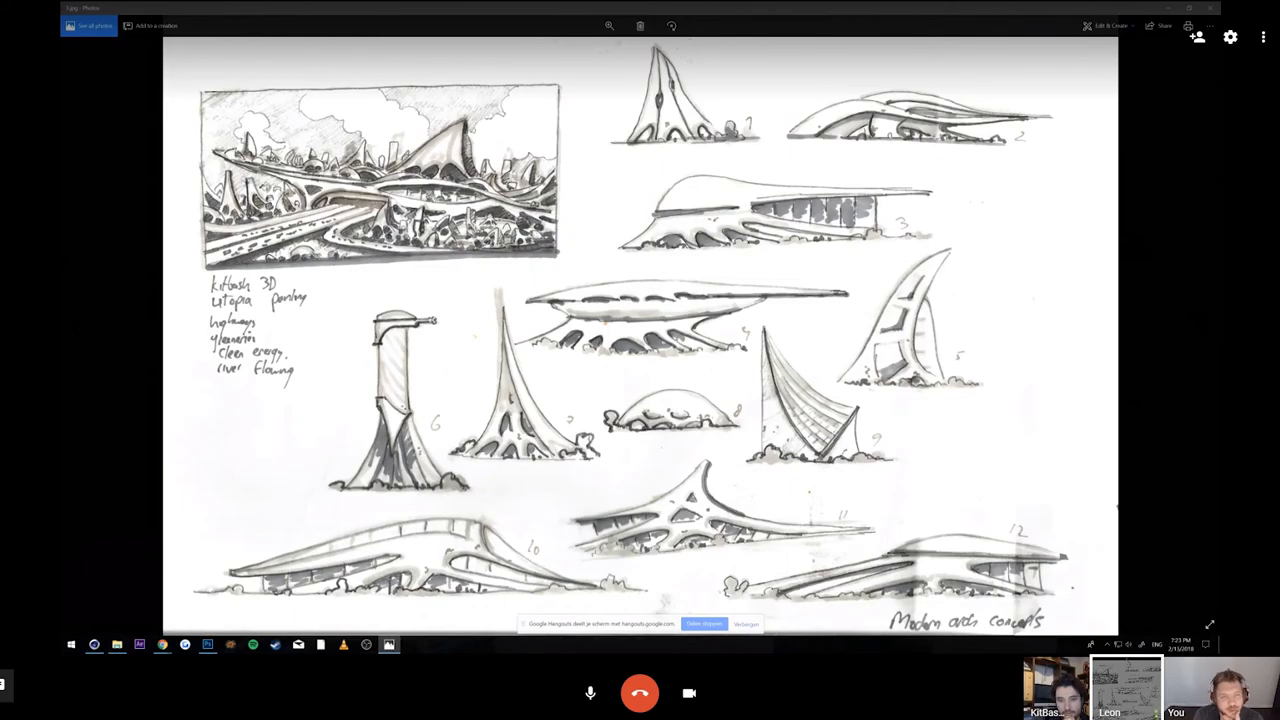
{"action": "mouse_move", "coordinate": [1164, 48]}
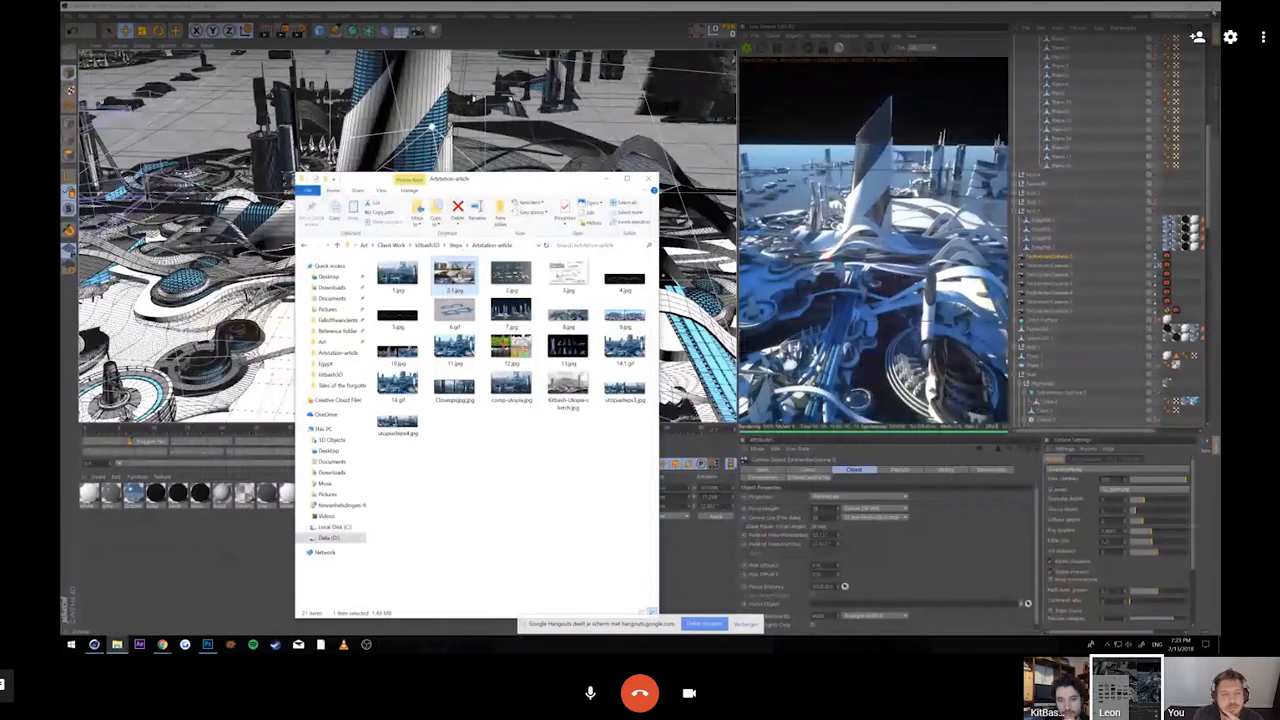
Step: Select one of the reference image thumbnails in the folder
{"action": "left_click", "coordinate": [648, 180]}
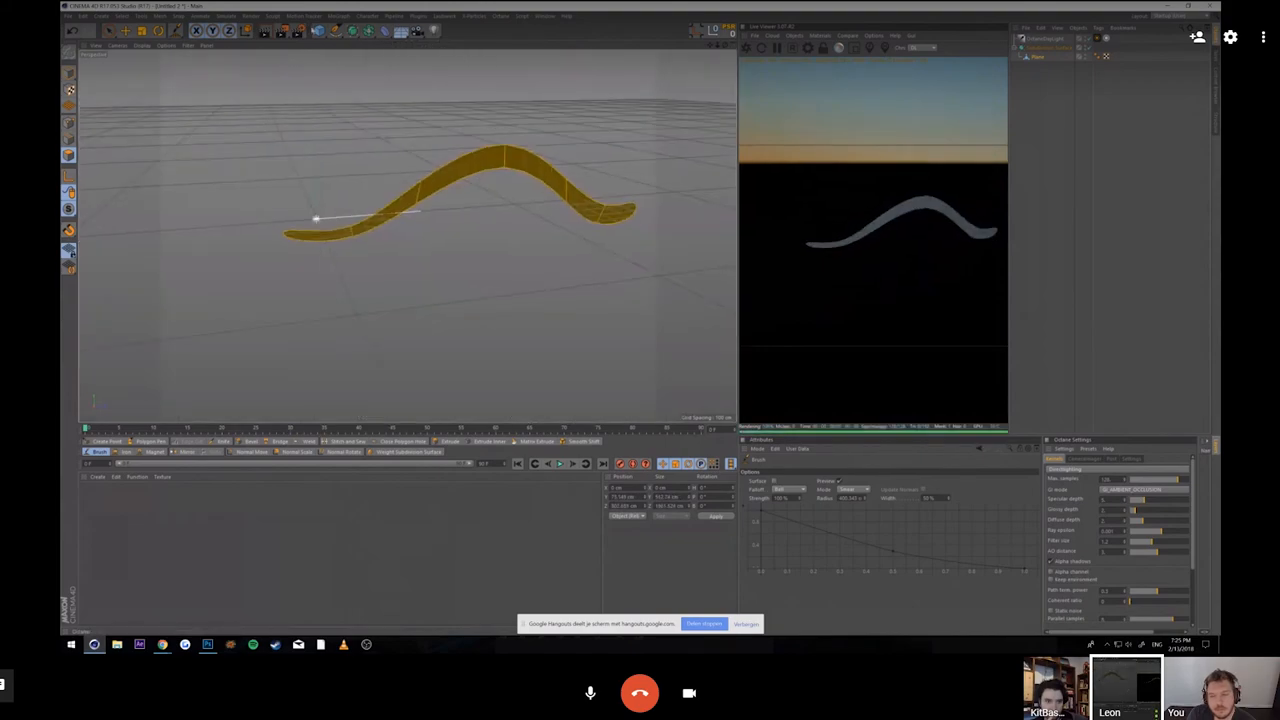
Step: Add a new Create-menu object and reshape the ribbon spline into a curled, tapering tip
{"action": "left_click", "coordinate": [228, 16]}
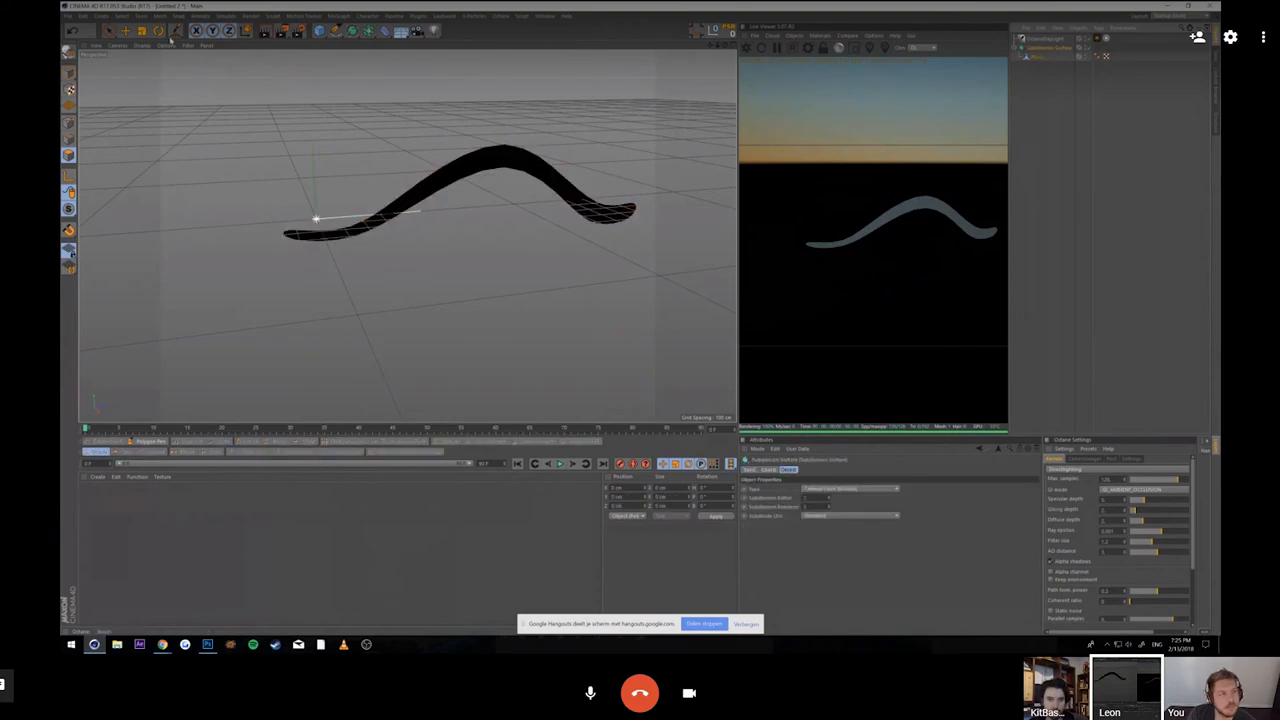
{"action": "left_click", "coordinate": [180, 16]}
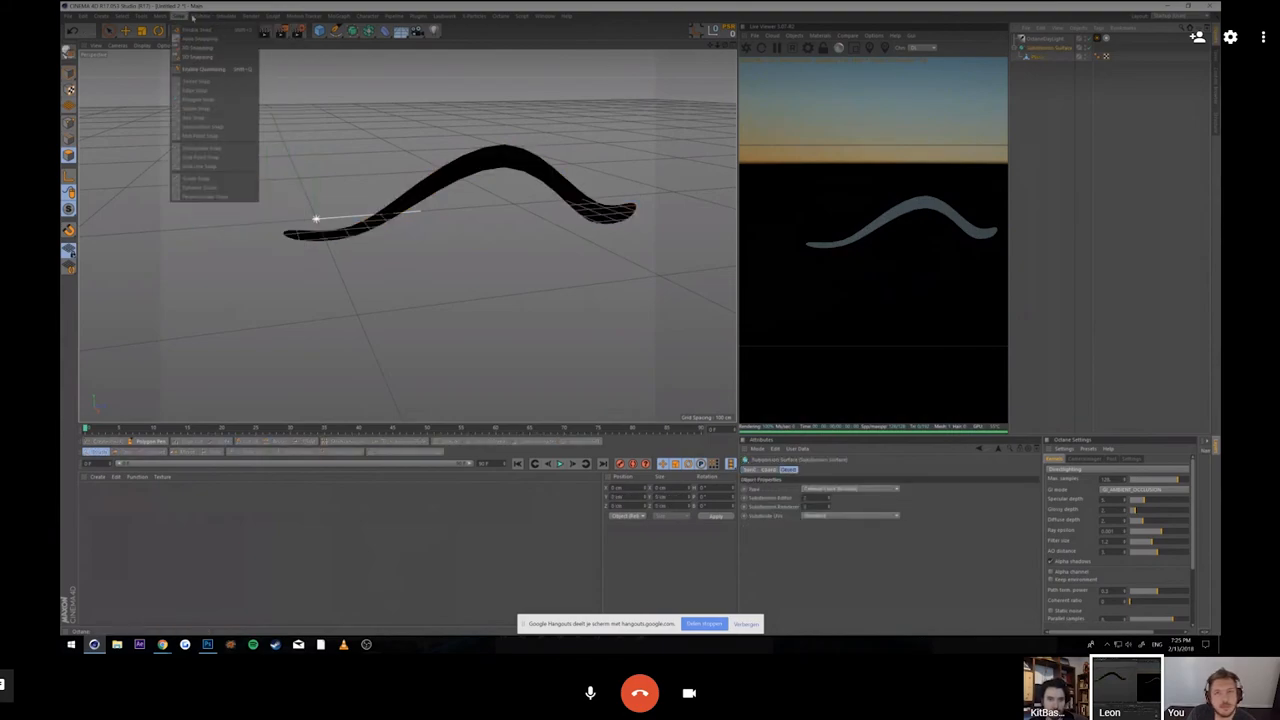
{"action": "left_click", "coordinate": [226, 16]}
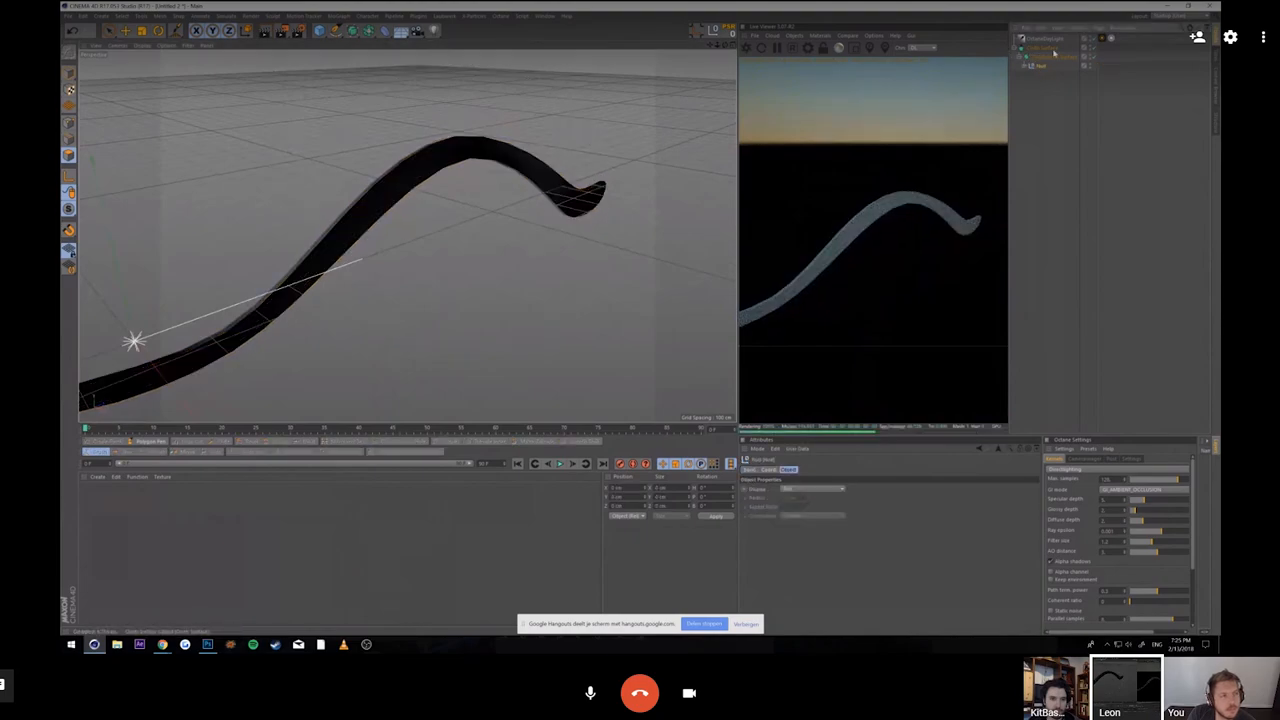
{"action": "left_click", "coordinate": [1044, 76]}
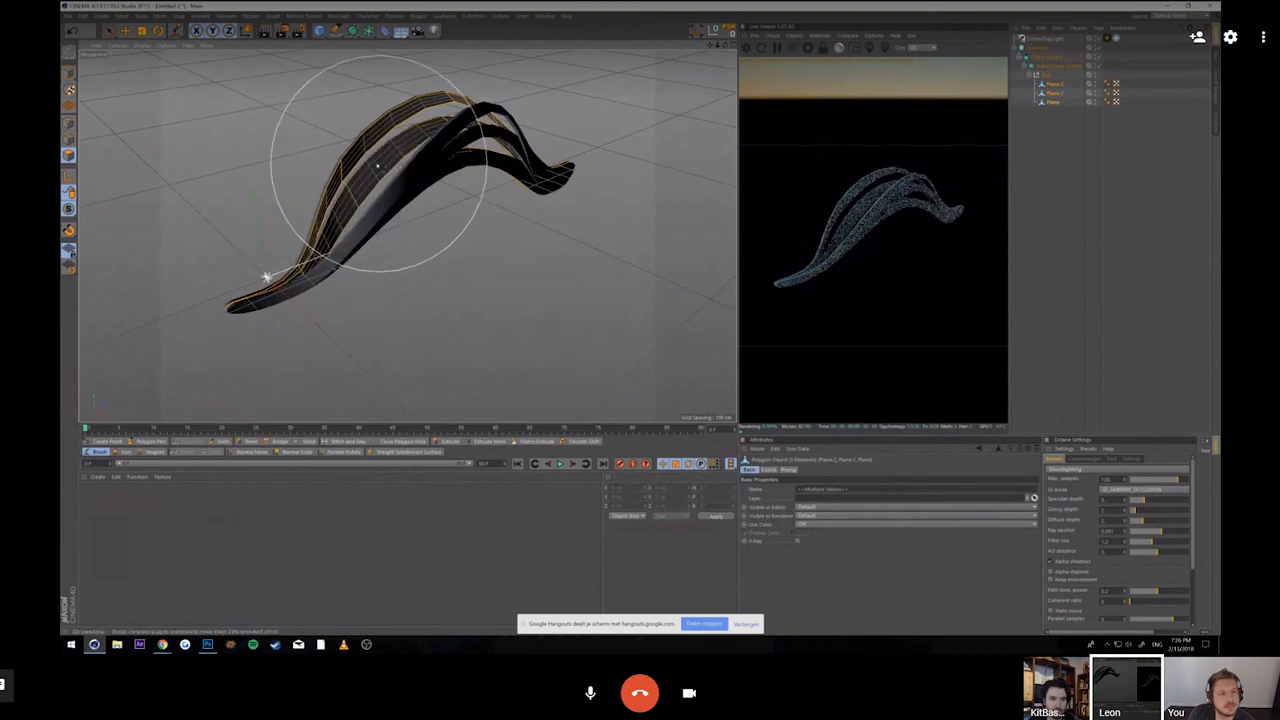
Step: Rotate two ribbon copies to widen the layered arch, then switch to the tower scene
{"action": "left_click_drag", "start_coordinate": [380, 180], "coordinate": [450, 160]}
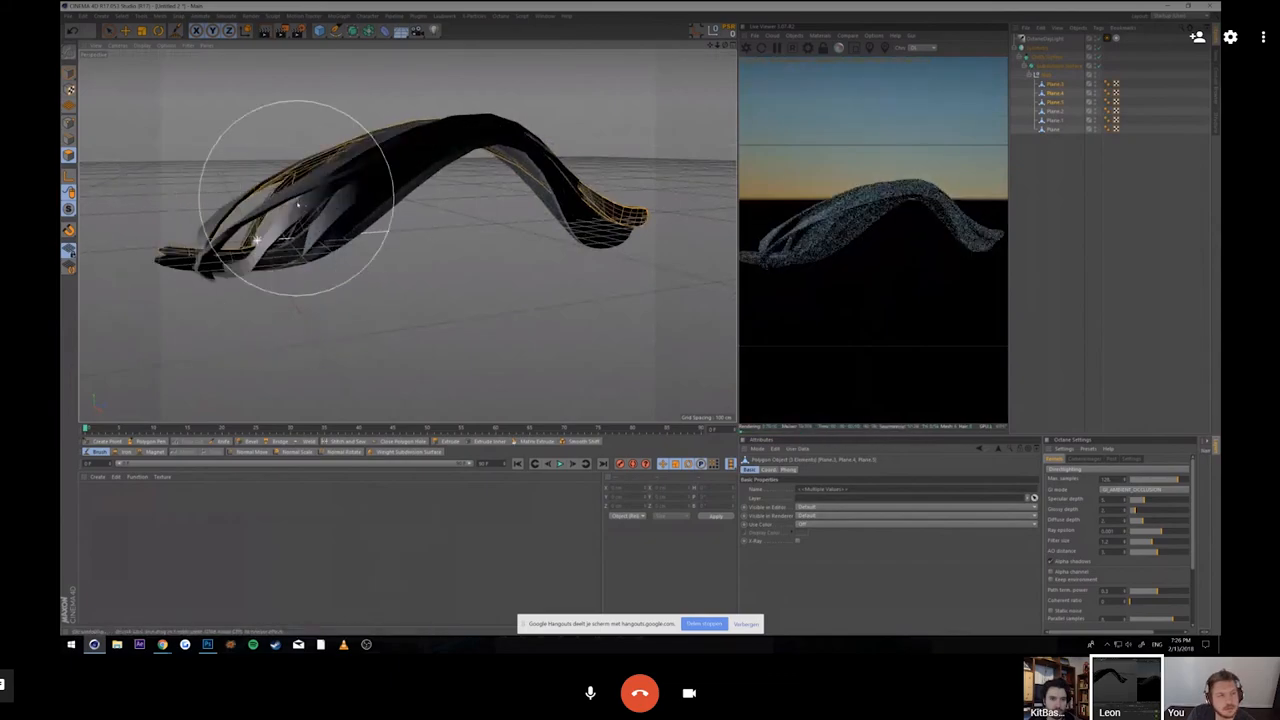
{"action": "left_click_drag", "start_coordinate": [296, 196], "coordinate": [204, 250]}
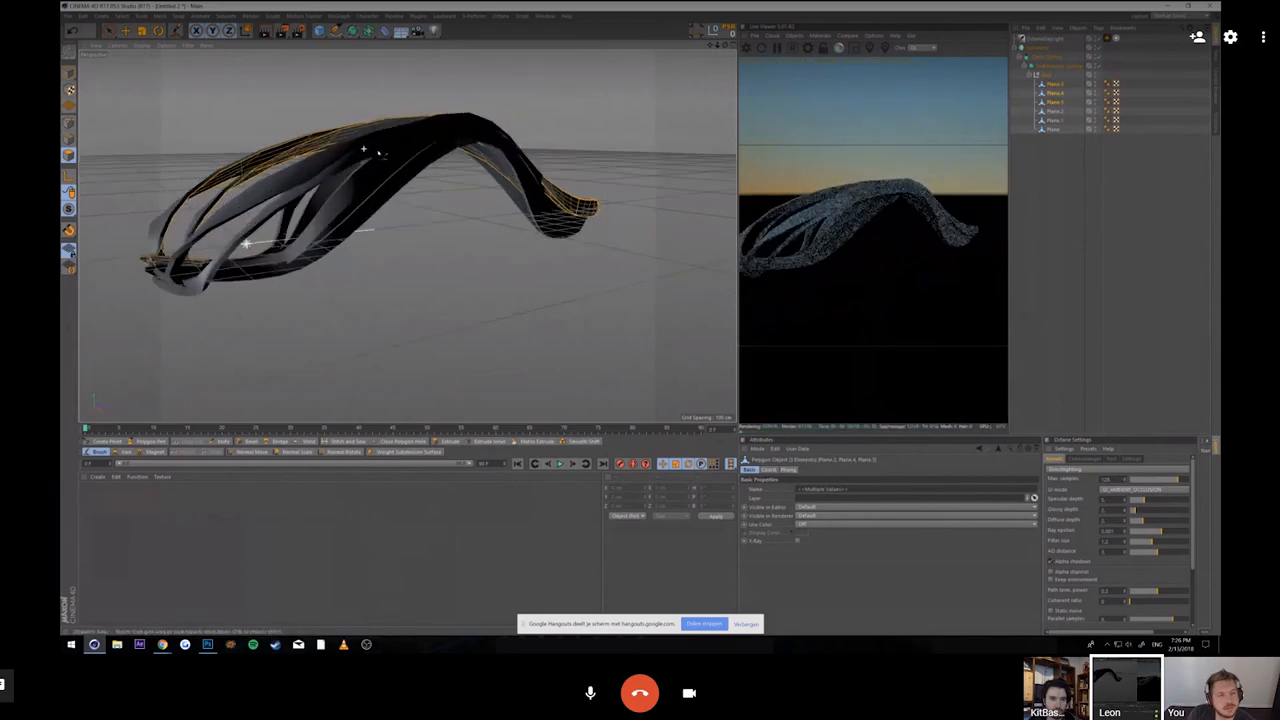
{"action": "left_click", "coordinate": [544, 16]}
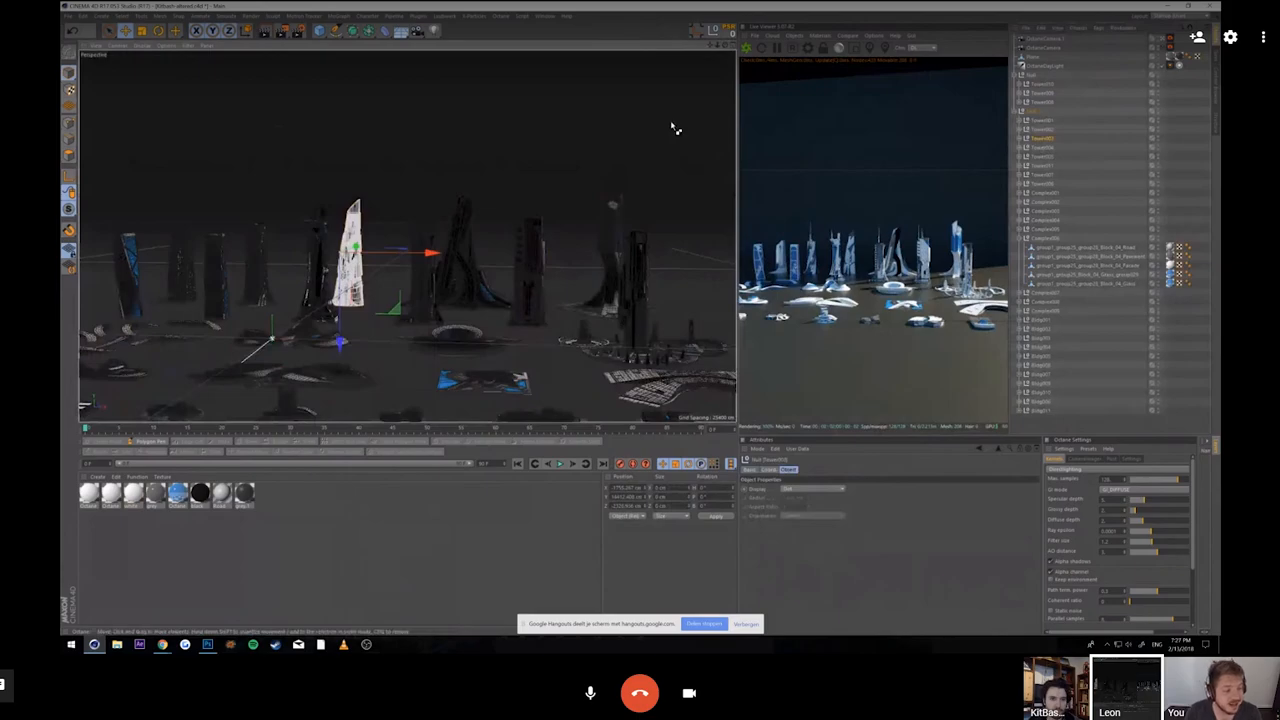
Step: Switch the open document to the dark spaceship scene via the Window menu
{"action": "left_click", "coordinate": [544, 16]}
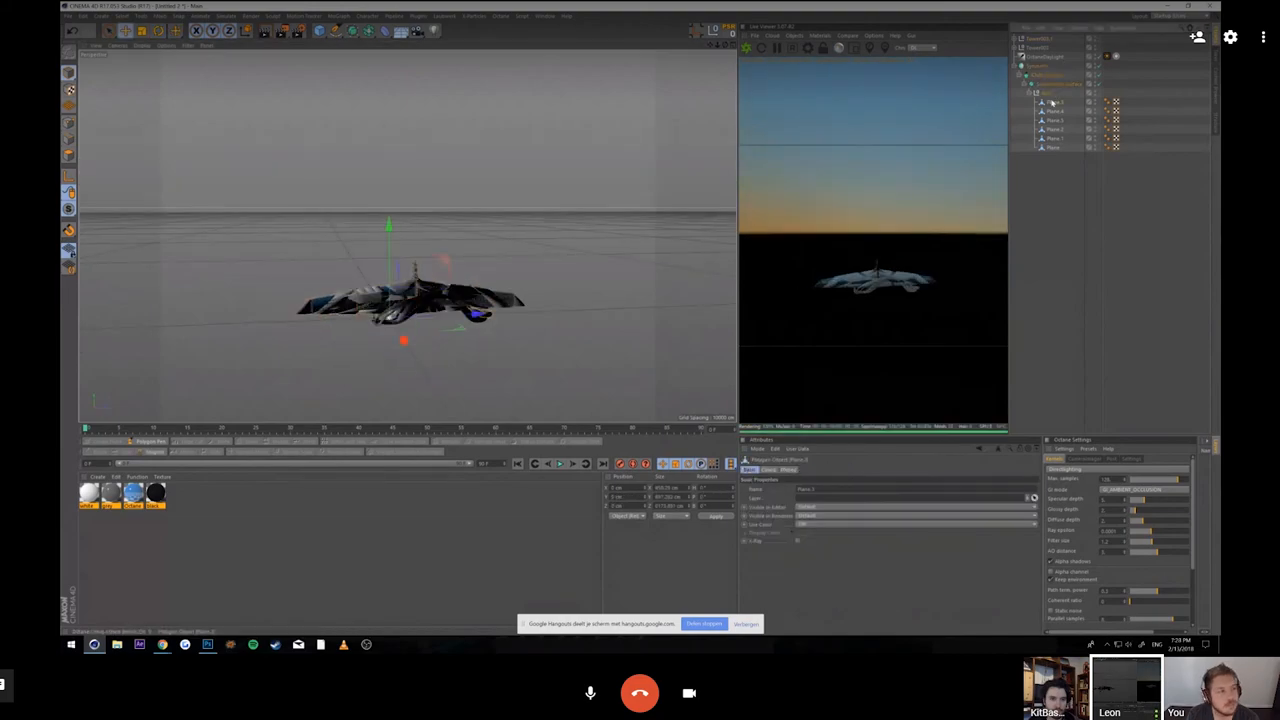
Step: Run the interactive render region on the white-and-blue spaceship scene
{"action": "left_click", "coordinate": [1052, 100]}
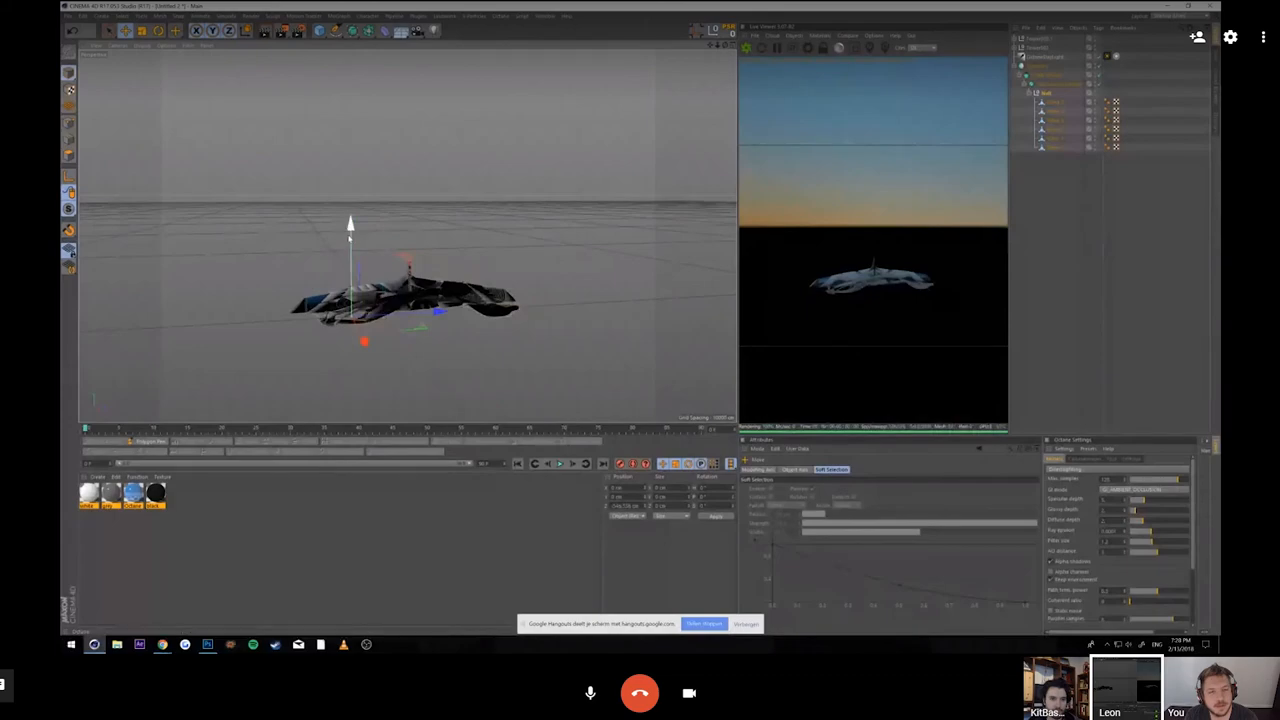
{"action": "left_click", "coordinate": [1052, 106]}
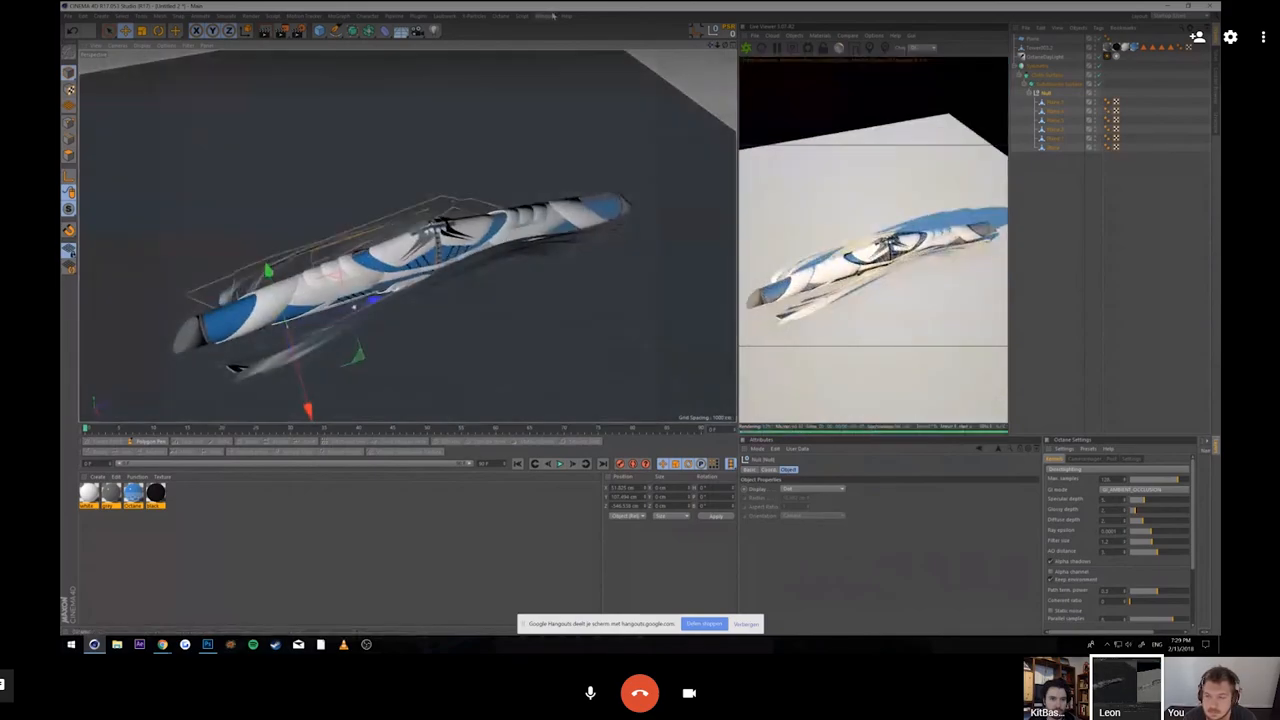
Step: Switch the open document to the full utopia city scene via the Window menu
{"action": "left_click", "coordinate": [544, 16]}
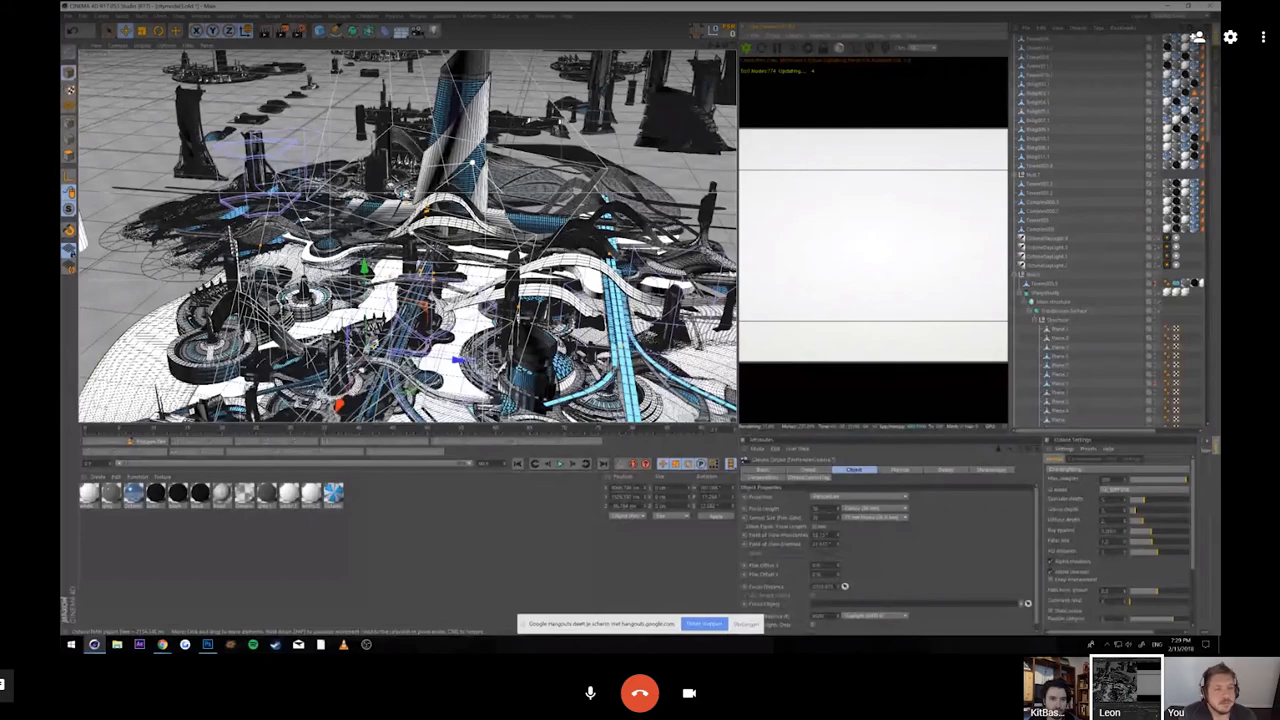
{"action": "mouse_move", "coordinate": [1076, 304]}
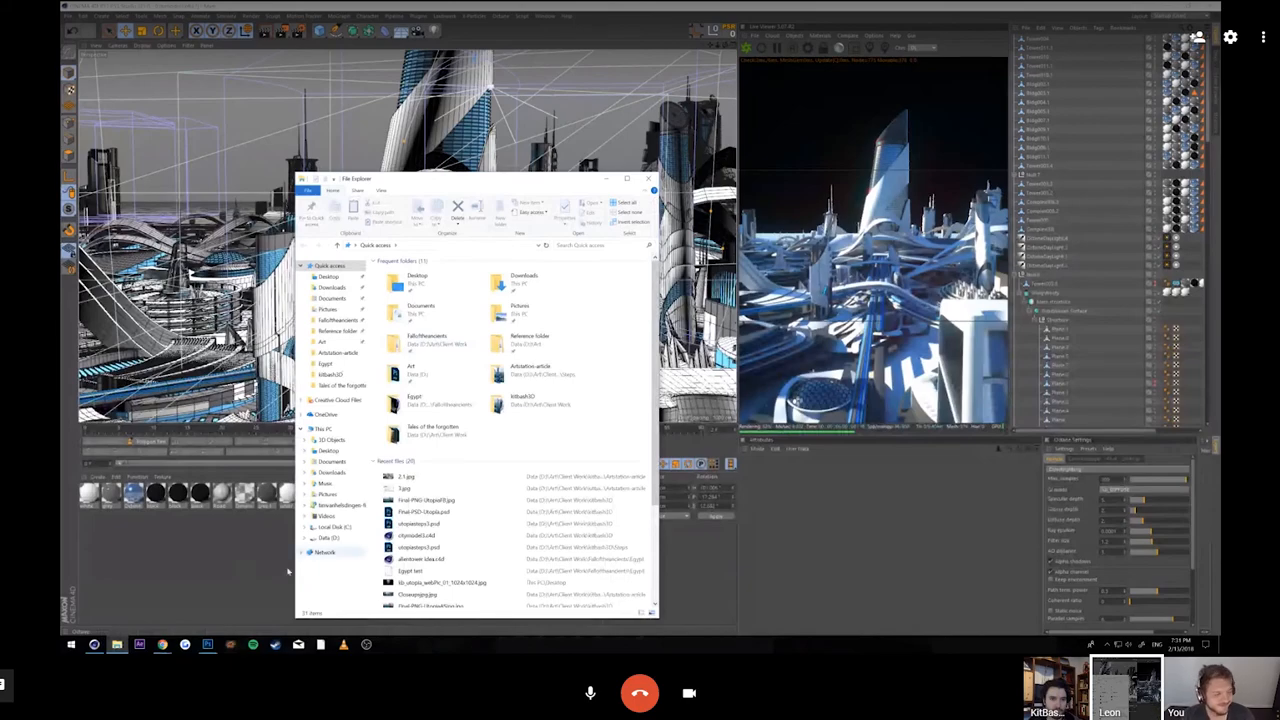
Step: Open the ribbon-shape GIF from File Explorer into Photoshop
{"action": "left_click", "coordinate": [648, 178]}
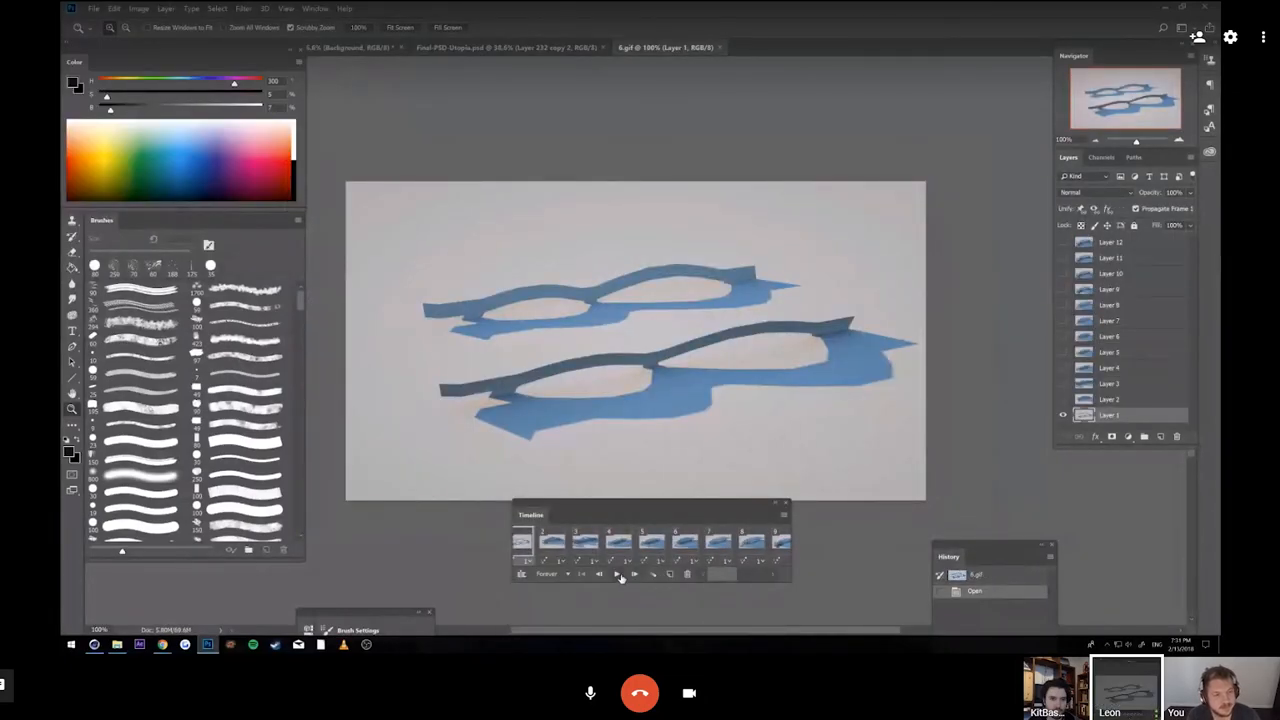
Step: Play the GIF's frame animation in the Timeline, then switch to the city render document
{"action": "left_click", "coordinate": [620, 572]}
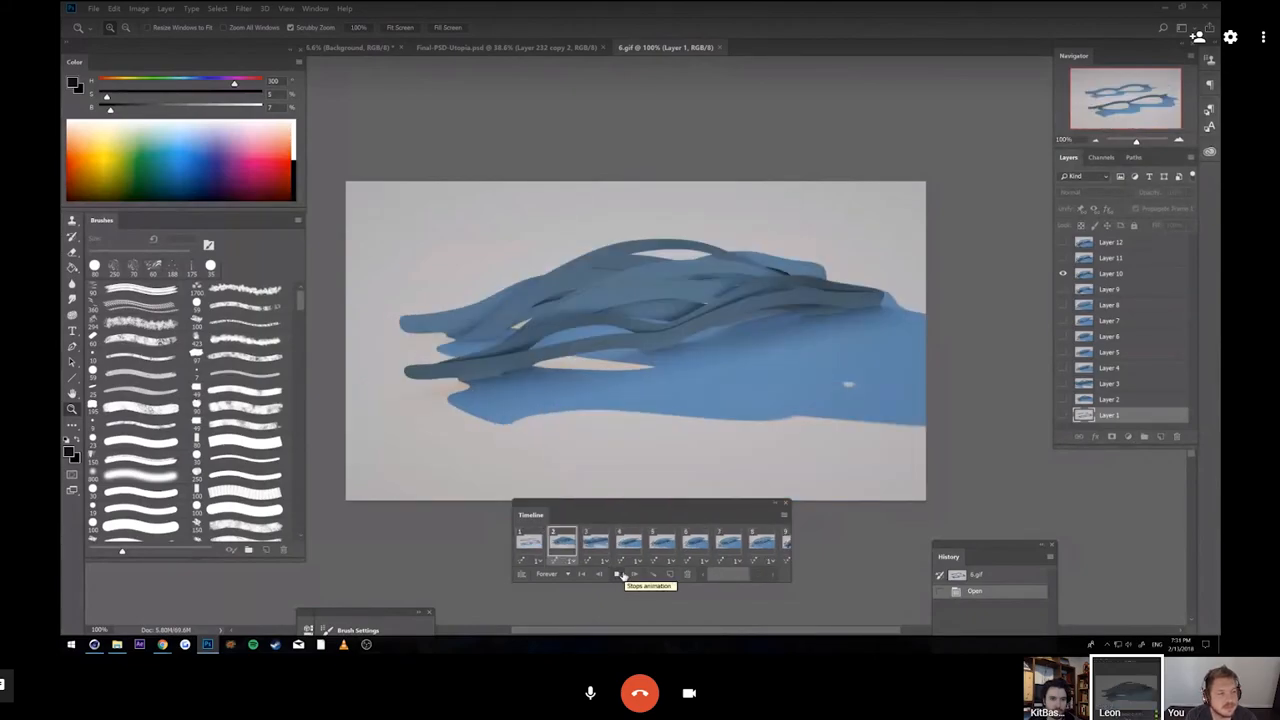
{"action": "left_click", "coordinate": [616, 574]}
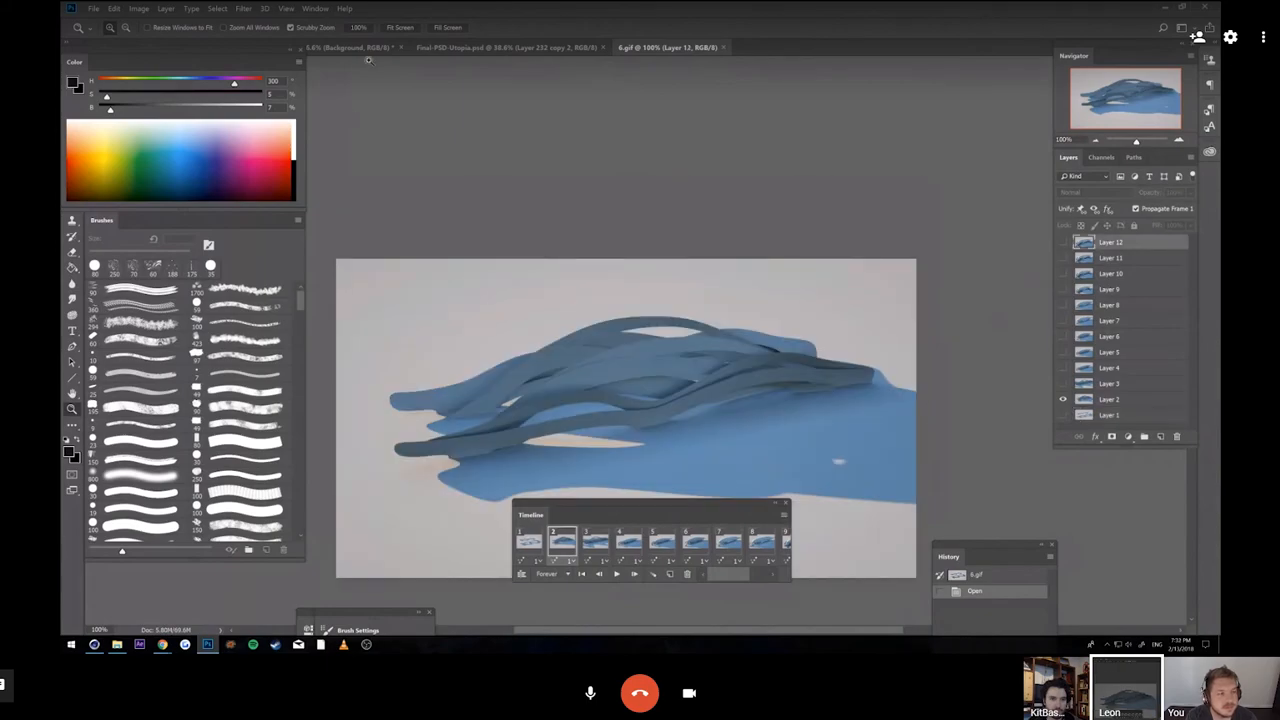
{"action": "left_click", "coordinate": [504, 48]}
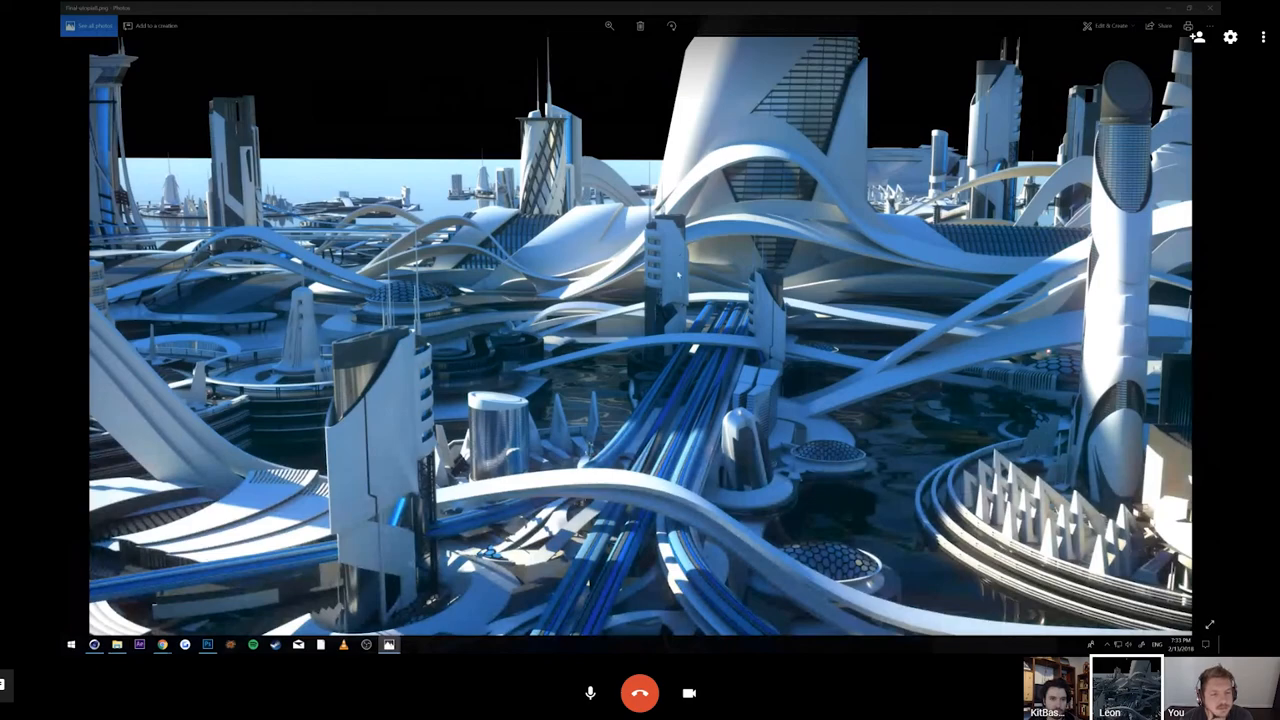
{"action": "mouse_move", "coordinate": [670, 382]}
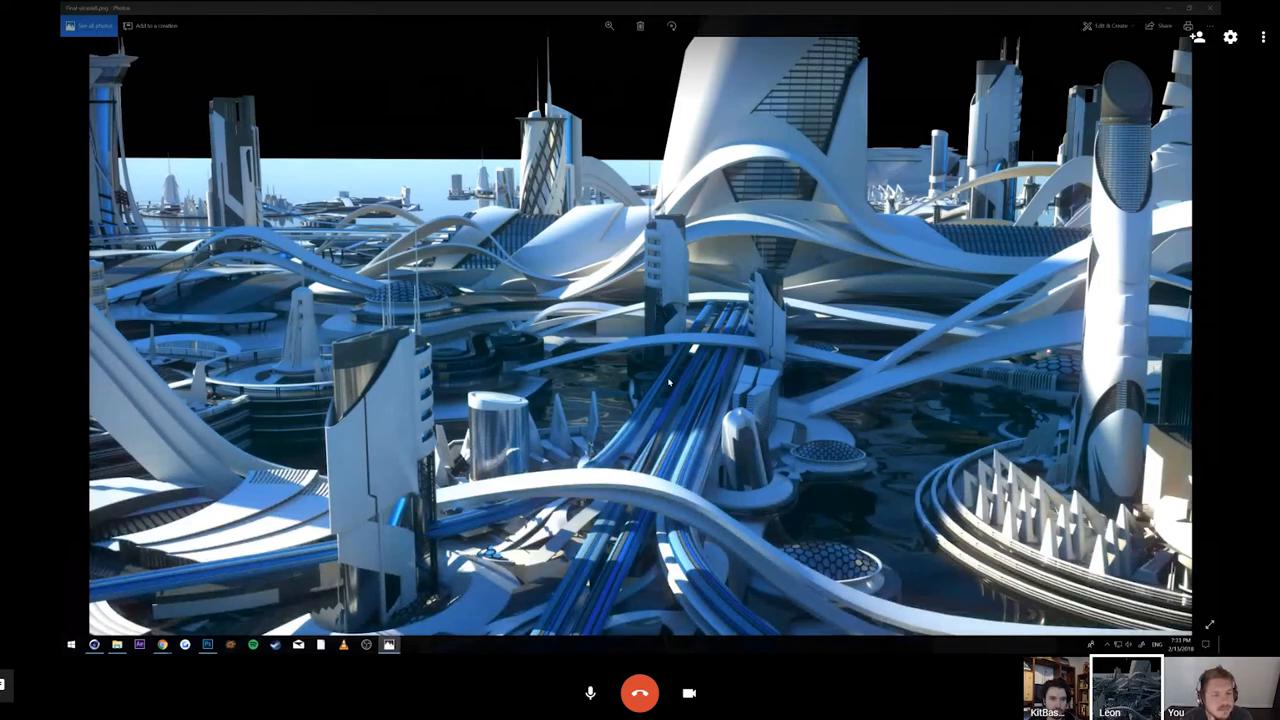
{"action": "mouse_move", "coordinate": [176, 500]}
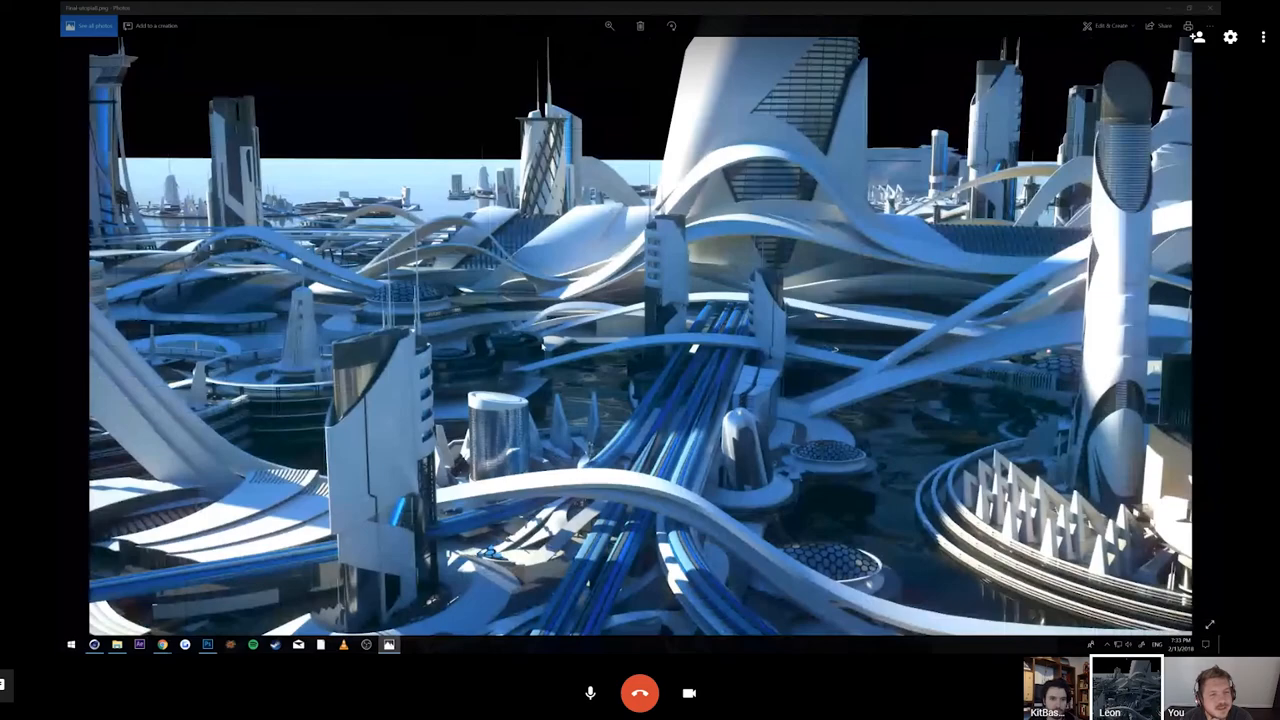
Step: Zoom into the cylindrical glass tower of the final city render
{"action": "left_click", "coordinate": [608, 26]}
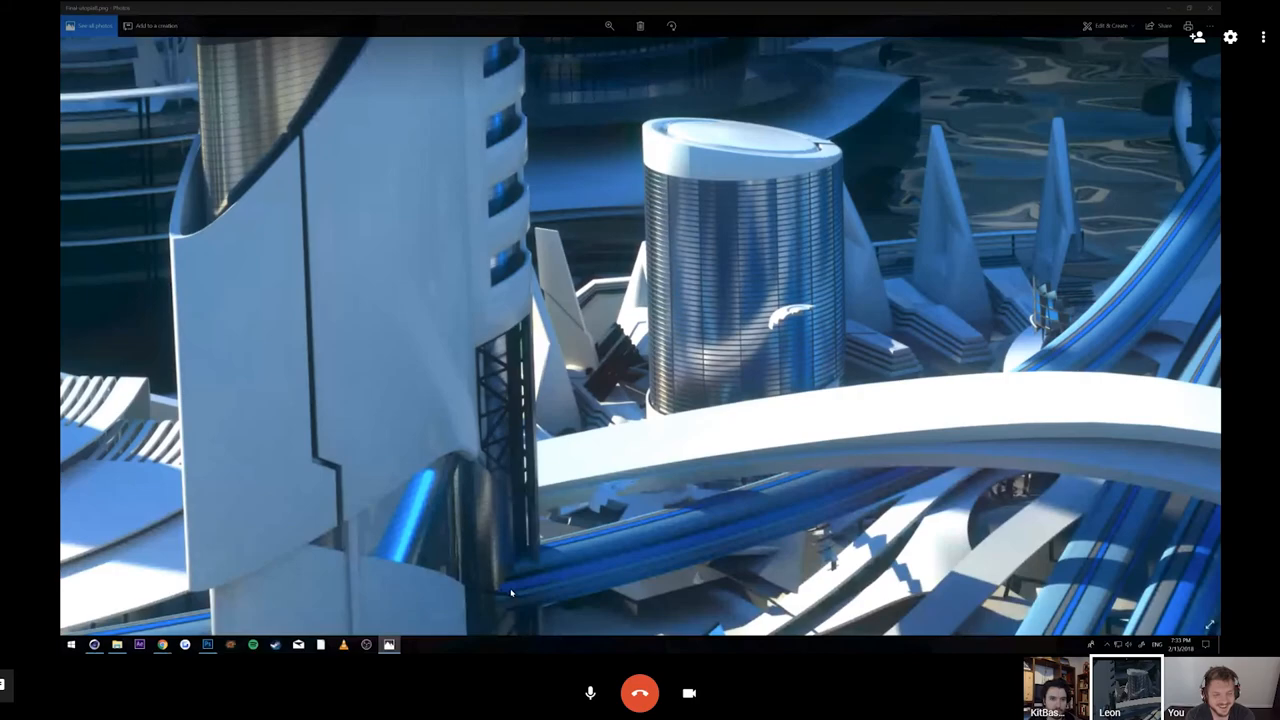
{"action": "mouse_move", "coordinate": [596, 572]}
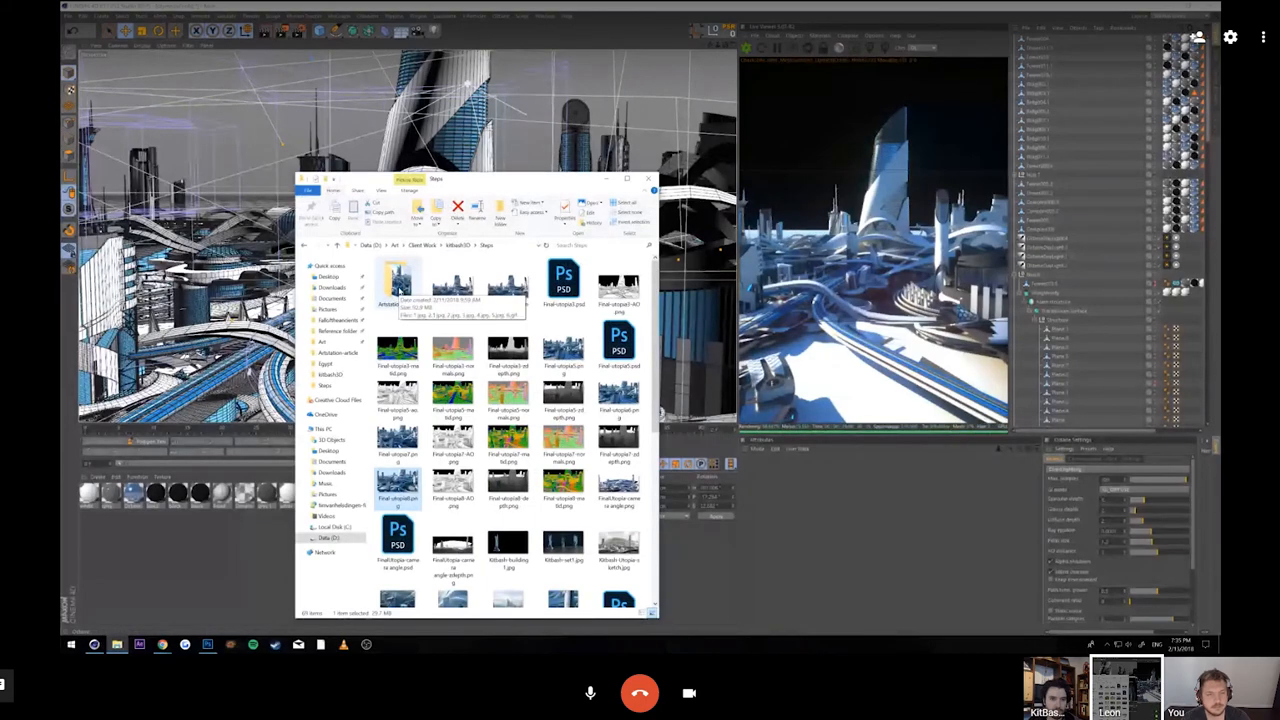
{"action": "mouse_move", "coordinate": [770, 482]}
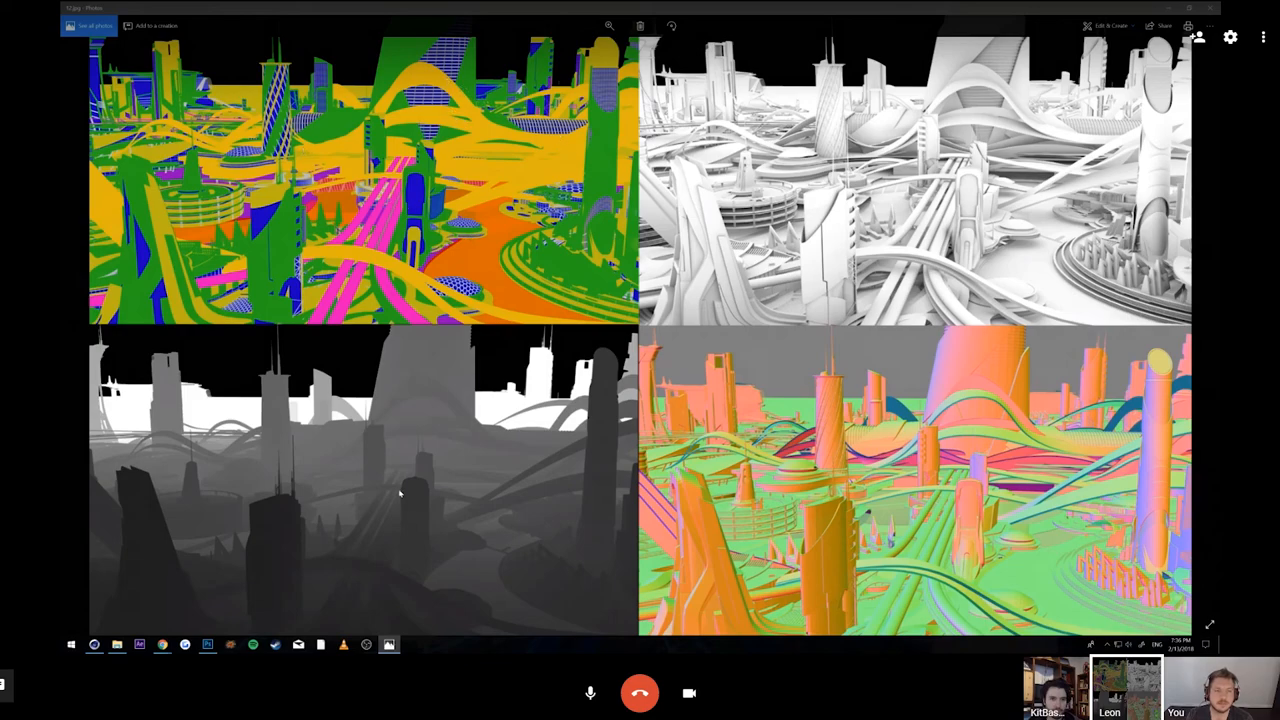
{"action": "mouse_move", "coordinate": [416, 448]}
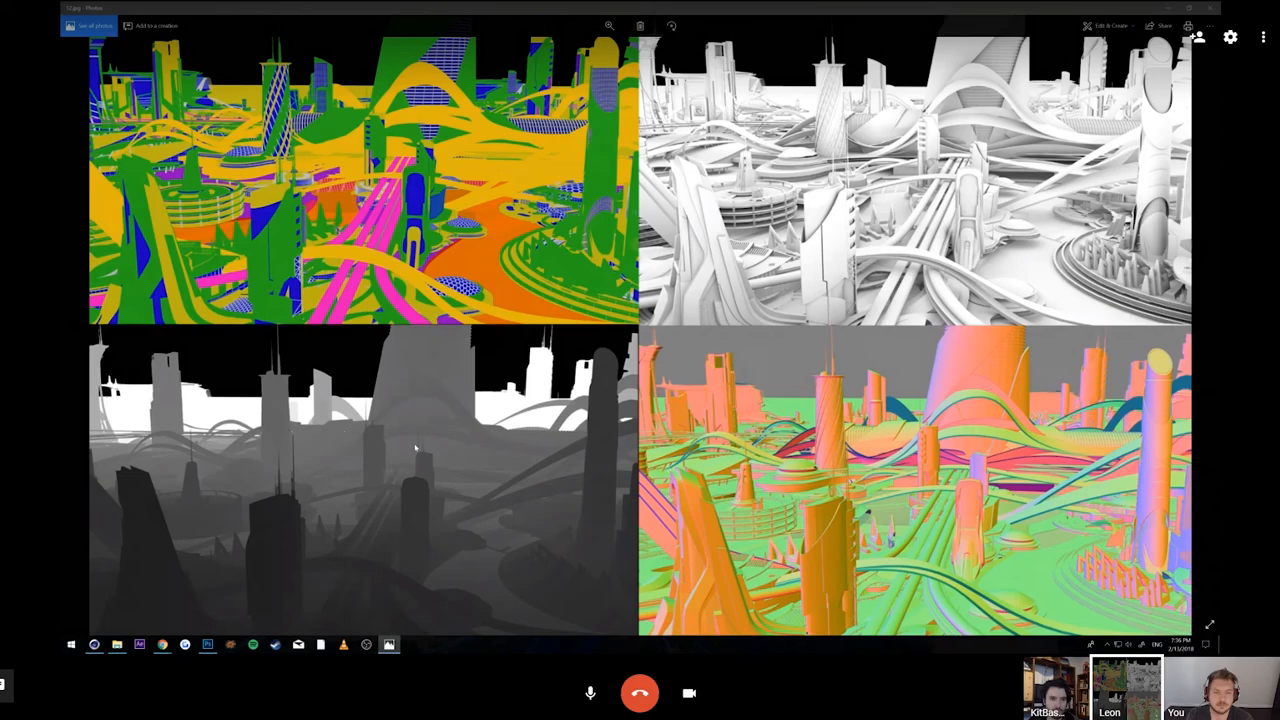
{"action": "mouse_move", "coordinate": [450, 420]}
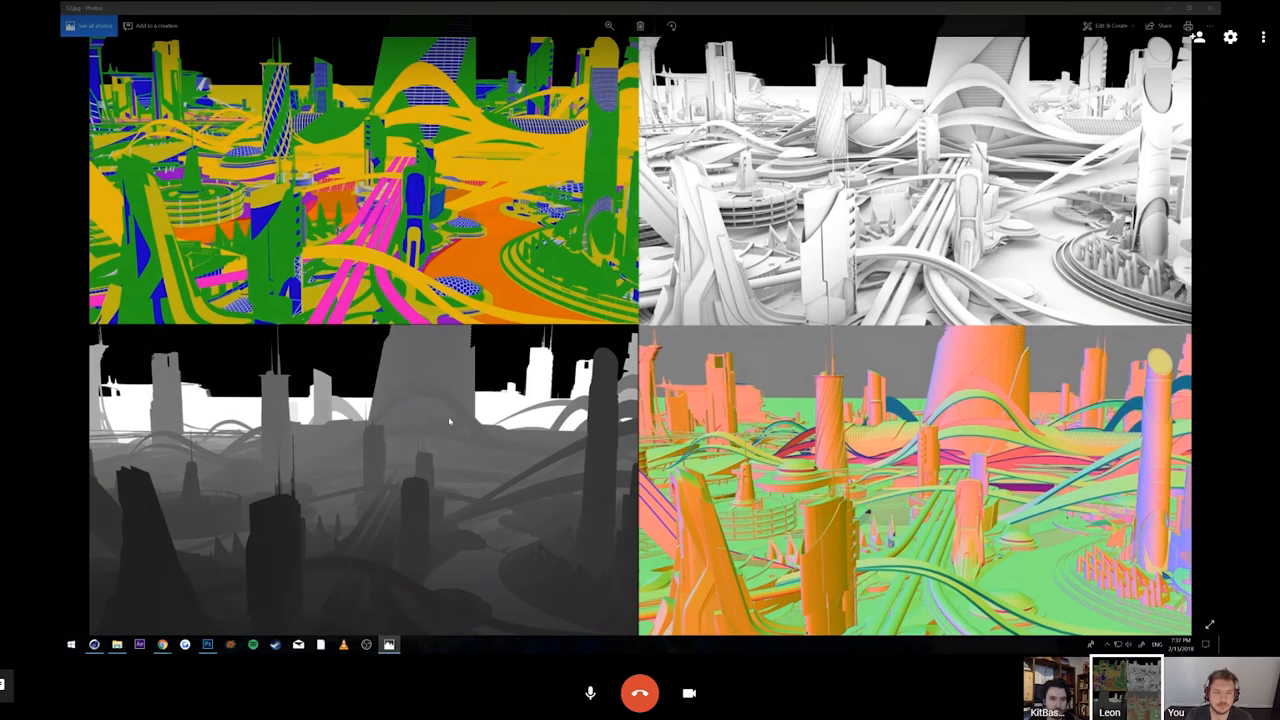
{"action": "mouse_move", "coordinate": [438, 424]}
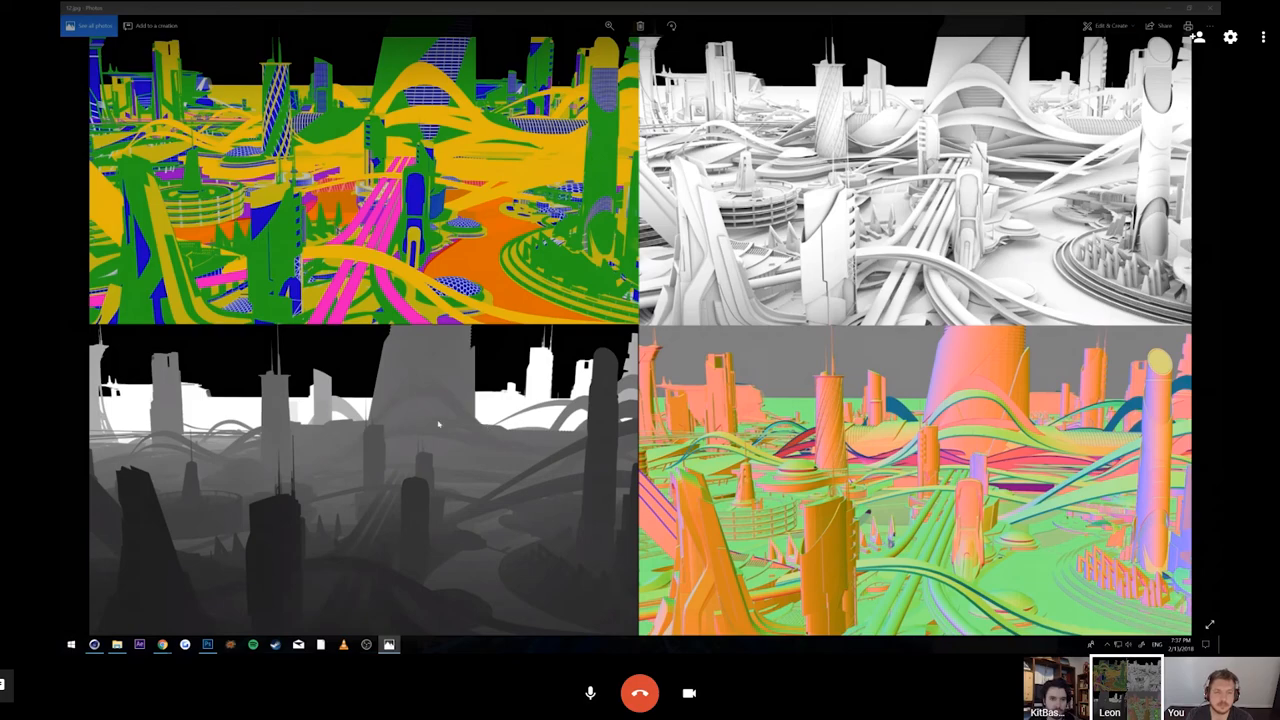
{"action": "mouse_move", "coordinate": [398, 488]}
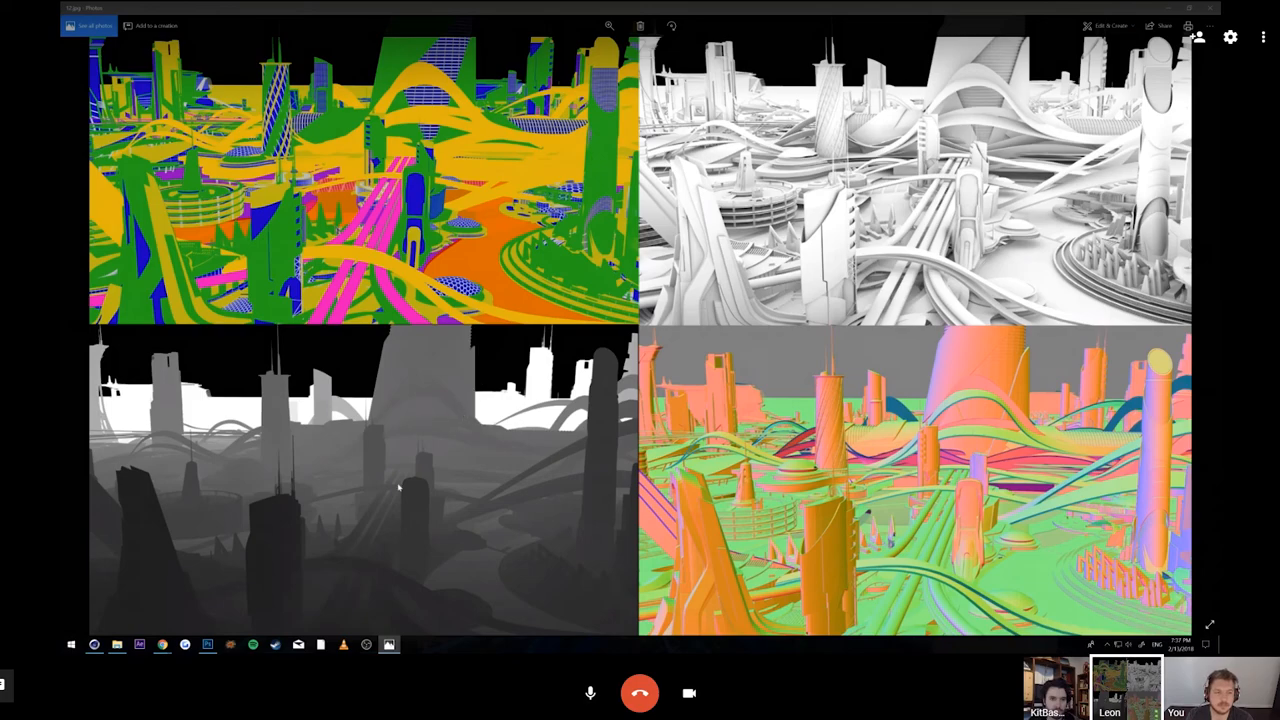
{"action": "mouse_move", "coordinate": [268, 538]}
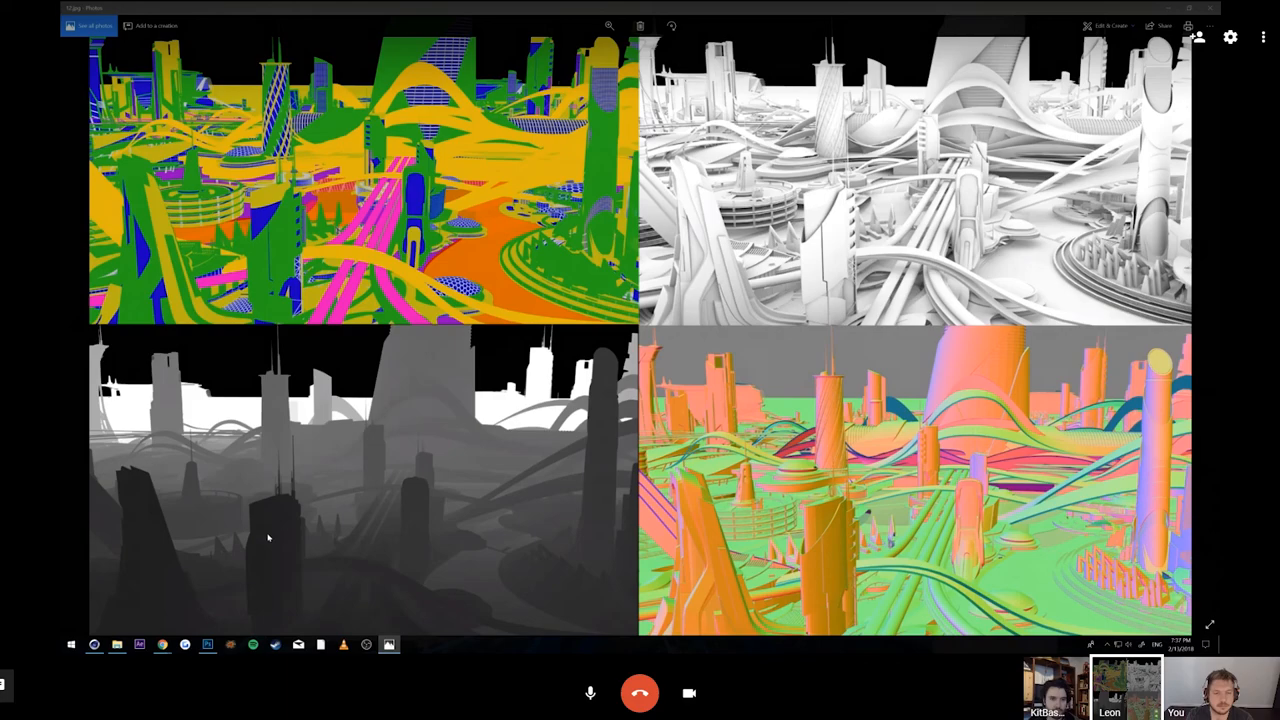
{"action": "mouse_move", "coordinate": [284, 568]}
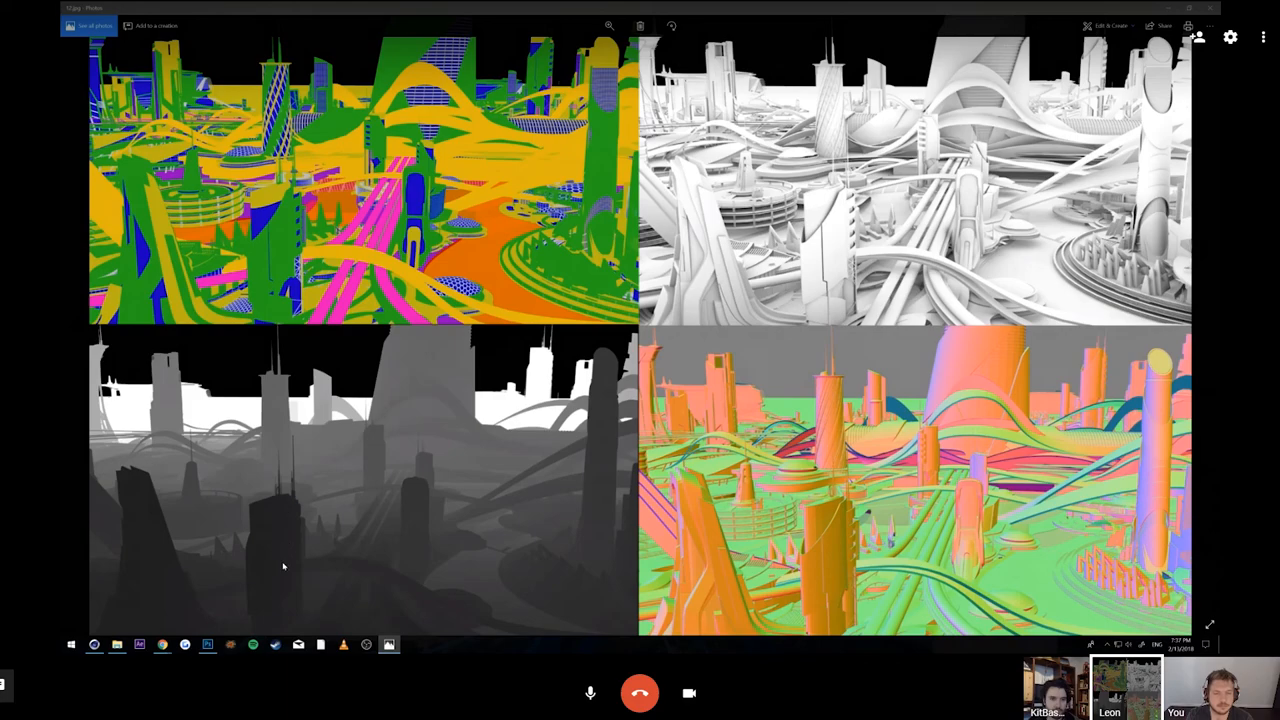
{"action": "mouse_move", "coordinate": [284, 516]}
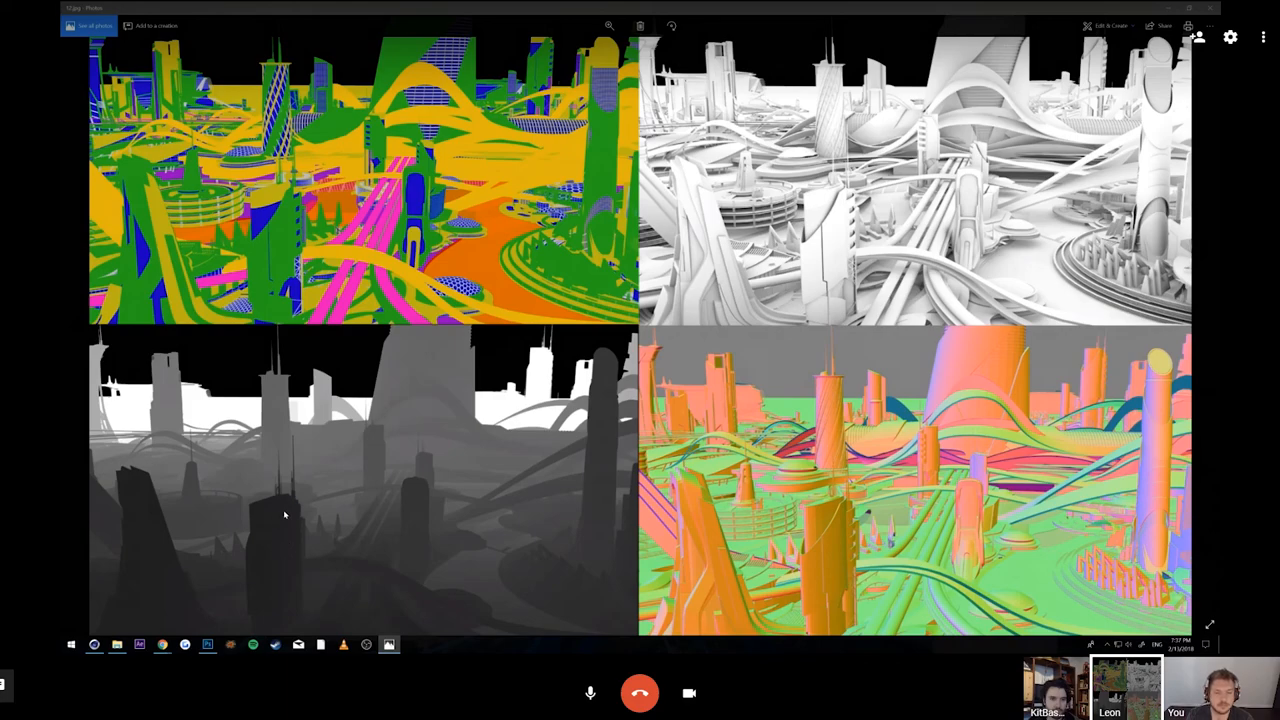
{"action": "mouse_move", "coordinate": [350, 544]}
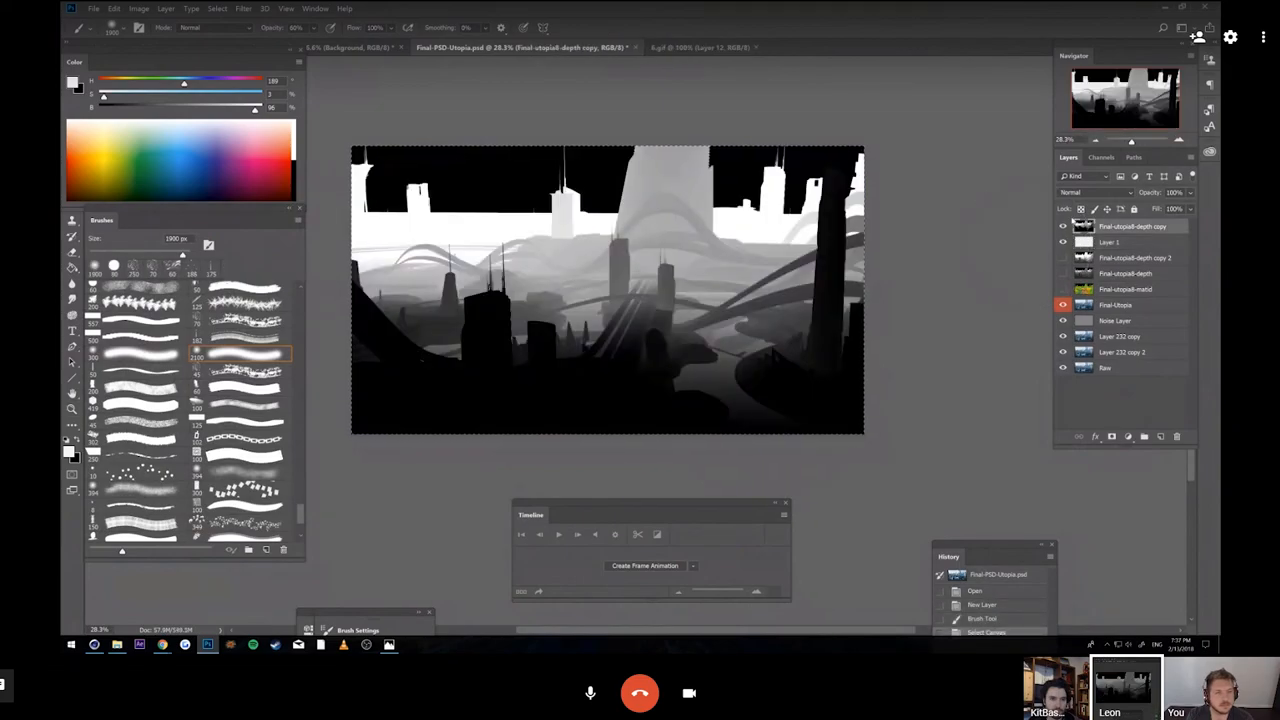
Step: Toggle the greyscale depth-map layer on and off to compare it with the colour painting
{"action": "left_click", "coordinate": [1130, 242]}
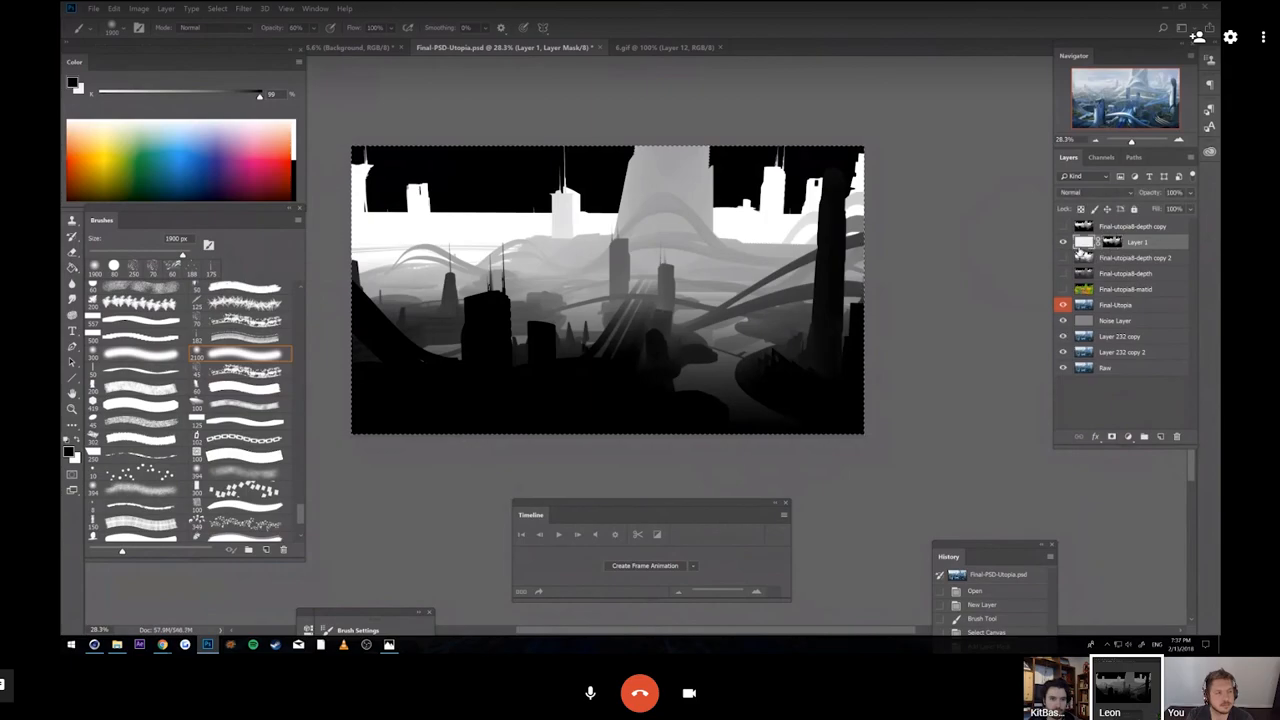
{"action": "left_click", "coordinate": [1064, 242]}
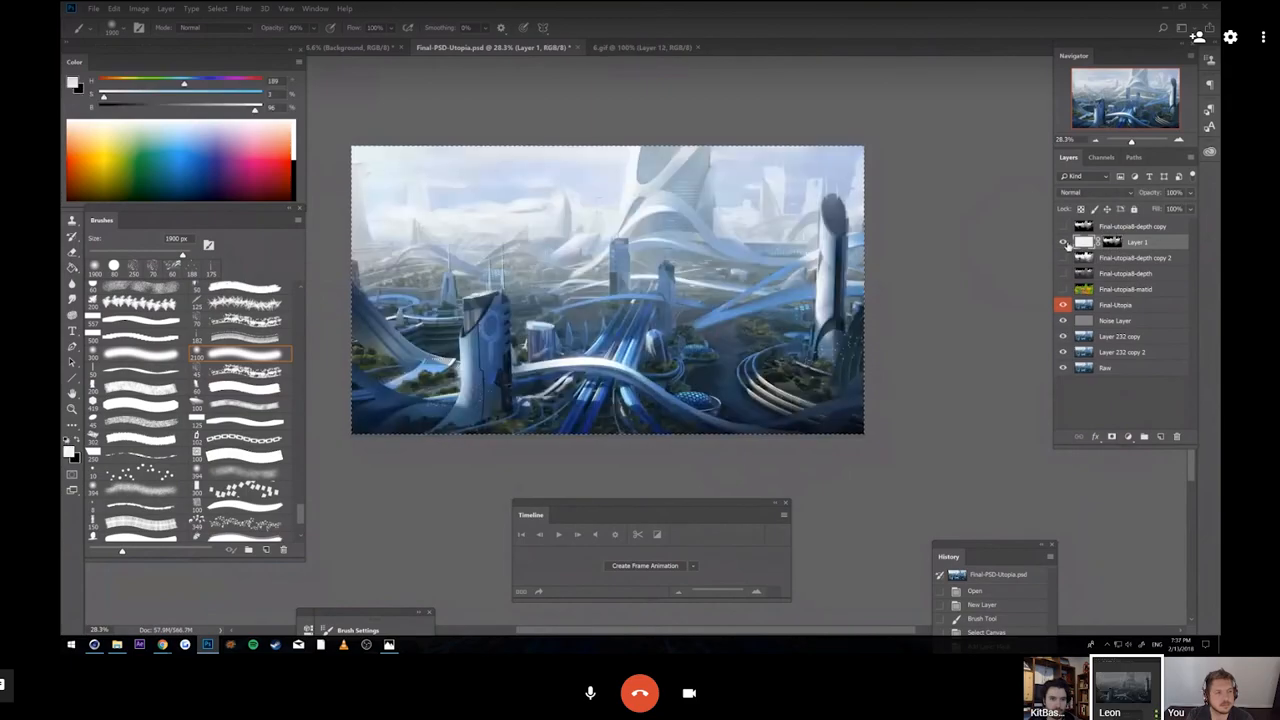
{"action": "left_click", "coordinate": [1100, 242]}
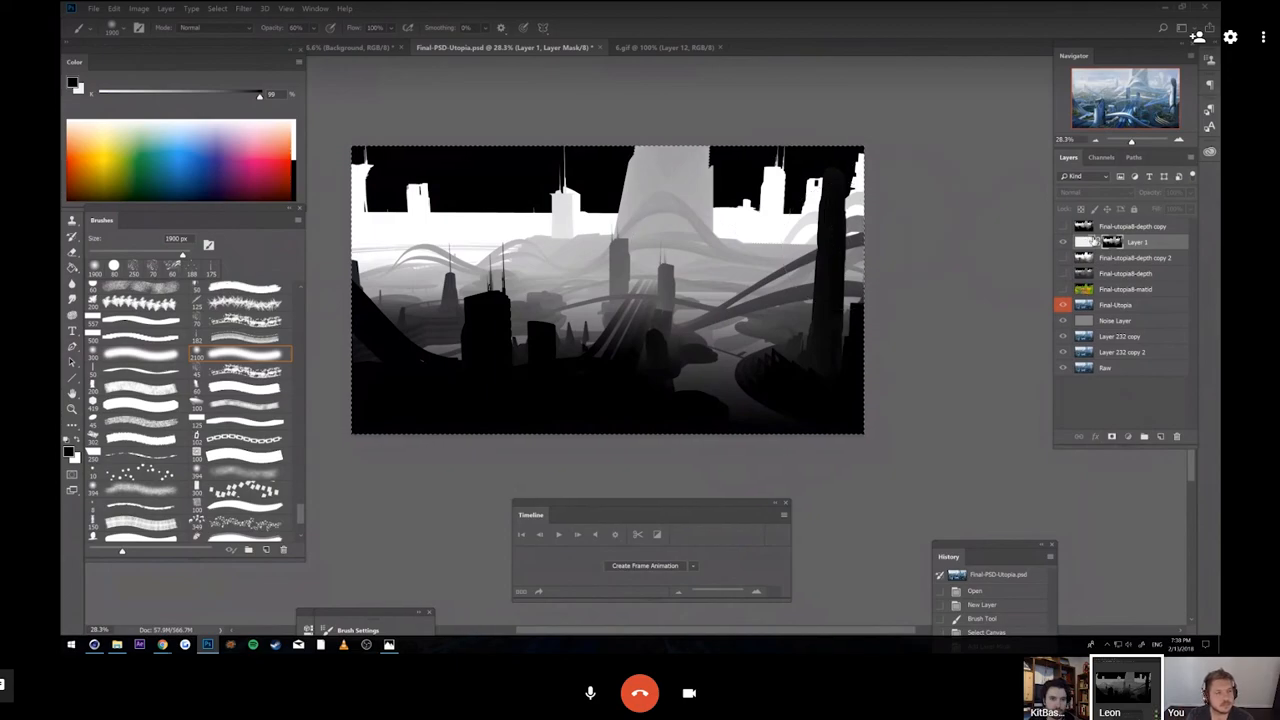
{"action": "left_click", "coordinate": [1064, 242]}
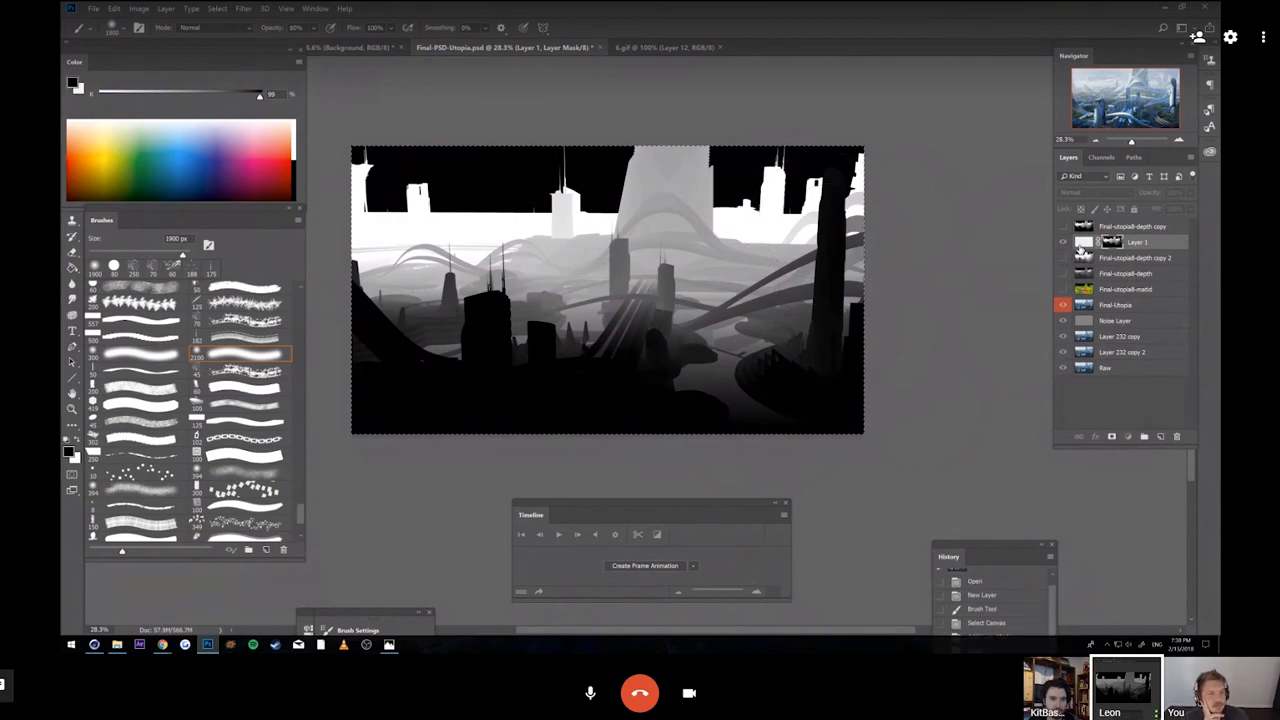
{"action": "left_click", "coordinate": [1064, 244]}
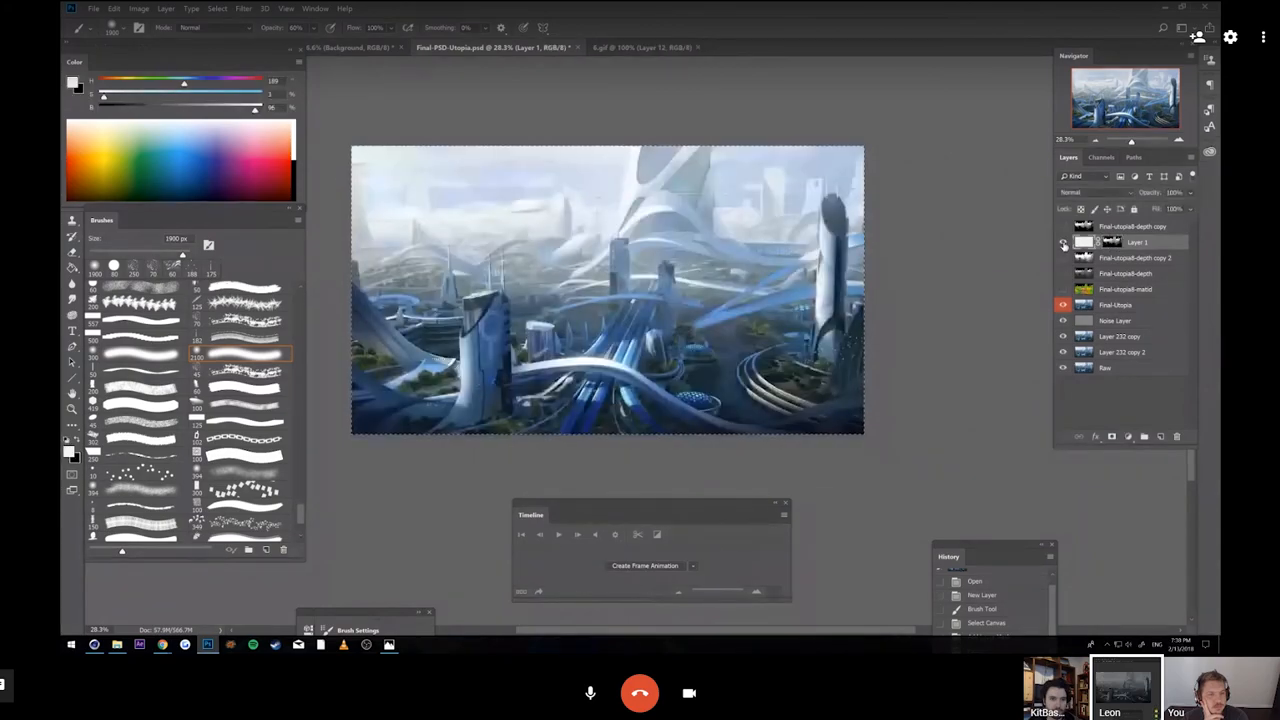
{"action": "left_click", "coordinate": [1064, 242]}
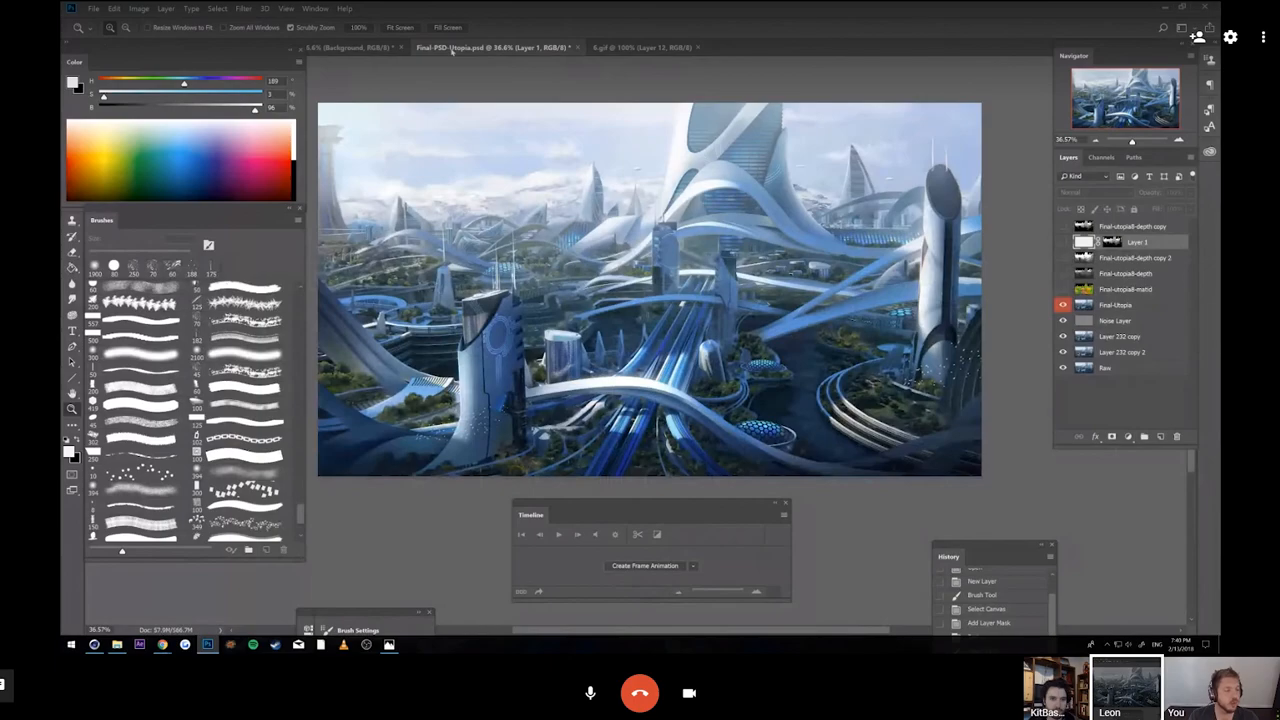
Step: Switch to the layered animation document and reveal the painted-over render layer
{"action": "left_click", "coordinate": [344, 48]}
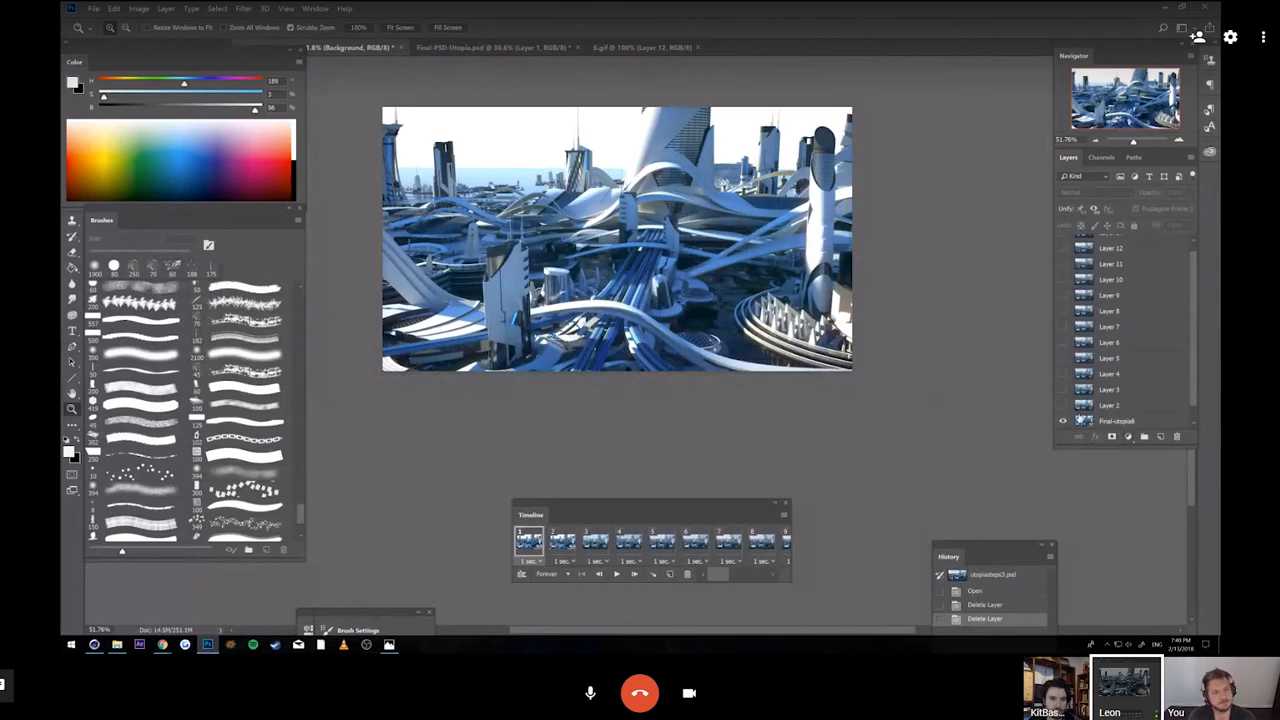
{"action": "mouse_move", "coordinate": [1052, 356]}
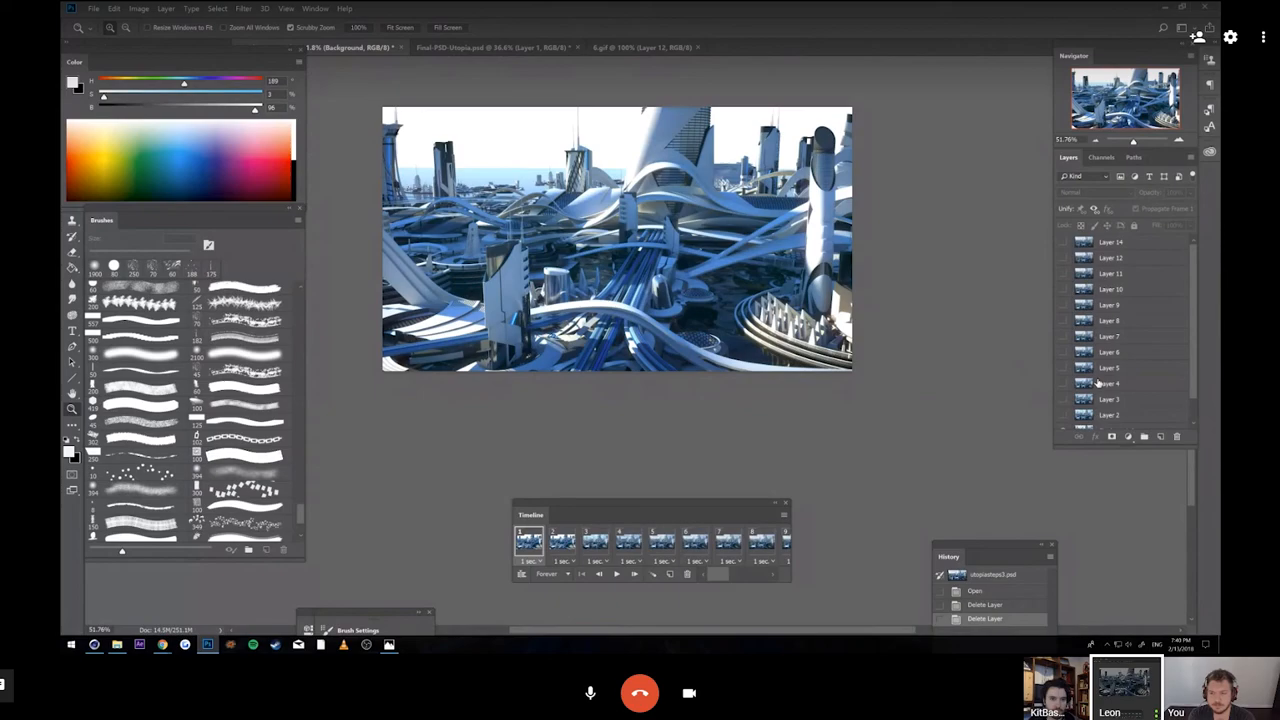
{"action": "scroll", "scroll_direction": "down", "scroll_amount": 3}
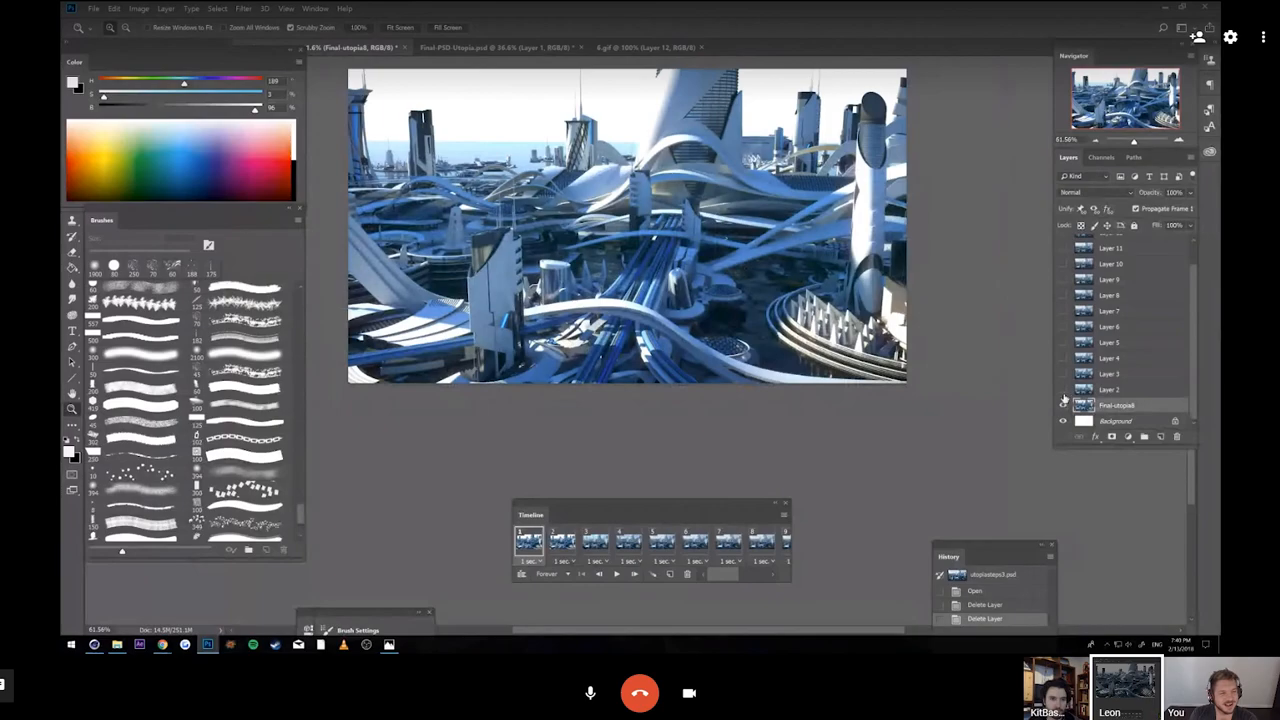
{"action": "left_click", "coordinate": [1064, 404]}
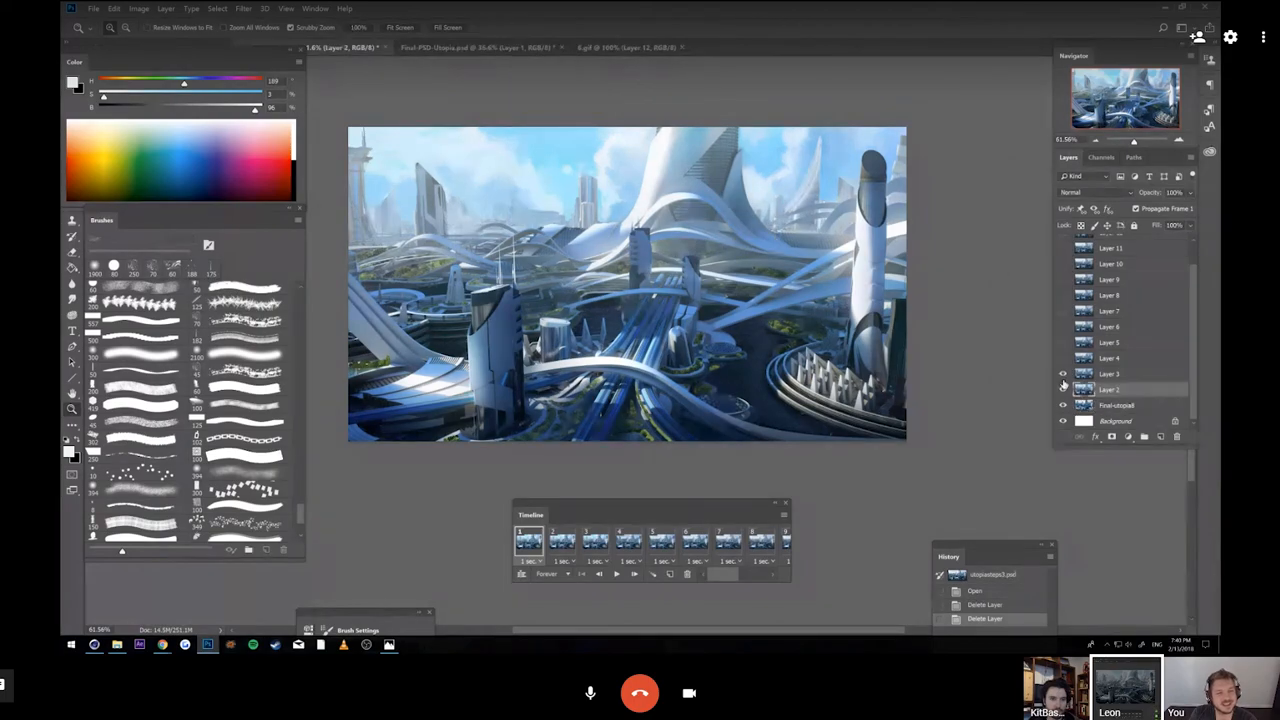
Step: Reveal successive paintover stage layers, adding greenery and detailed towers
{"action": "left_click", "coordinate": [1064, 388]}
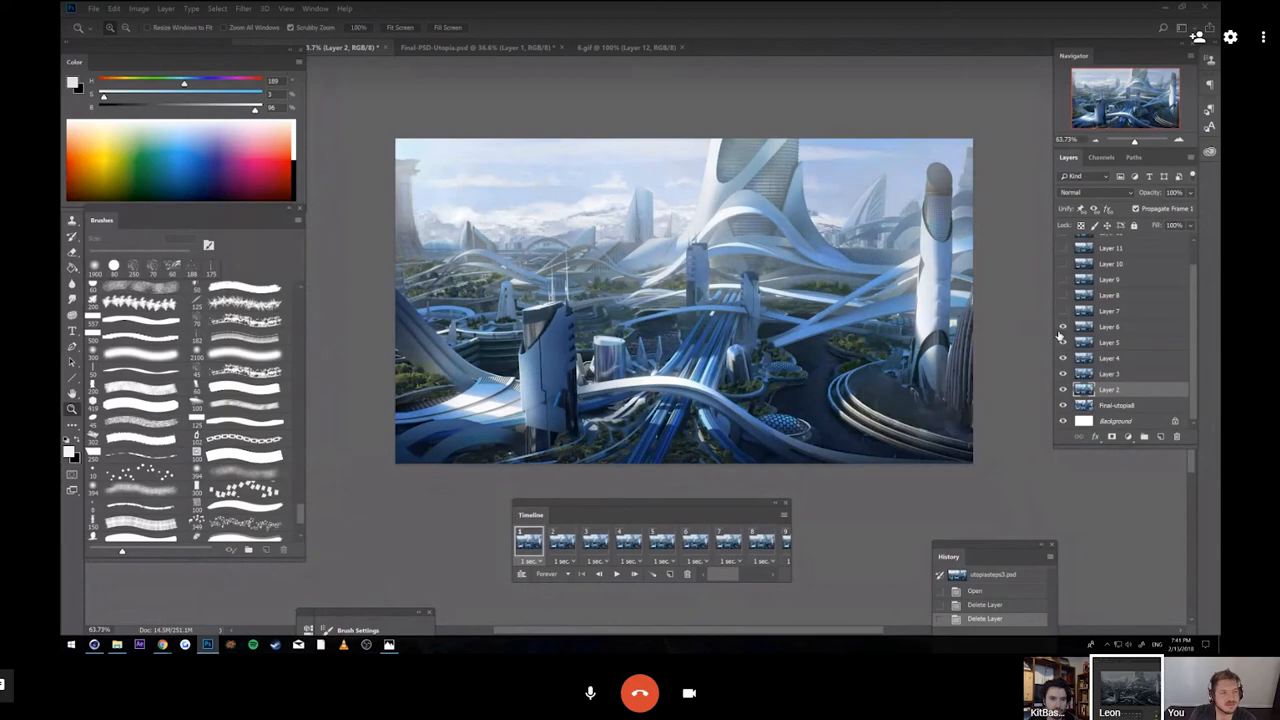
{"action": "left_click", "coordinate": [1064, 342]}
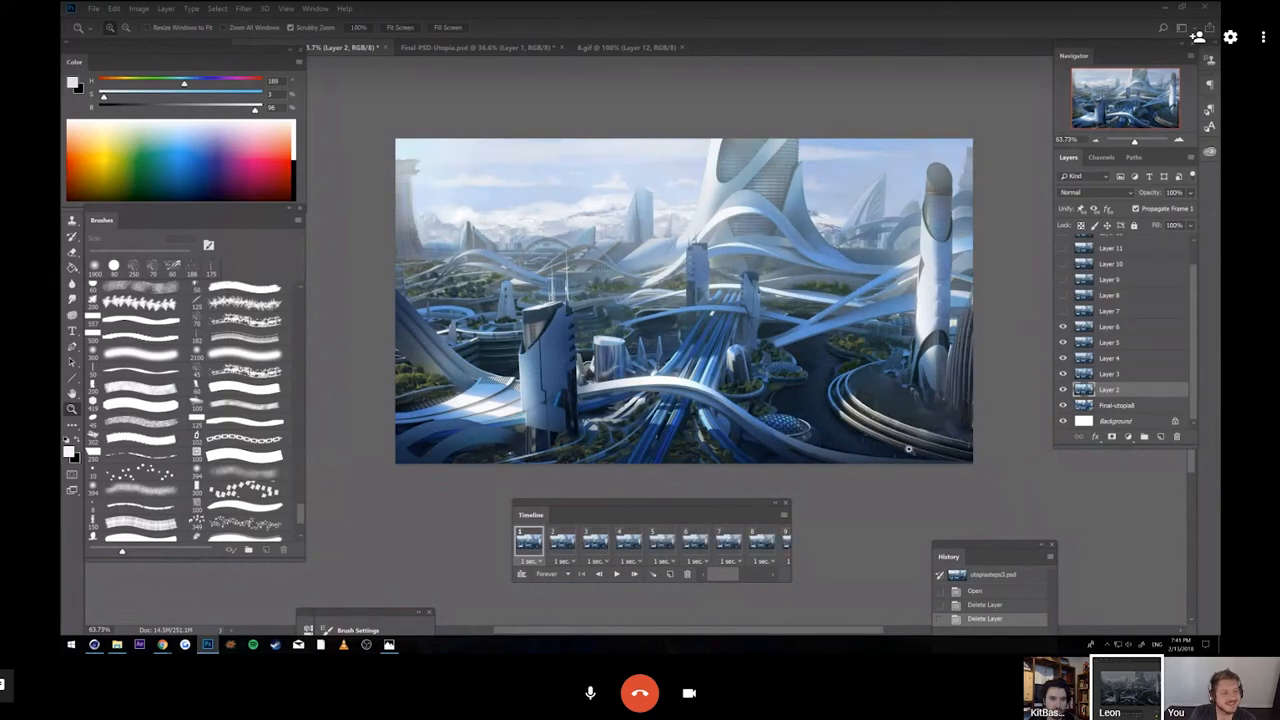
{"action": "left_click", "coordinate": [1064, 312]}
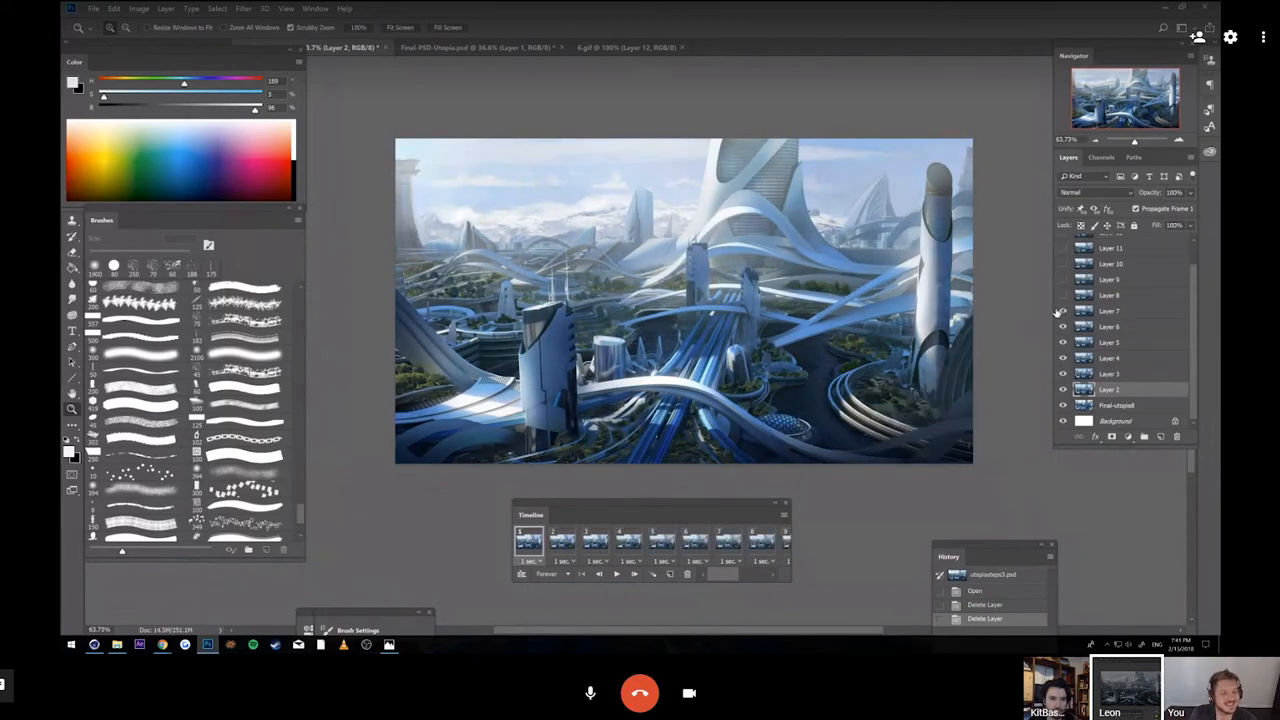
{"action": "left_click", "coordinate": [1064, 294]}
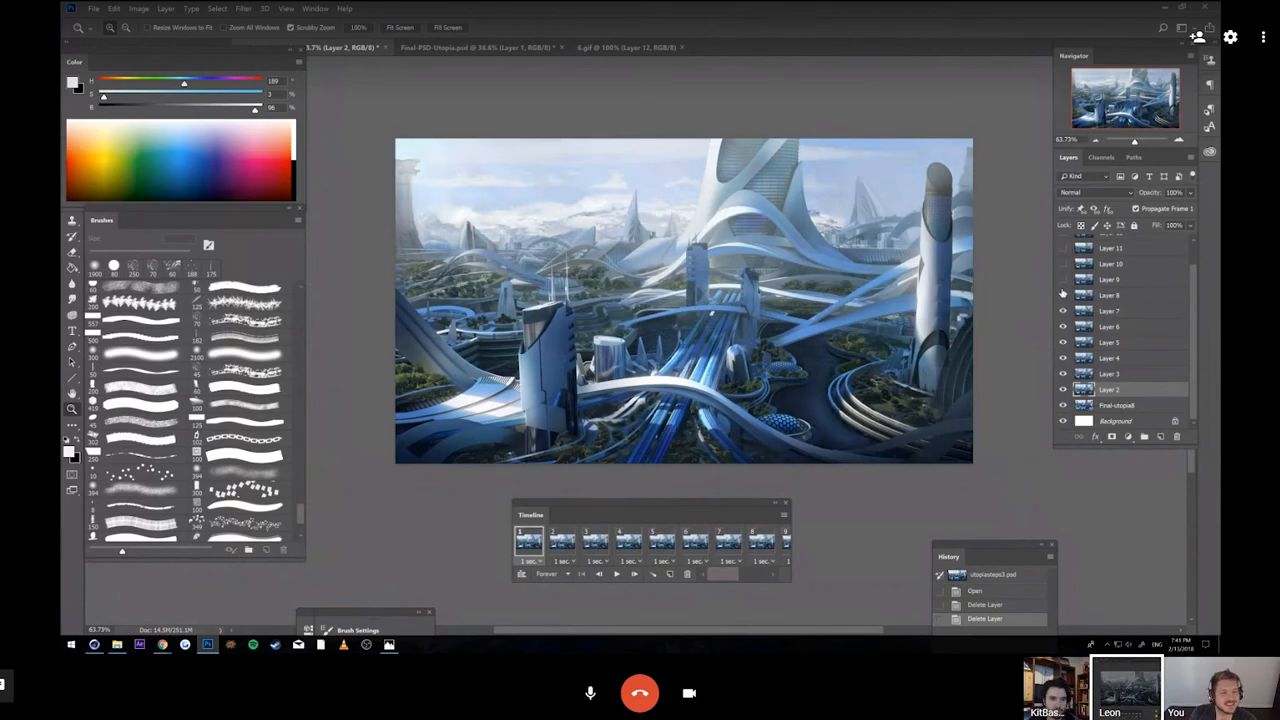
{"action": "left_click", "coordinate": [1064, 294]}
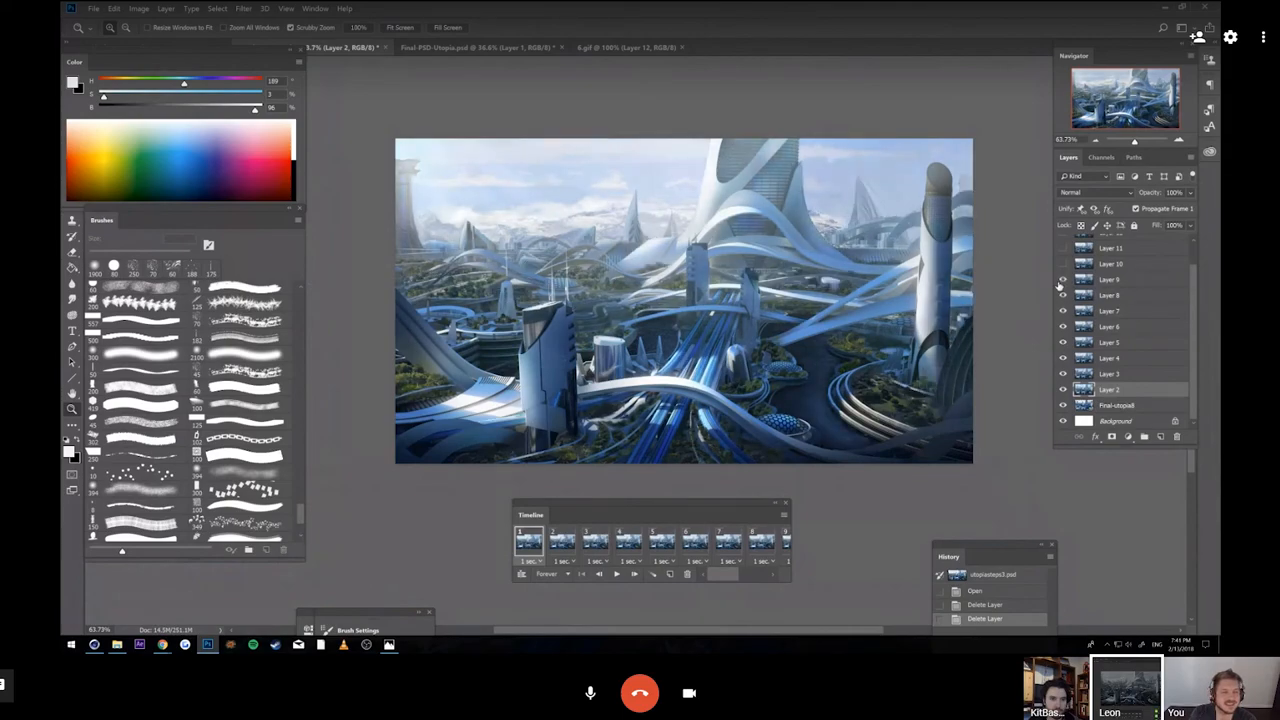
{"action": "left_click", "coordinate": [1064, 280]}
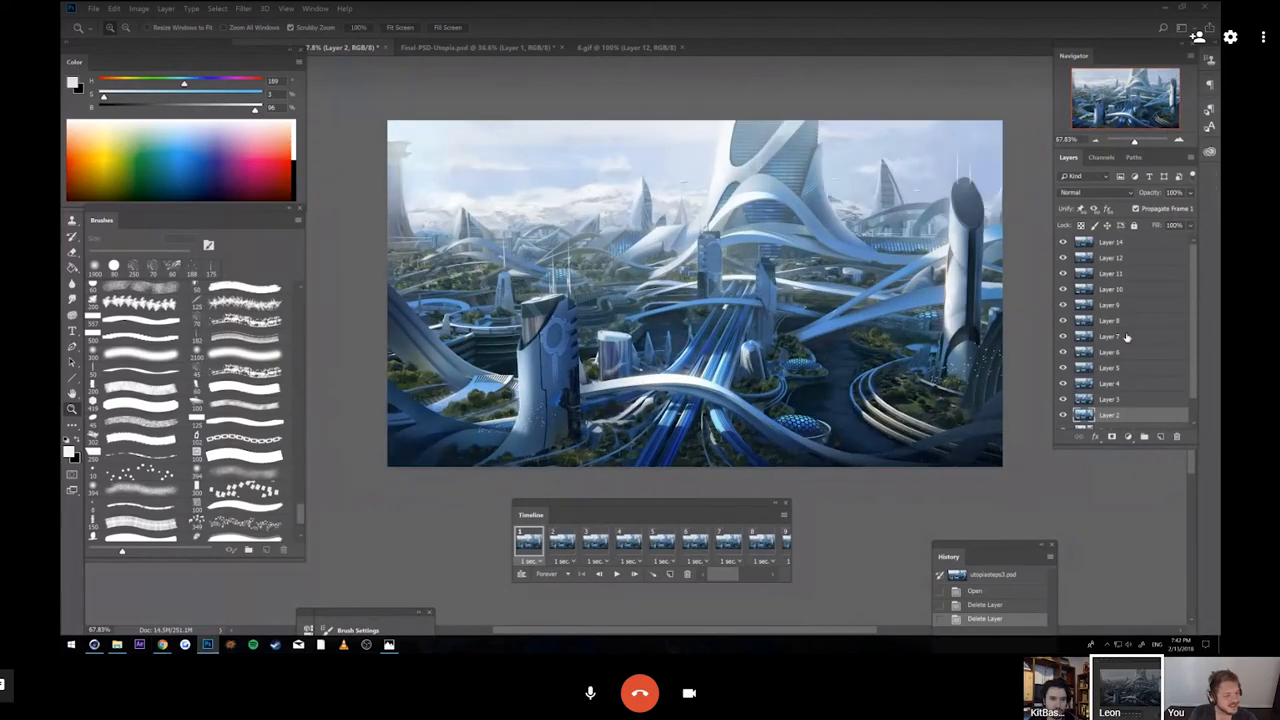
Step: Select a paintover stage layer and sketch a red stroke across the lower city
{"action": "left_click", "coordinate": [1110, 242]}
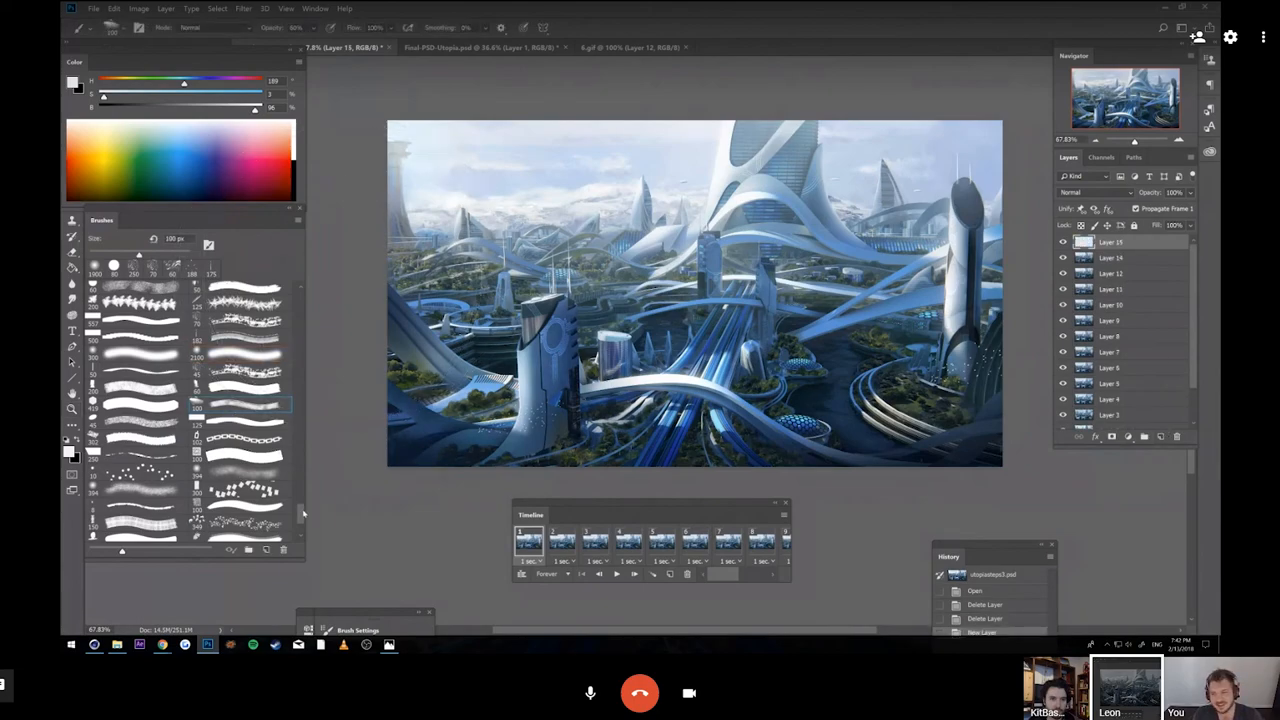
{"action": "scroll", "scroll_direction": "down", "scroll_amount": 3}
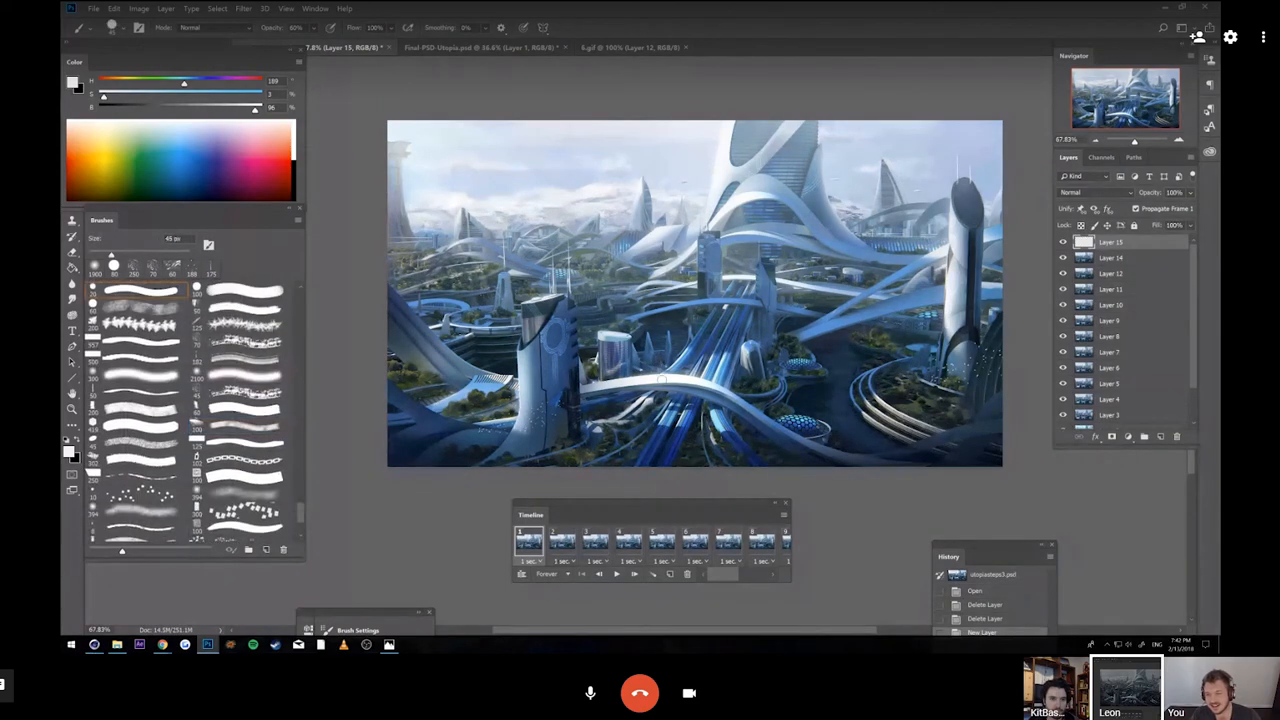
{"action": "left_click_drag", "start_coordinate": [184, 82], "coordinate": [260, 82]}
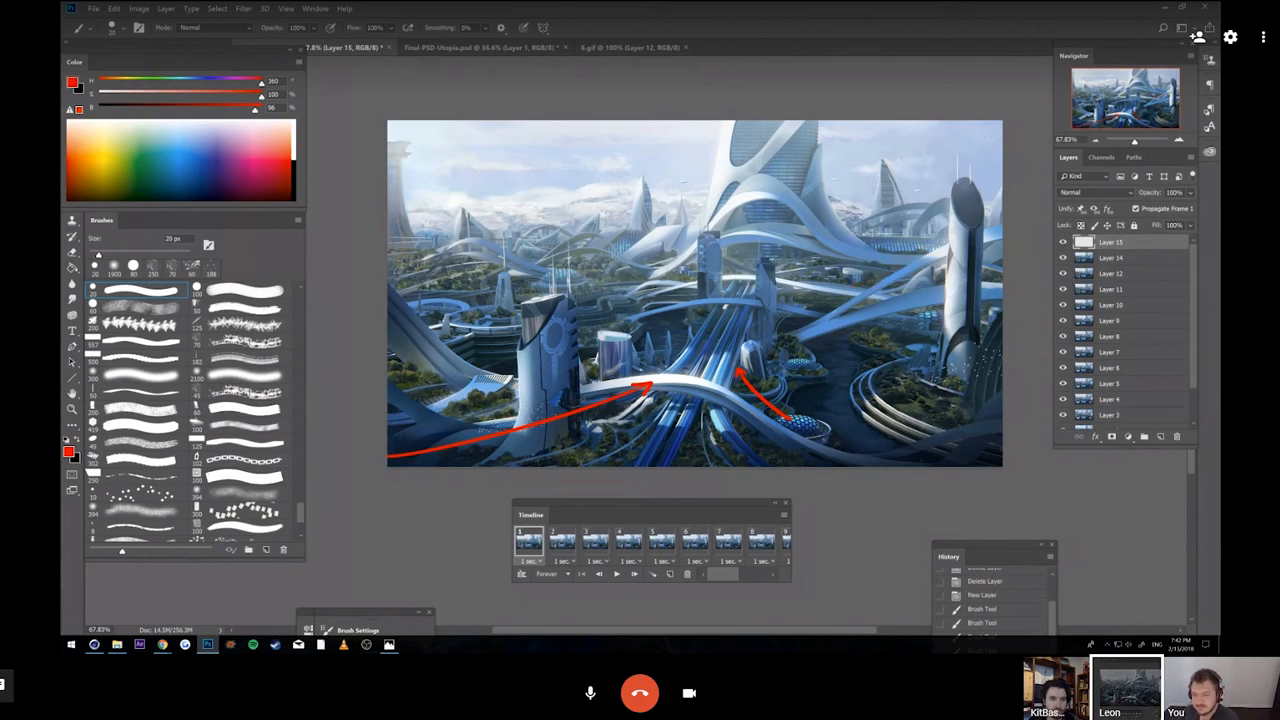
{"action": "left_click_drag", "start_coordinate": [510, 248], "coordinate": [560, 268]}
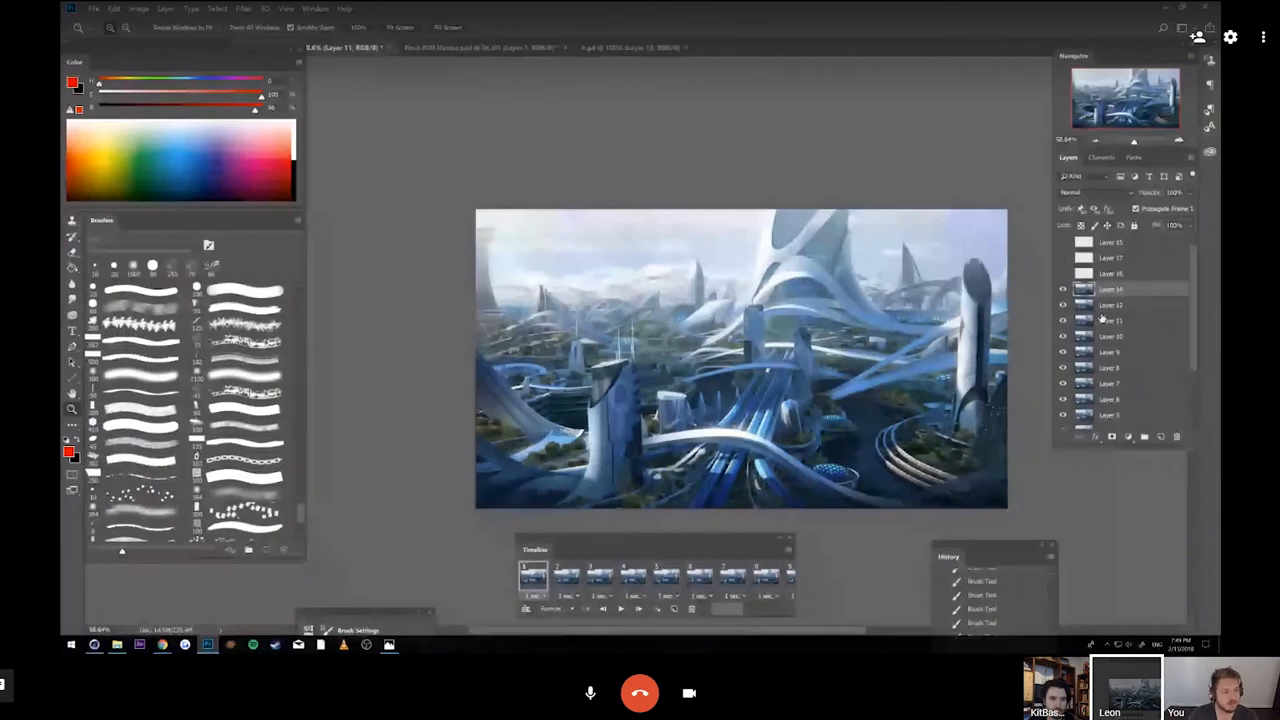
Step: Copy the tower crop and start a new clipboard-sized document from the File menu
{"action": "left_click", "coordinate": [1110, 288]}
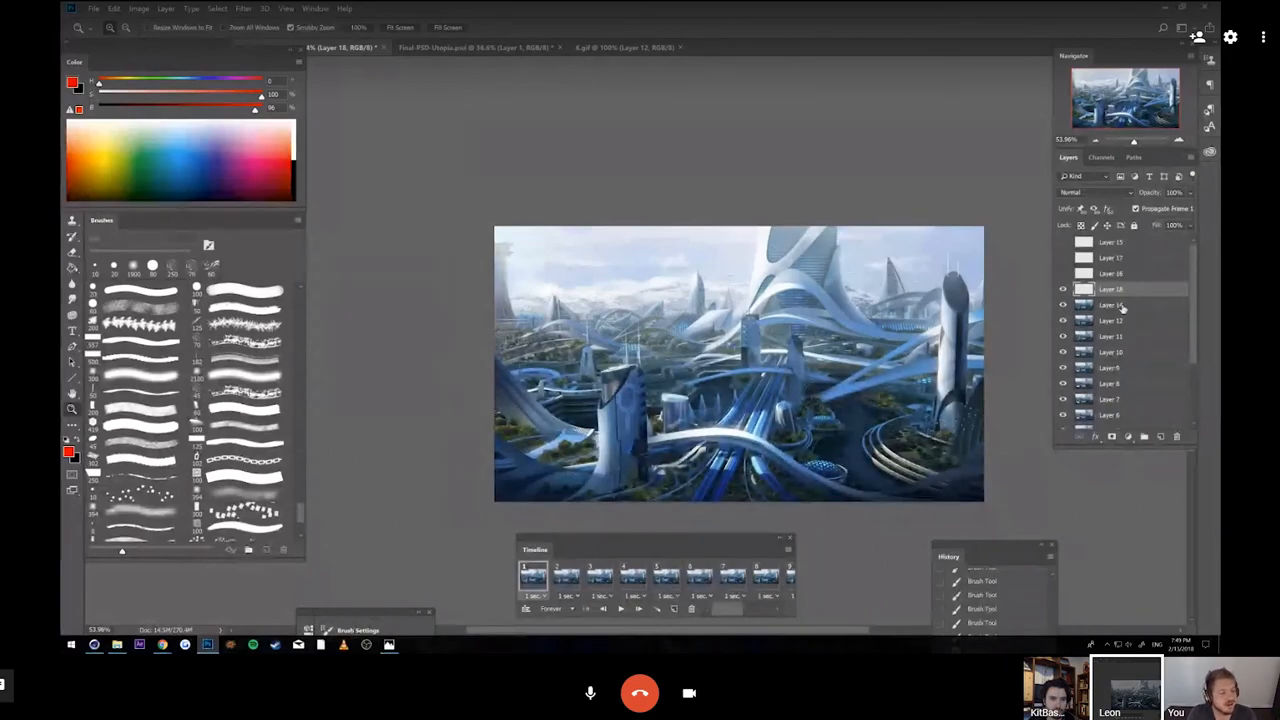
{"action": "left_click", "coordinate": [1110, 304]}
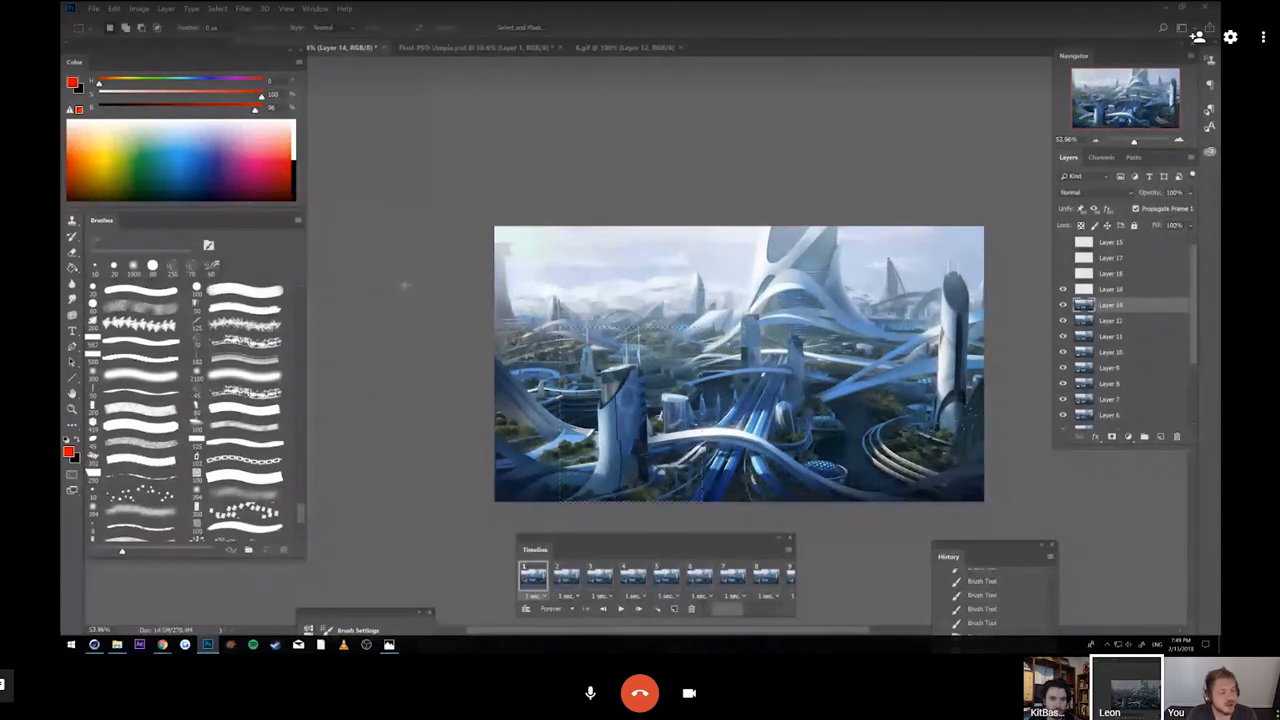
{"action": "left_click", "coordinate": [92, 8]}
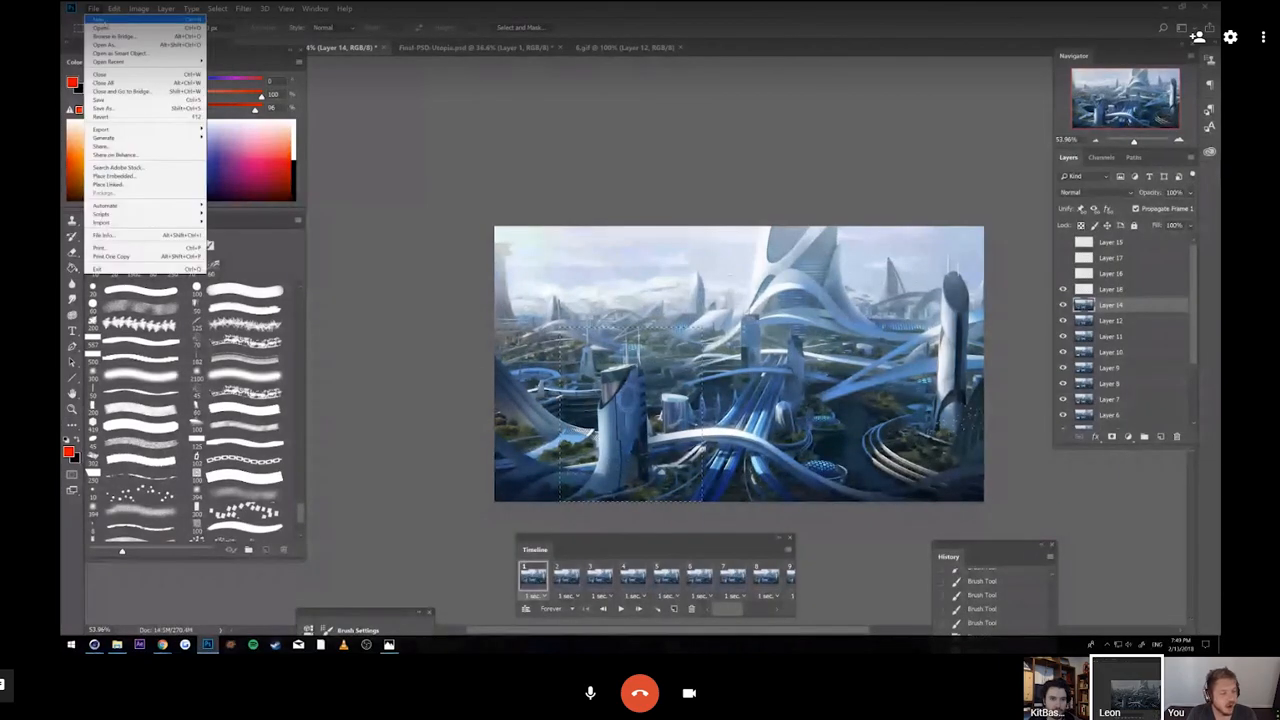
{"action": "left_click", "coordinate": [100, 28]}
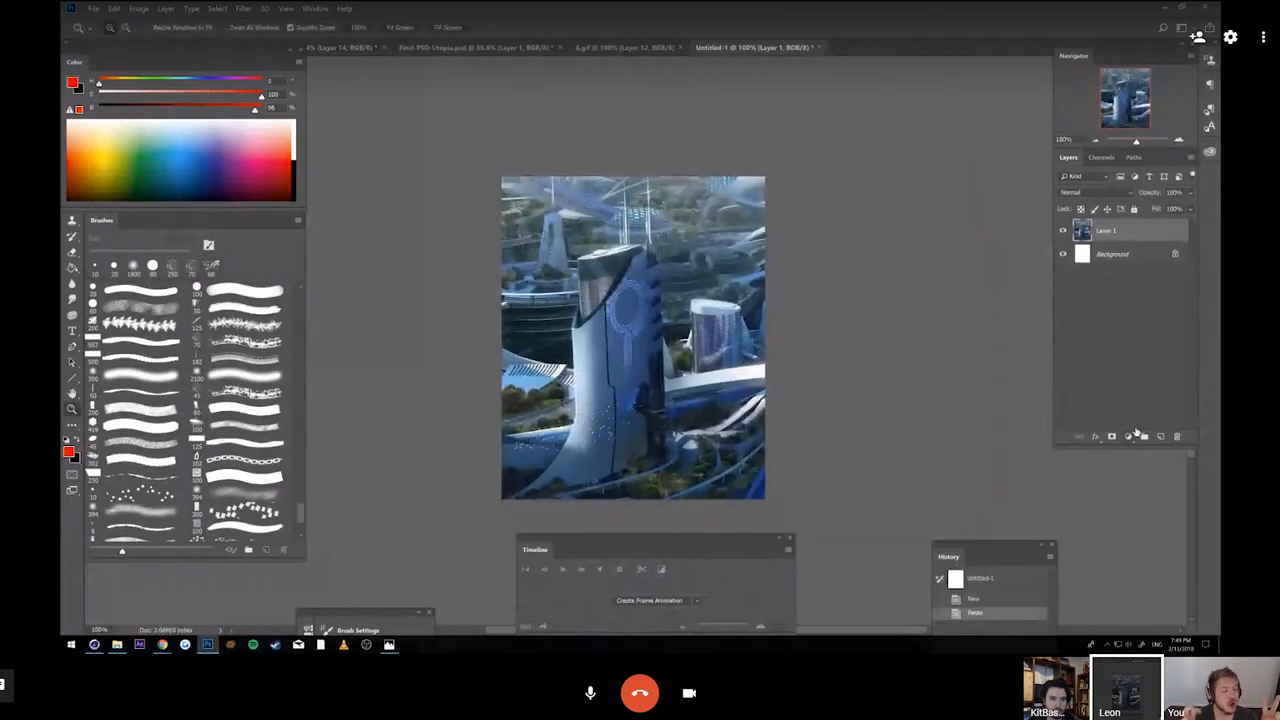
Step: Add a new layer, pick a brush tip to paint the striped skyscraper, then return to the main painting
{"action": "left_click", "coordinate": [1144, 436]}
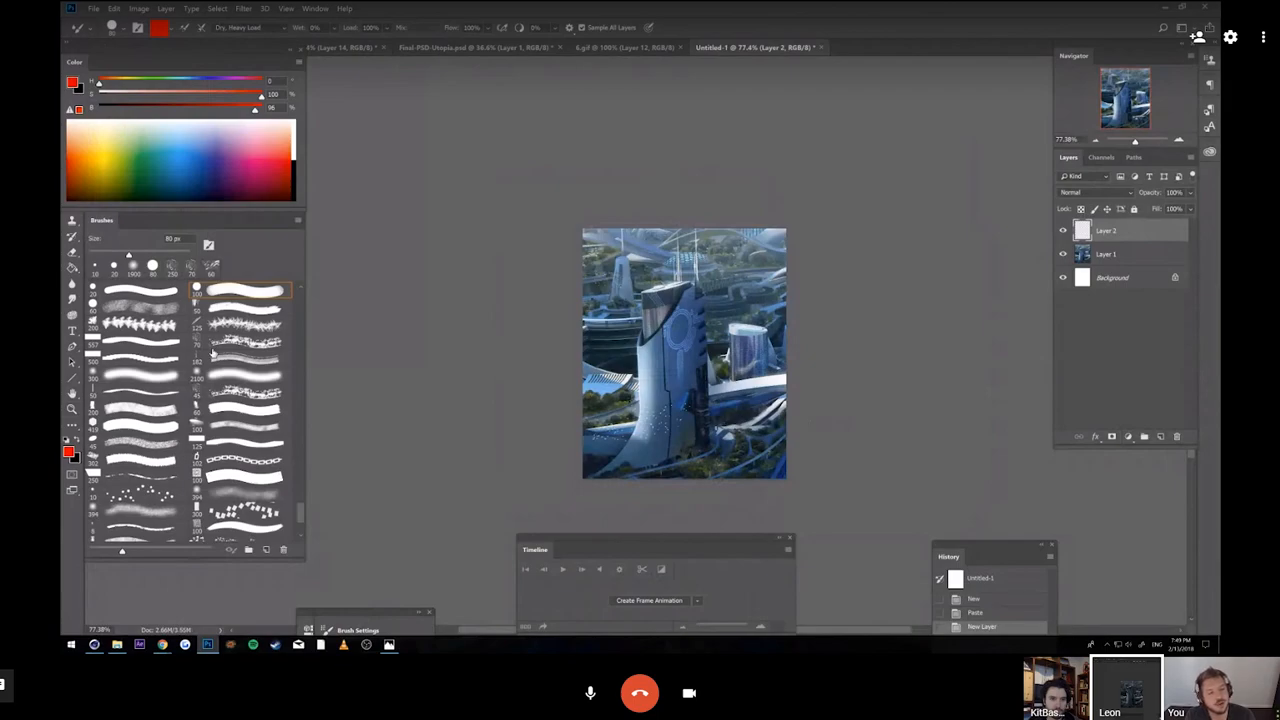
{"action": "left_click", "coordinate": [244, 356]}
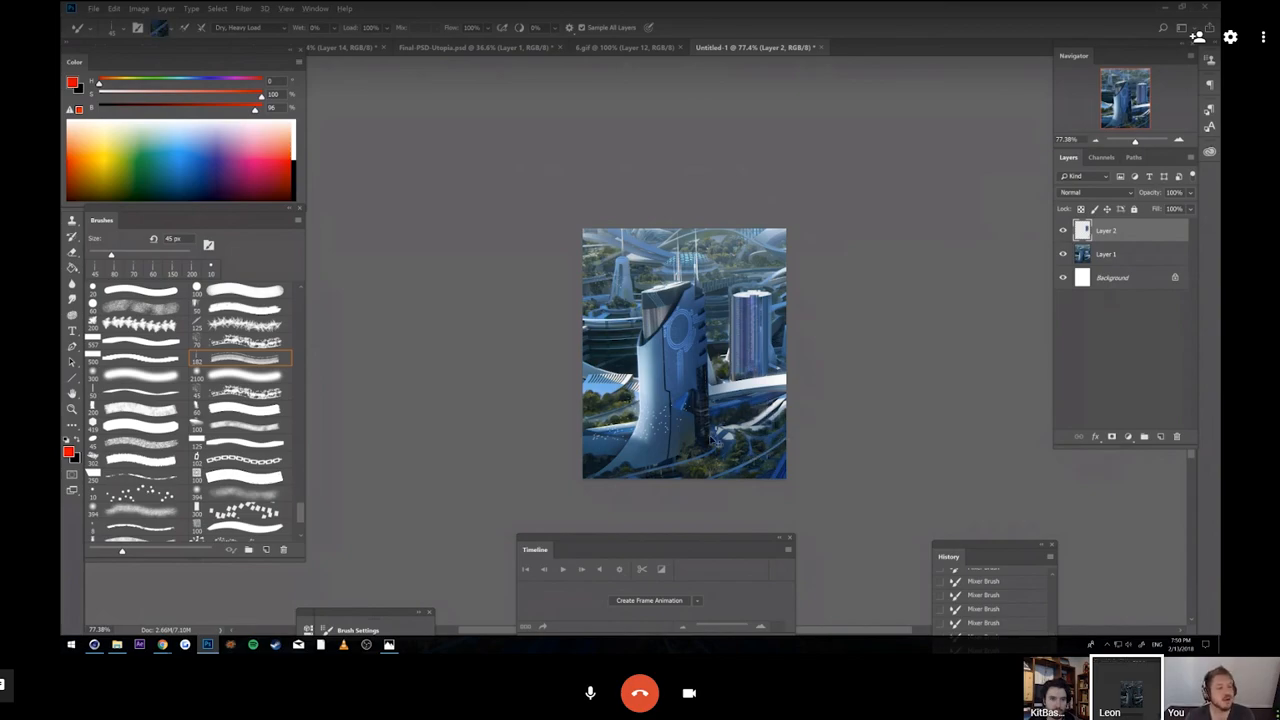
{"action": "left_click", "coordinate": [244, 476]}
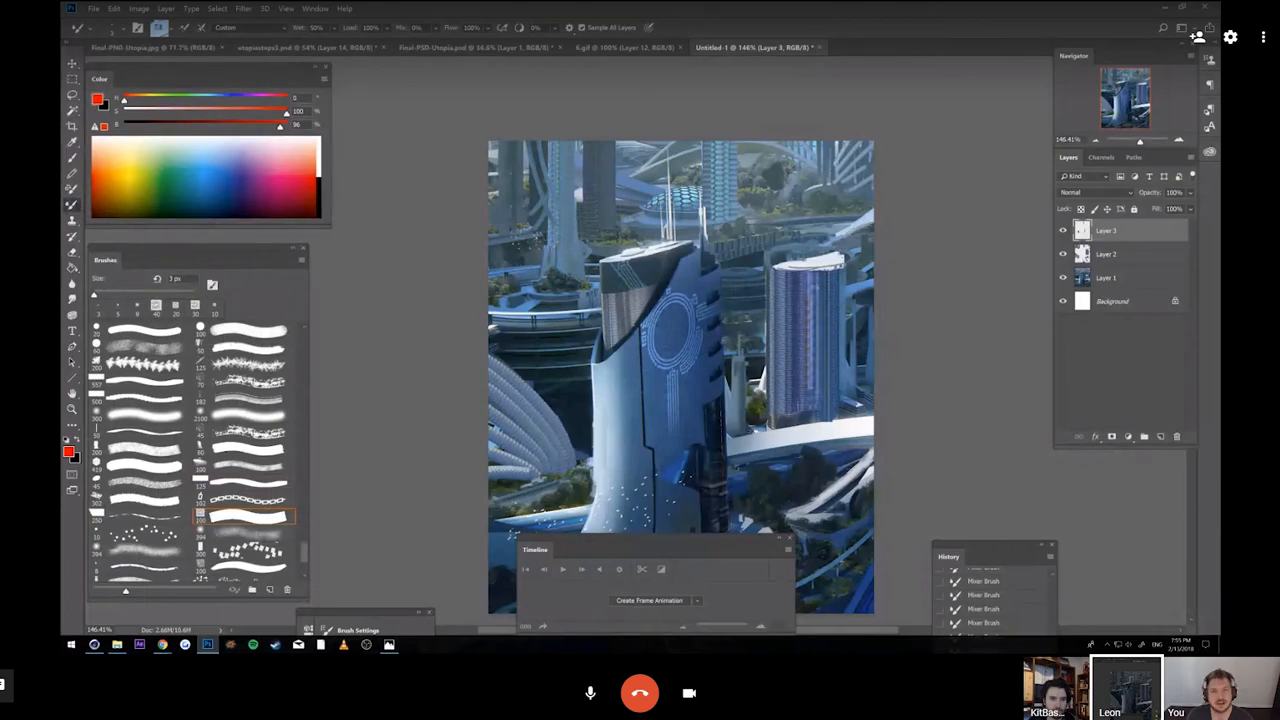
{"action": "mouse_move", "coordinate": [764, 8]}
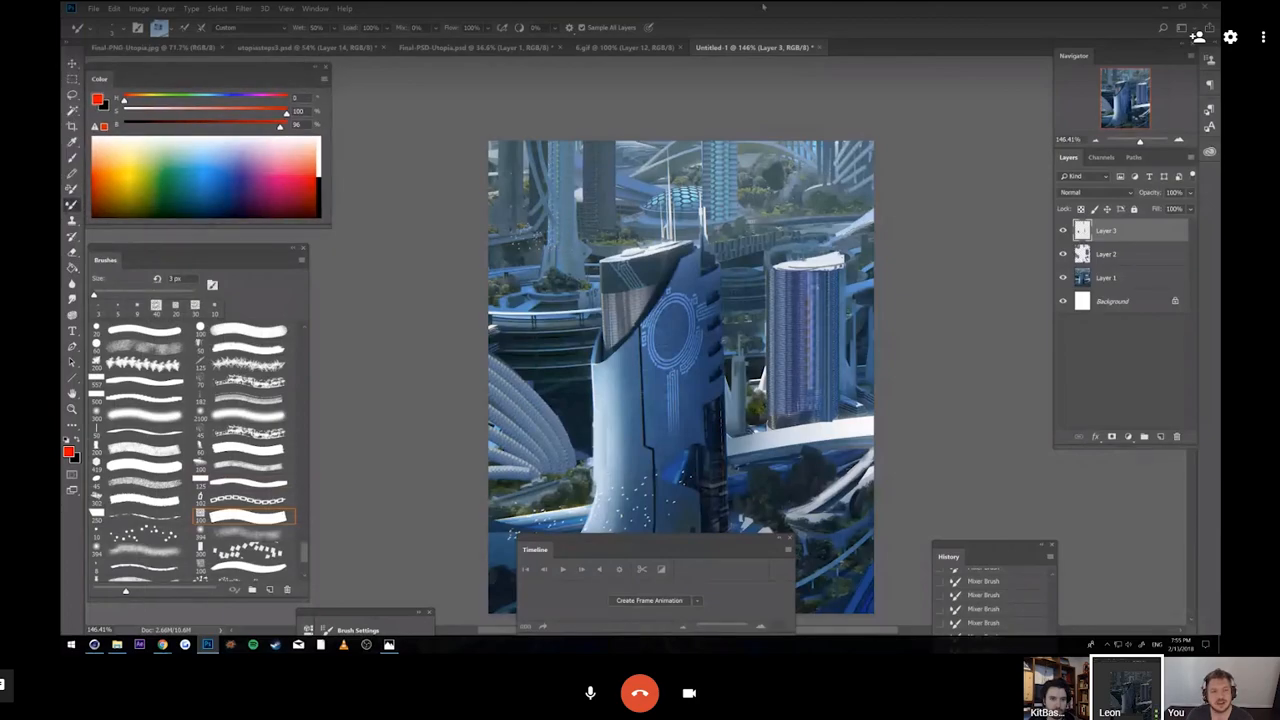
{"action": "left_click", "coordinate": [476, 48]}
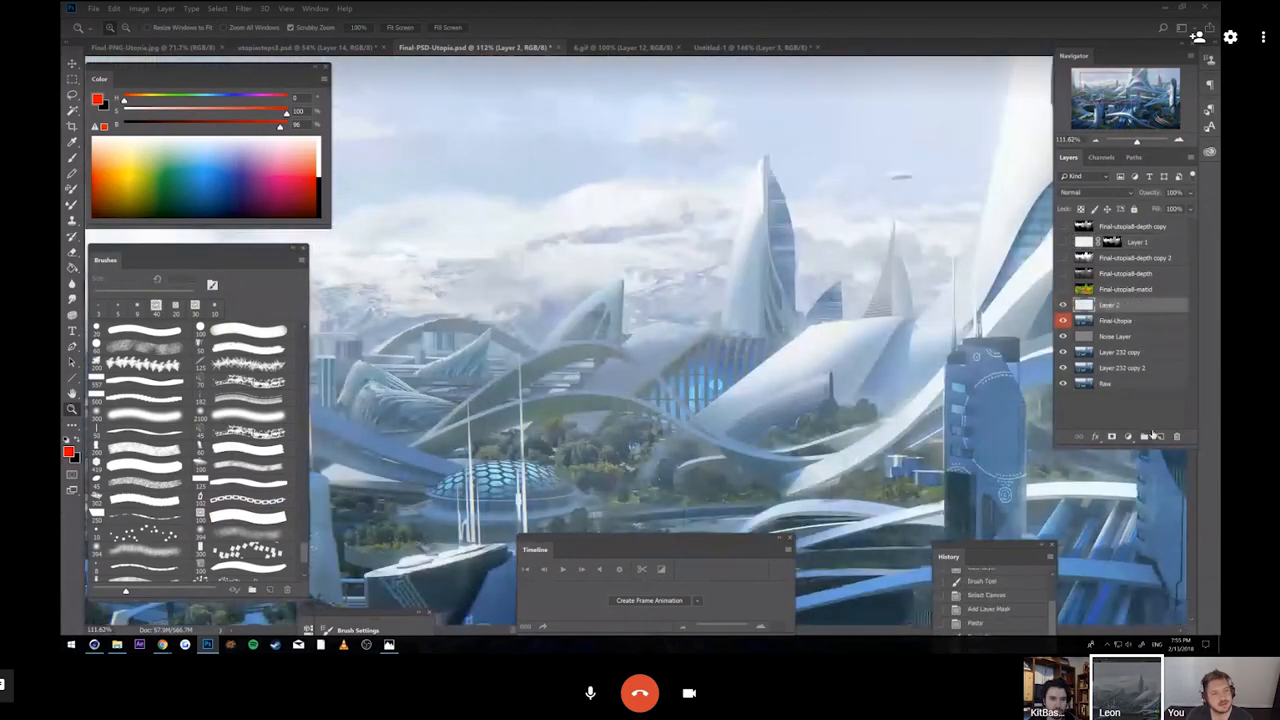
Step: Pick a different brush preset for smudging the white curving skyscrapers
{"action": "left_click", "coordinate": [144, 344]}
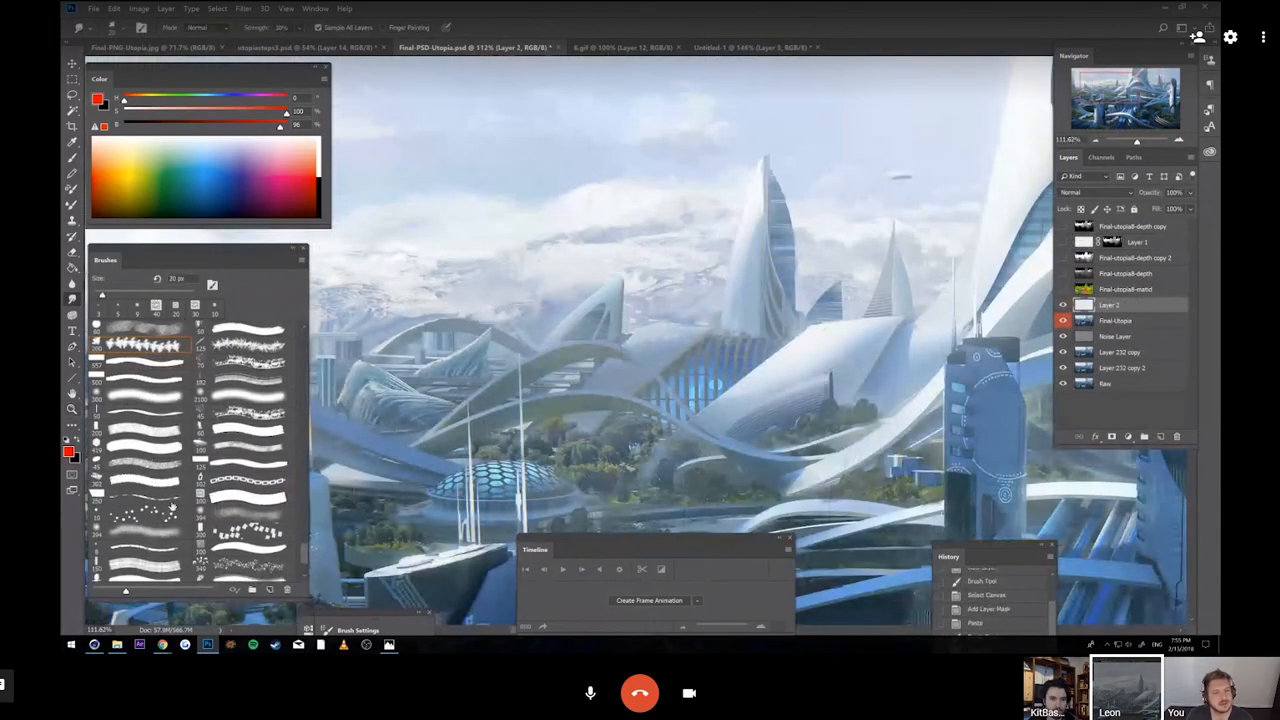
{"action": "scroll", "scroll_direction": "down", "scroll_amount": 3}
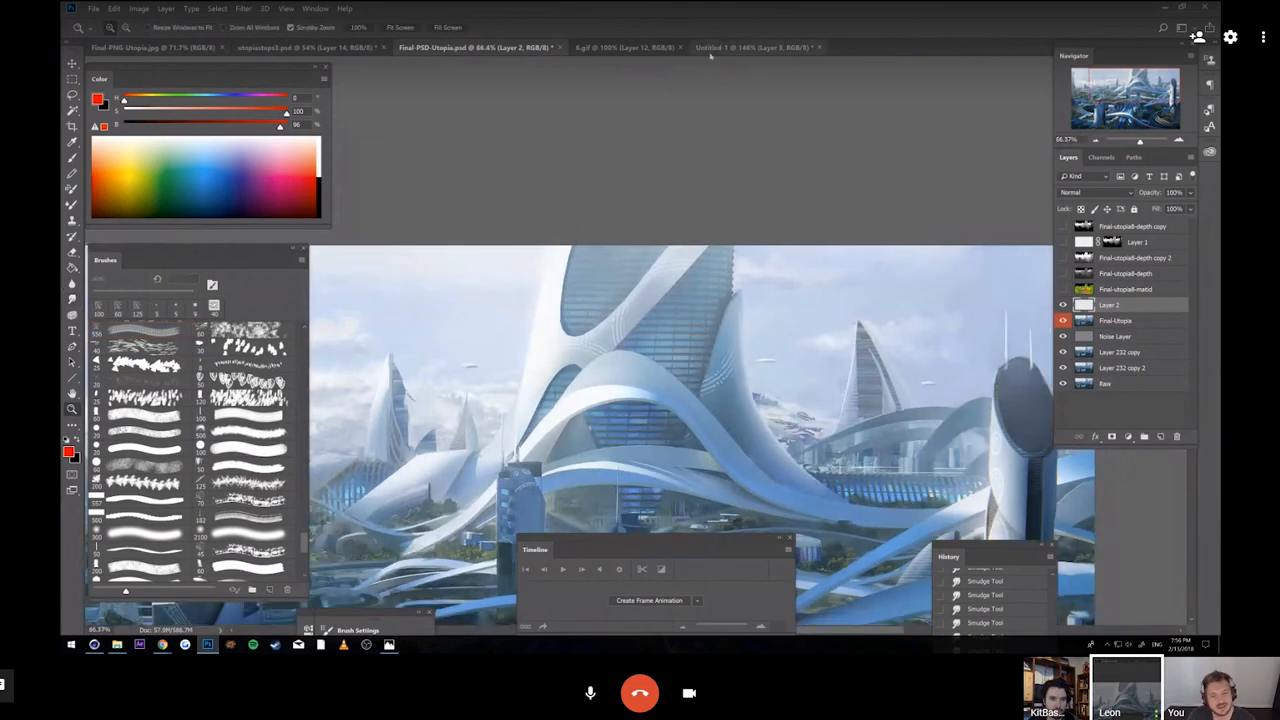
Step: Return to the Untitled-1 tower sketch document from the city painting
{"action": "left_click", "coordinate": [750, 48]}
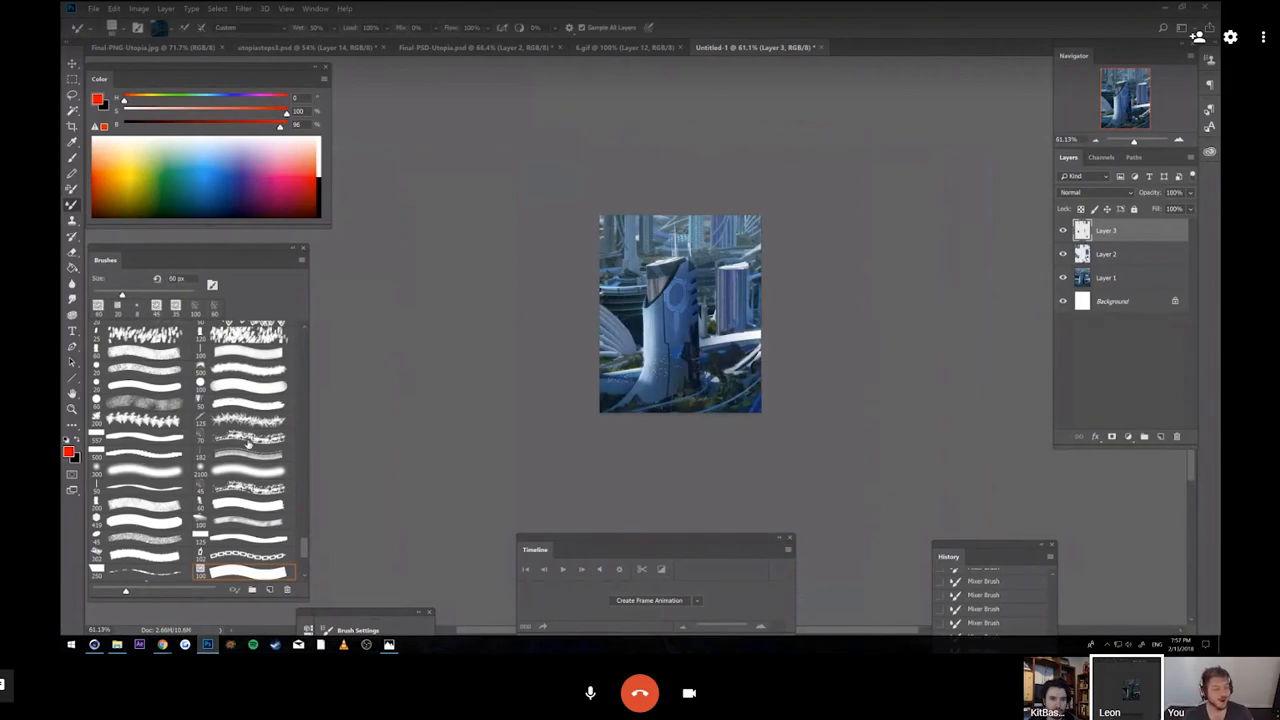
Step: Duplicate Layer 1 above itself and add a blank Layer 4 on top of the stack
{"action": "left_click", "coordinate": [248, 436]}
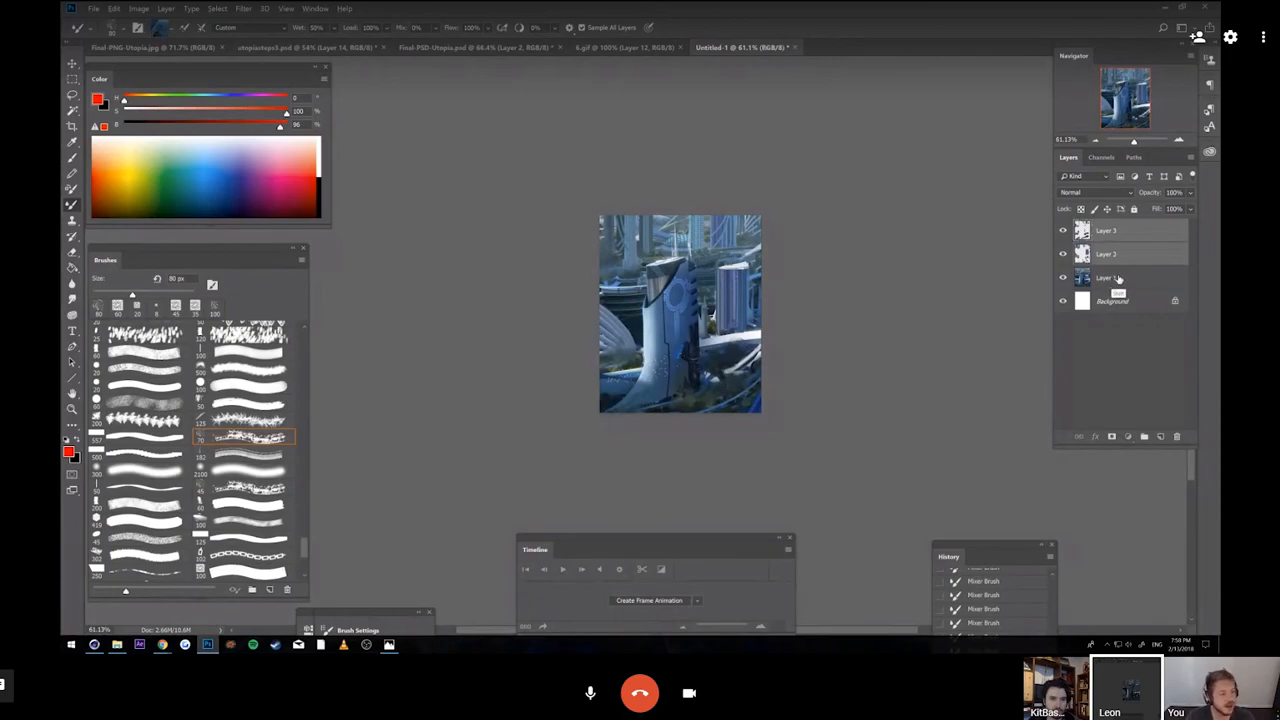
{"action": "left_click", "coordinate": [1110, 278]}
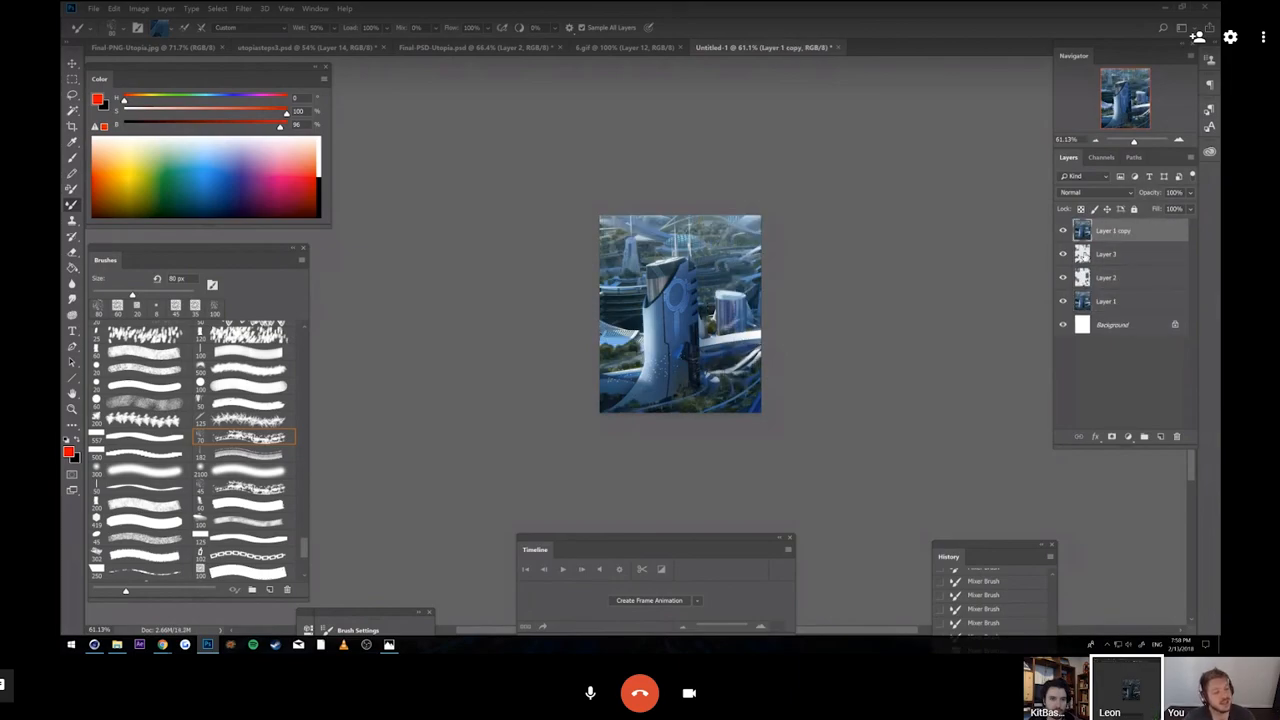
{"action": "left_click", "coordinate": [1160, 436]}
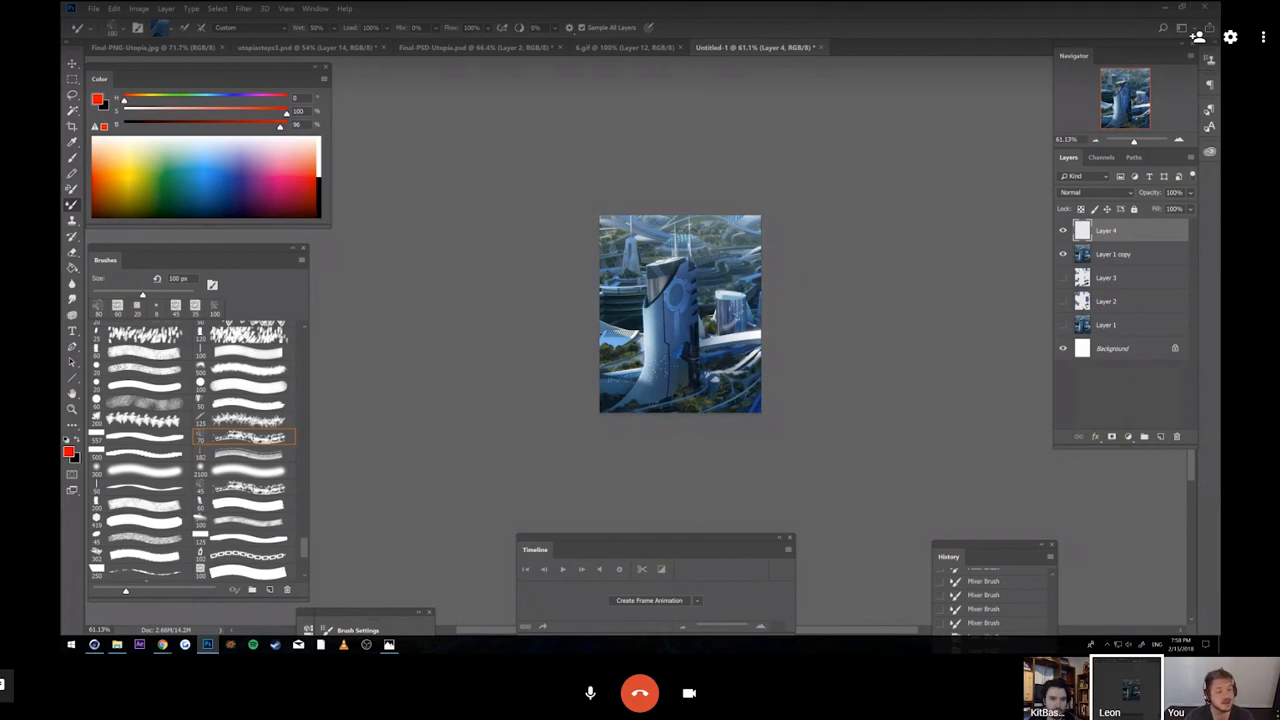
Step: Leave the Photoshop sketch and bring up the Kitbash3D website in Chrome
{"action": "key", "text": "Ctrl+J"}
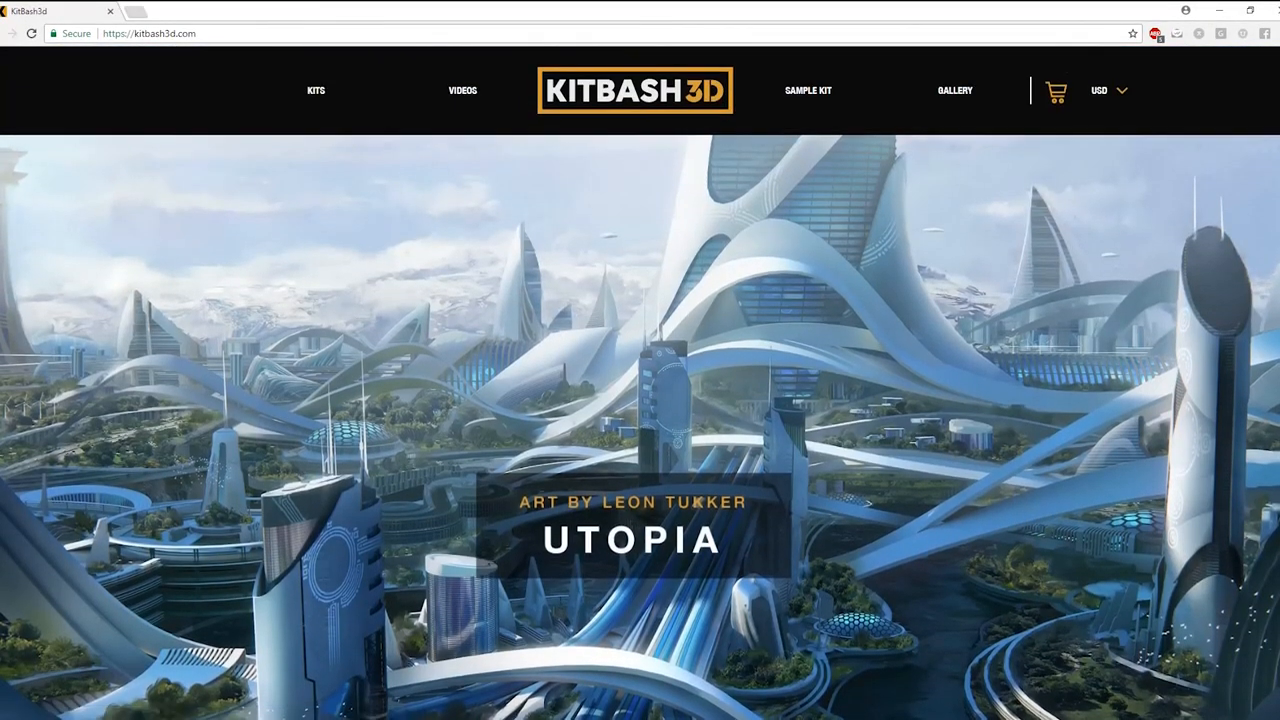
Step: Reach Featured Kits and open the Utopia kit's product page with its enlarged grey render
{"action": "scroll", "scroll_direction": "down", "scroll_amount": 3}
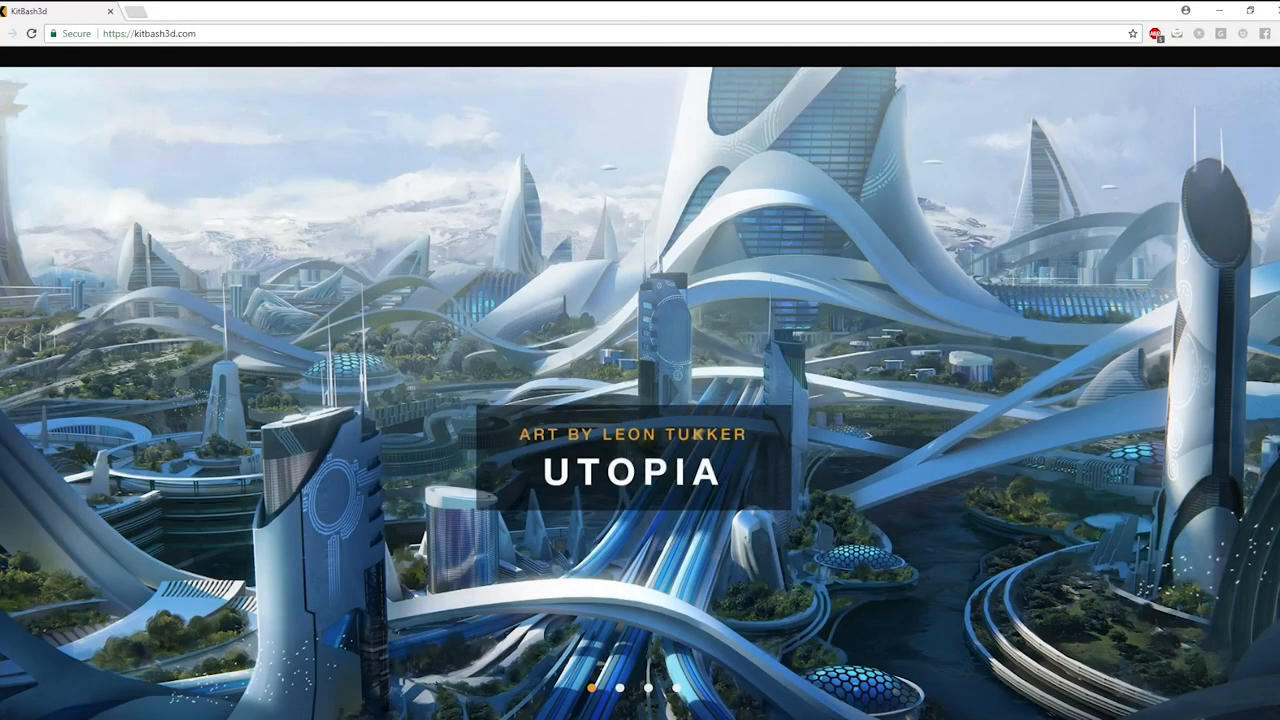
{"action": "scroll", "scroll_direction": "down", "scroll_amount": 3}
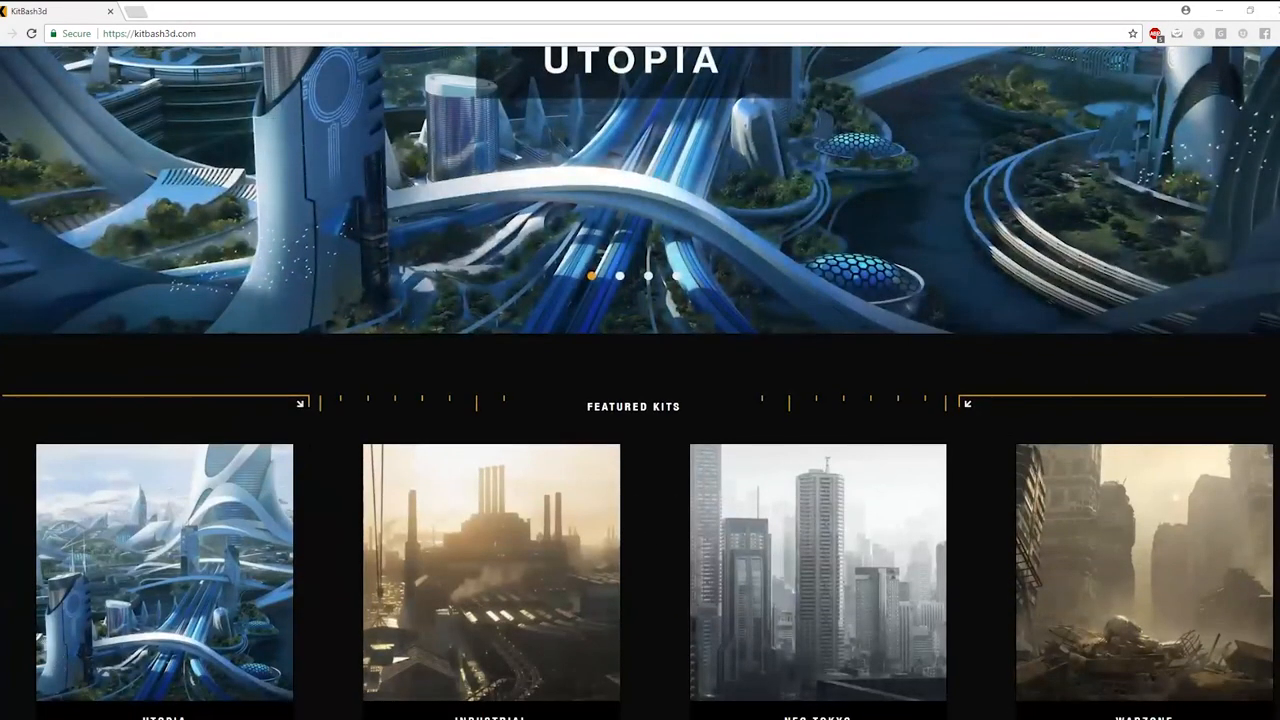
{"action": "left_click", "coordinate": [164, 572]}
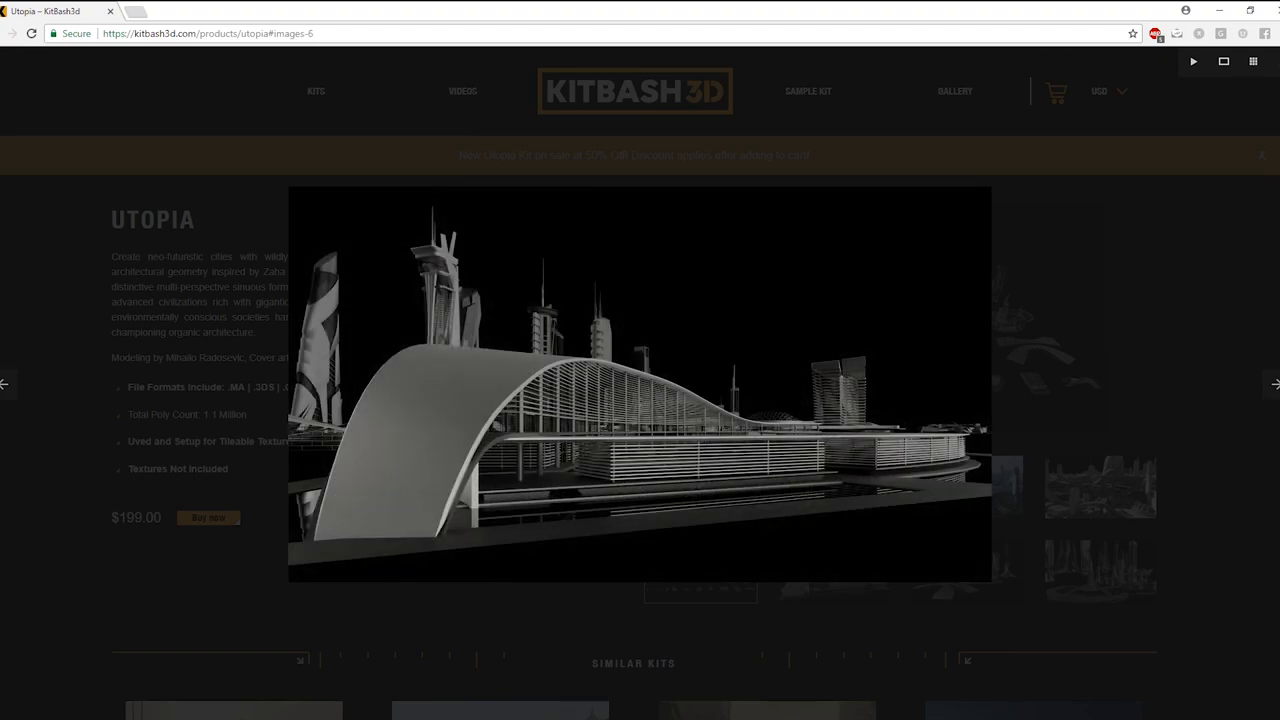
Step: Browse two more kit renders in the lightbox, then close the enlarged viewer
{"action": "left_click", "coordinate": [1274, 384]}
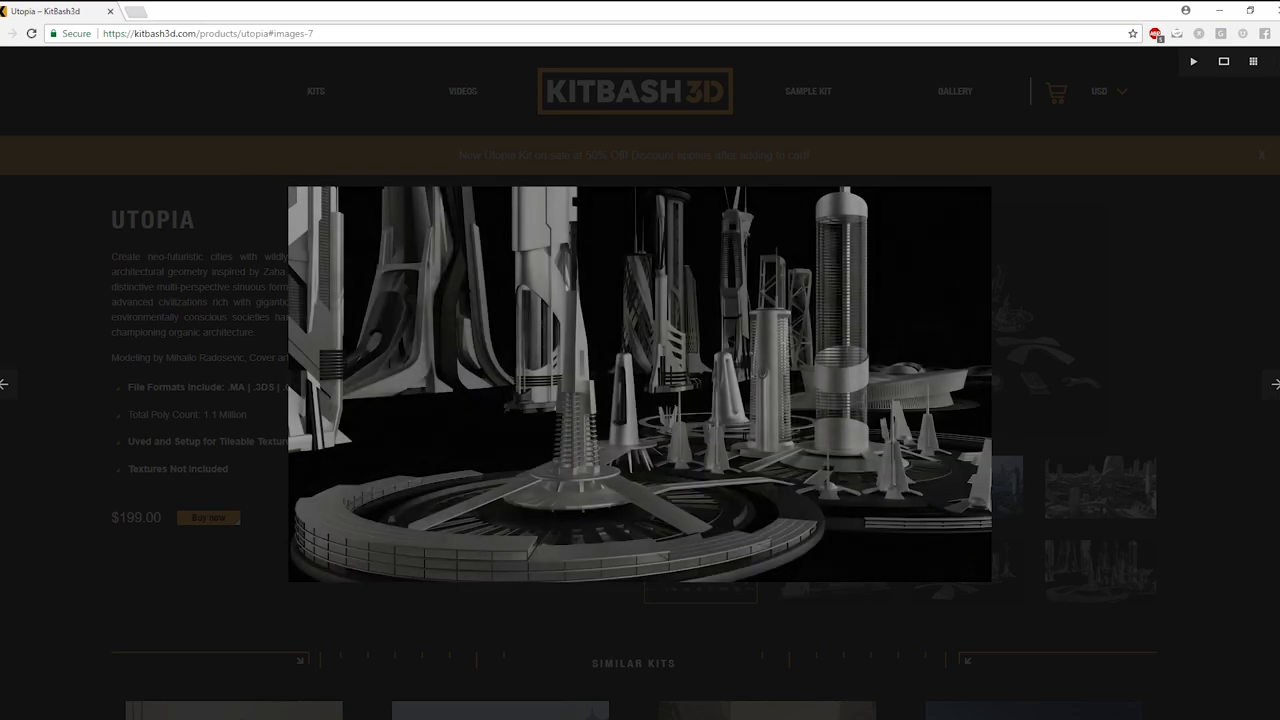
{"action": "left_click", "coordinate": [1276, 384]}
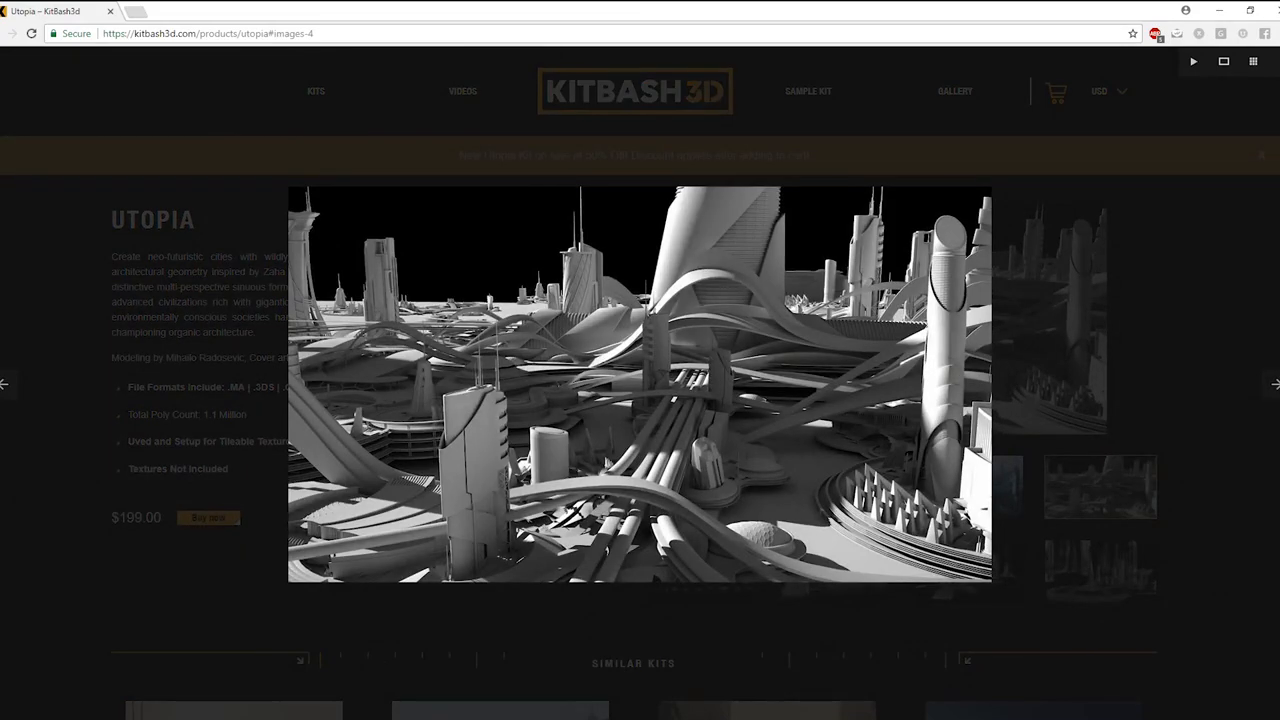
{"action": "left_click", "coordinate": [4, 384]}
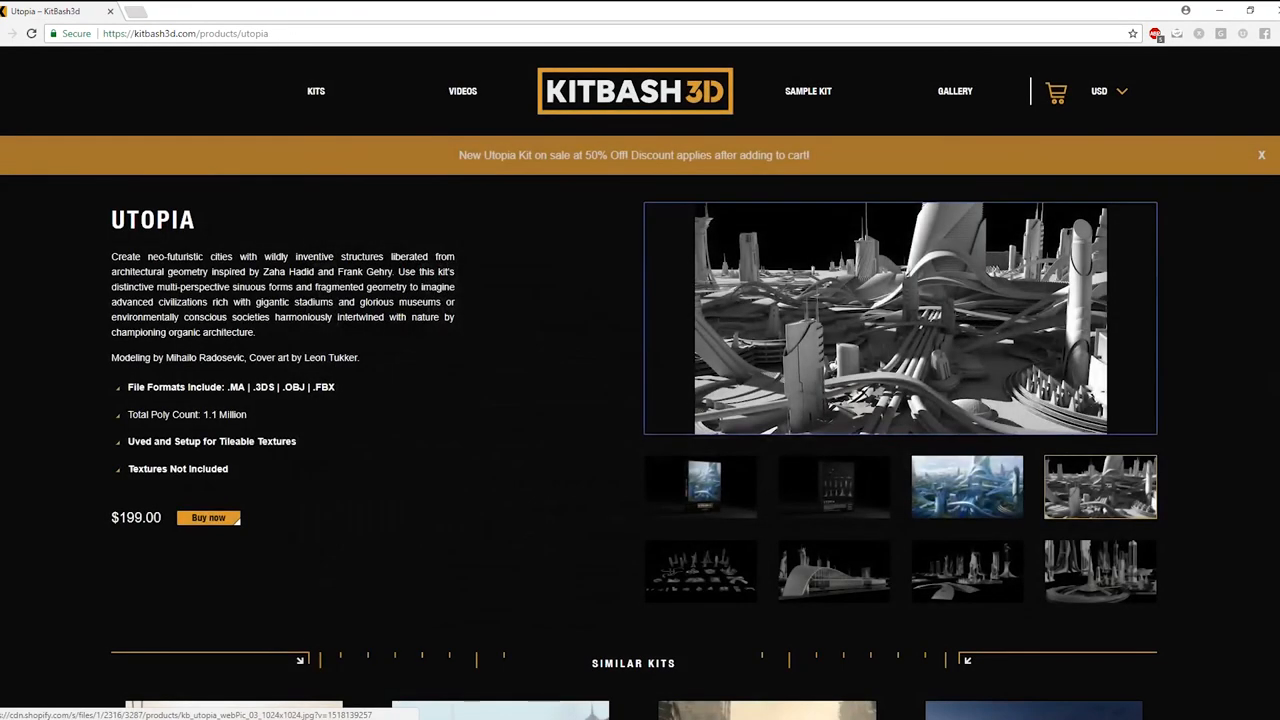
Step: Show the colour Utopia cover art as the main image and glance at the Similar Kits section
{"action": "left_click", "coordinate": [966, 488]}
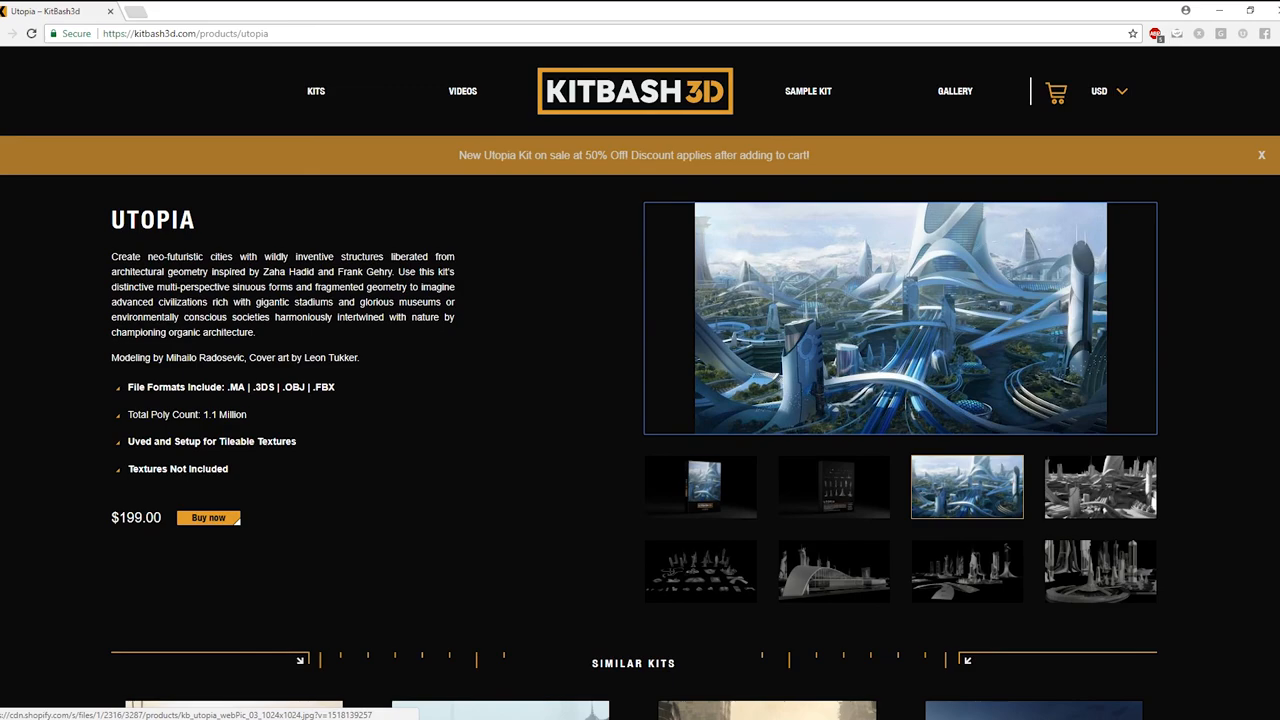
{"action": "scroll", "scroll_direction": "down", "scroll_amount": 3}
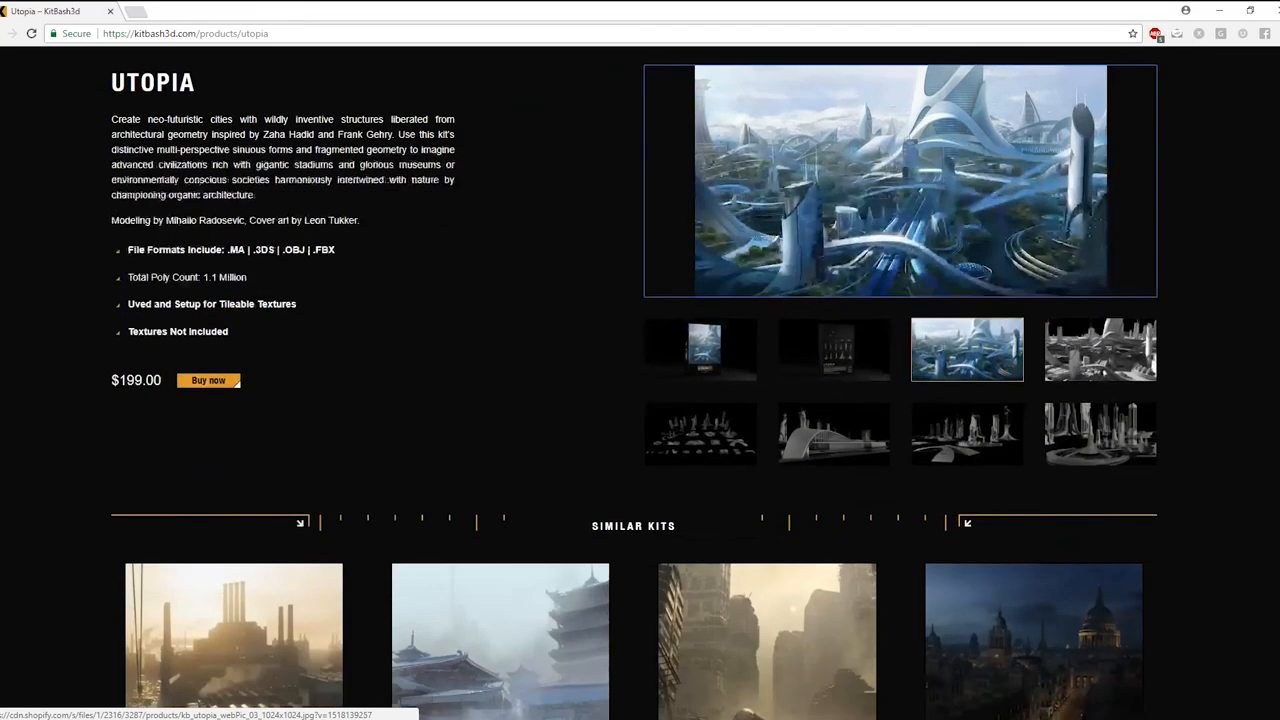
{"action": "scroll", "scroll_direction": "up", "scroll_amount": 3}
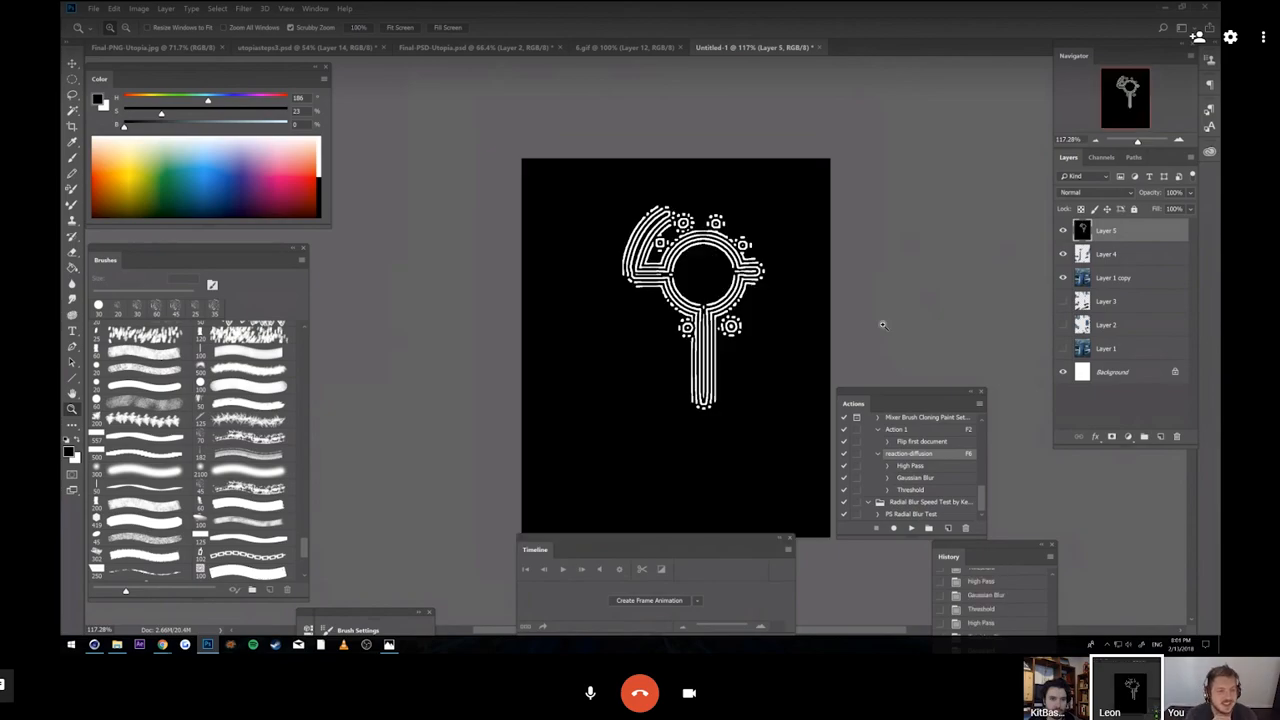
Step: Blend the symbol layer with Lighten and place it near the top of the blue tower
{"action": "left_click", "coordinate": [1096, 192]}
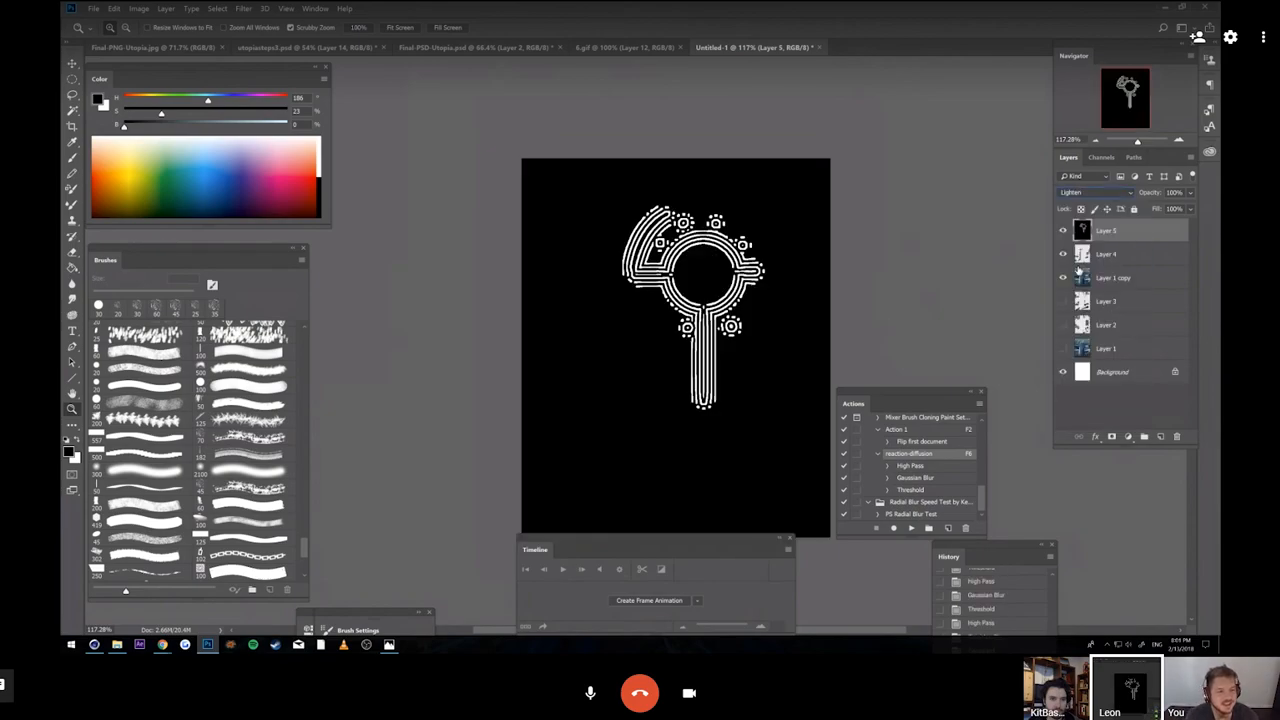
{"action": "left_click", "coordinate": [1064, 372]}
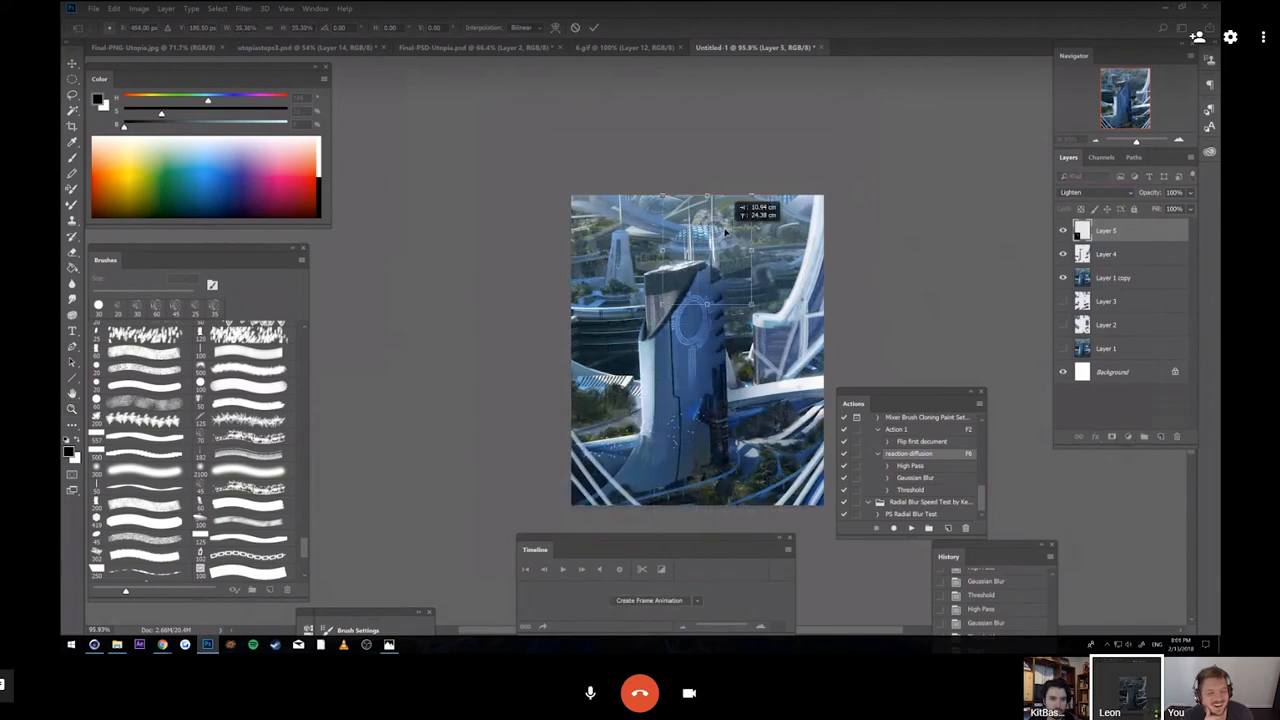
{"action": "left_click_drag", "start_coordinate": [704, 290], "coordinate": [690, 410]}
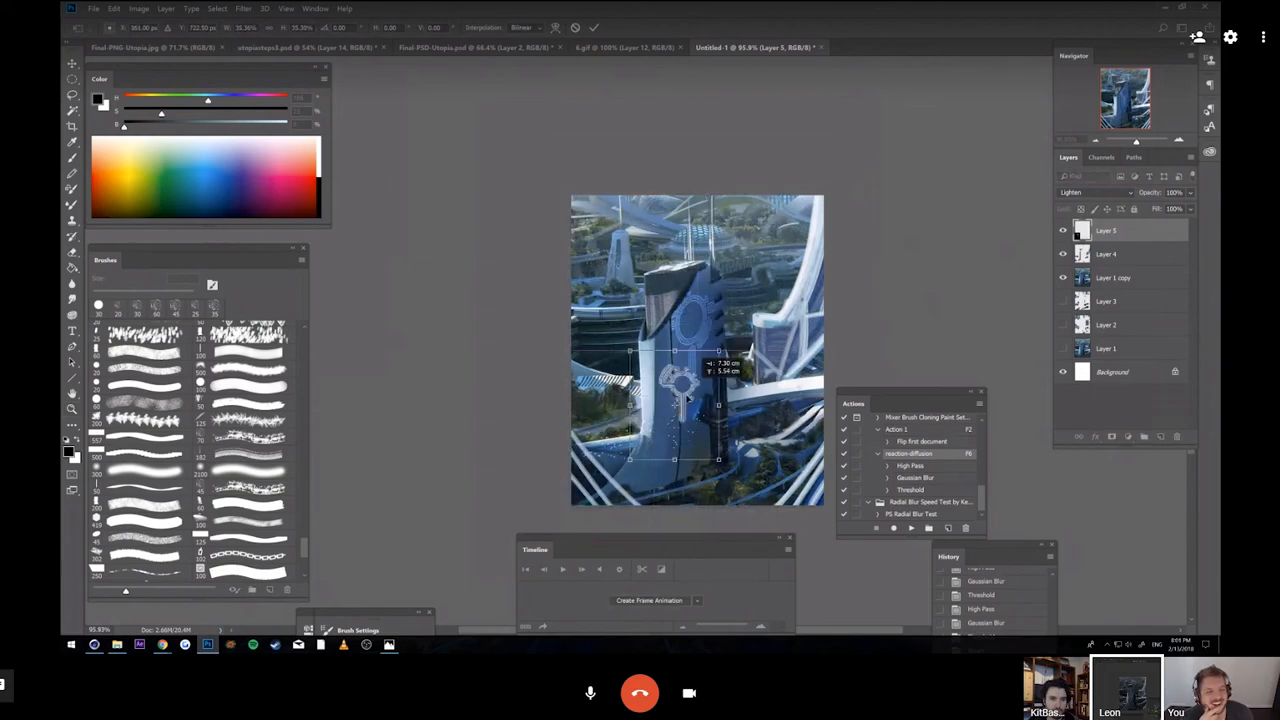
{"action": "left_click_drag", "start_coordinate": [684, 396], "coordinate": [616, 250]}
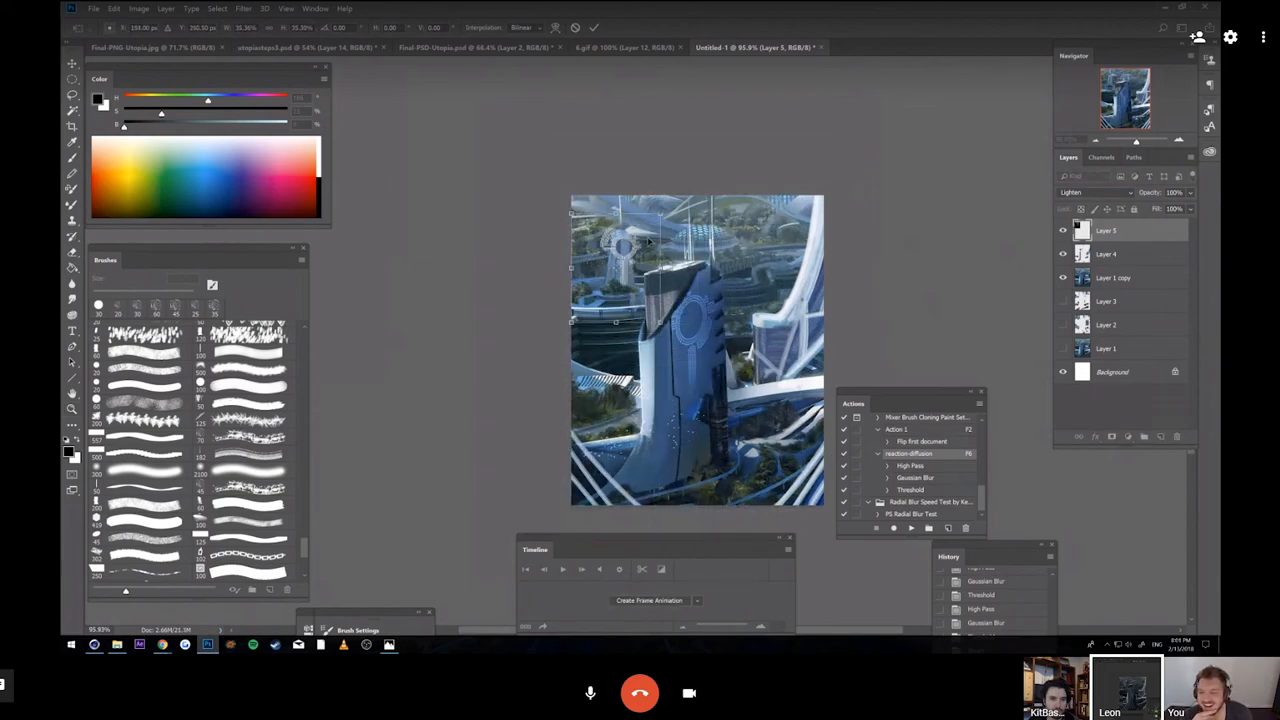